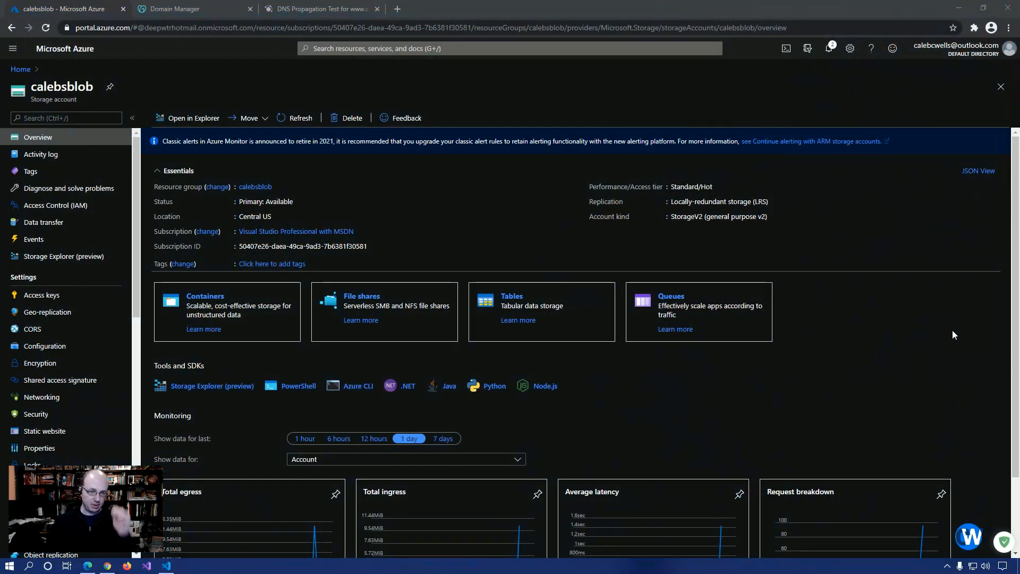
{"action": "mouse_move", "coordinate": [447, 342]}
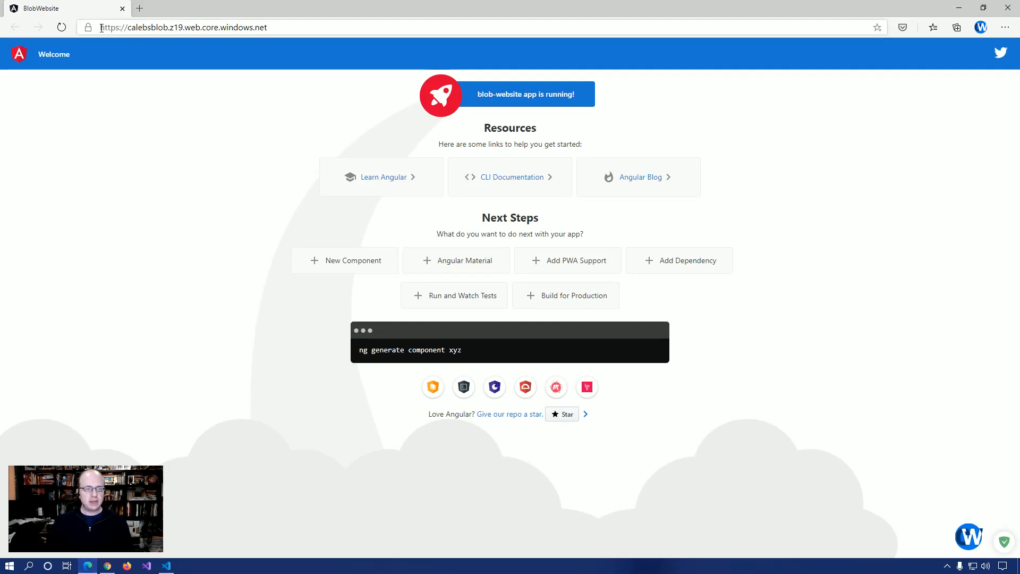
{"action": "mouse_move", "coordinate": [116, 34]}
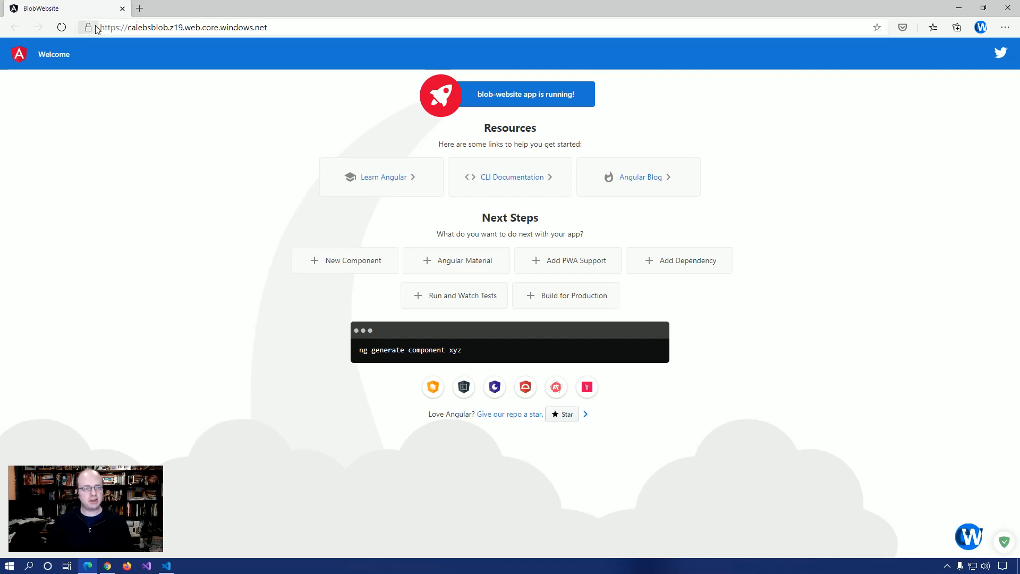
{"action": "mouse_move", "coordinate": [88, 27]}
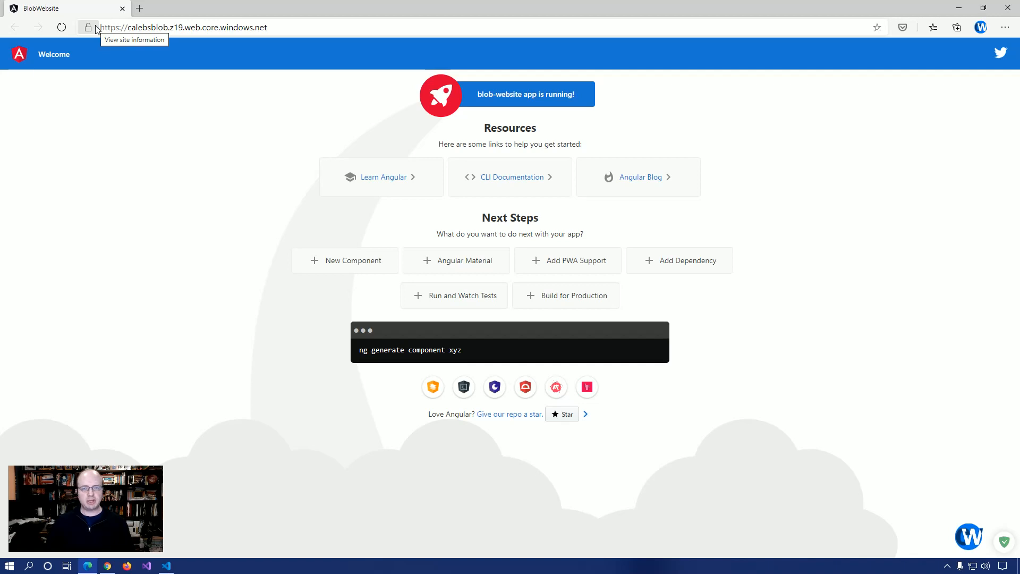
{"action": "left_click", "coordinate": [87, 27]}
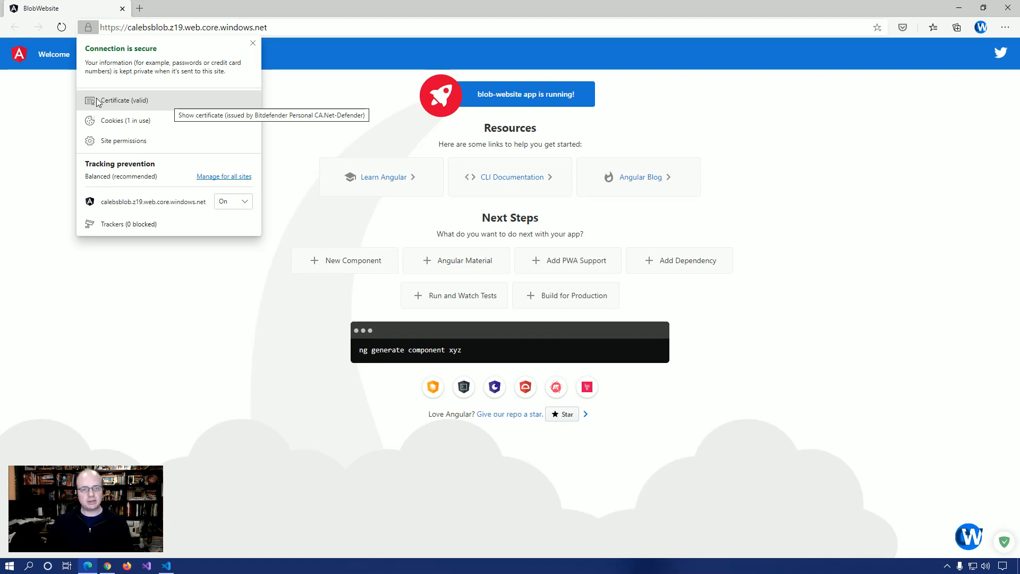
{"action": "left_click", "coordinate": [120, 100]}
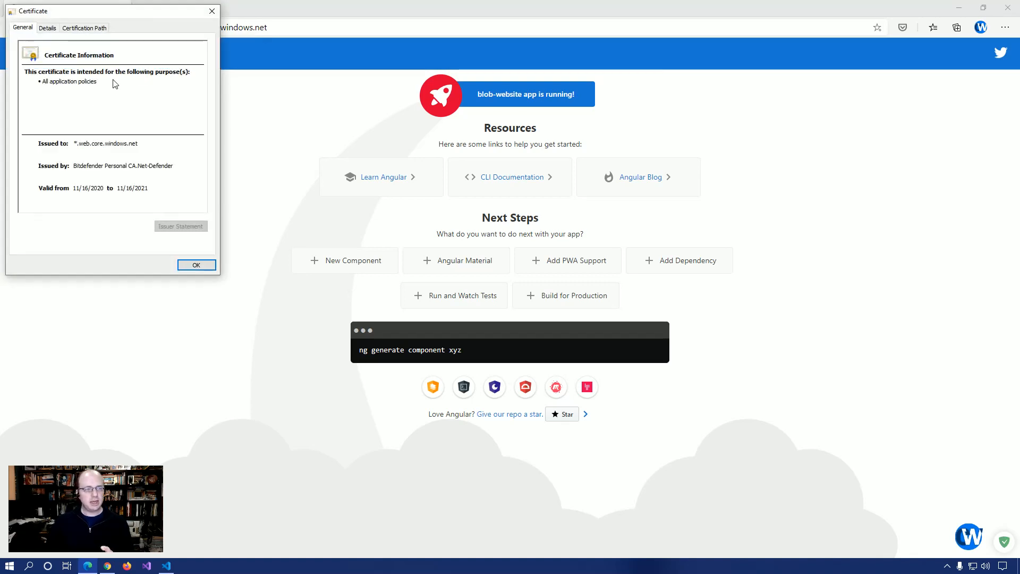
{"action": "mouse_move", "coordinate": [87, 171]}
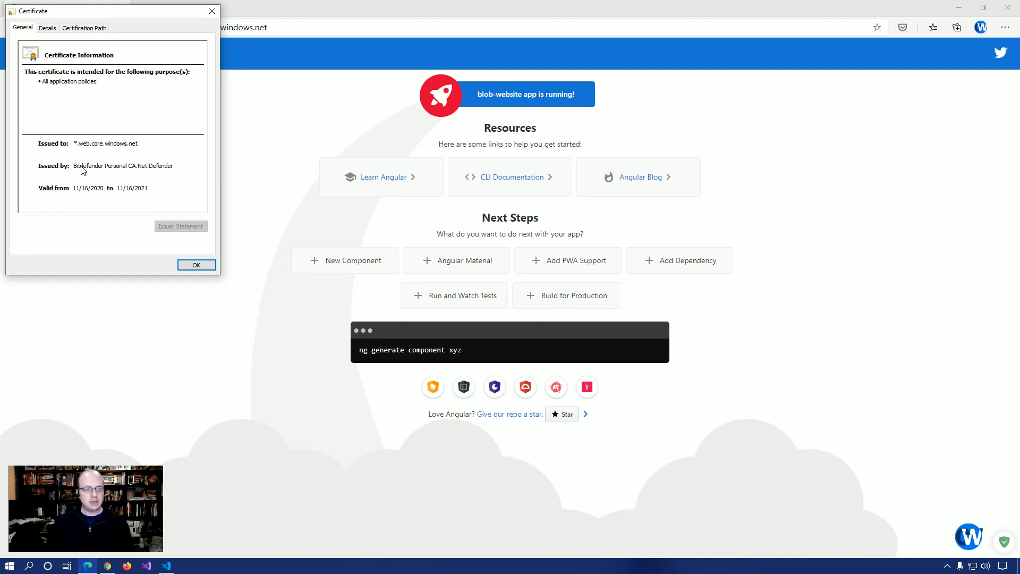
{"action": "mouse_move", "coordinate": [145, 122]}
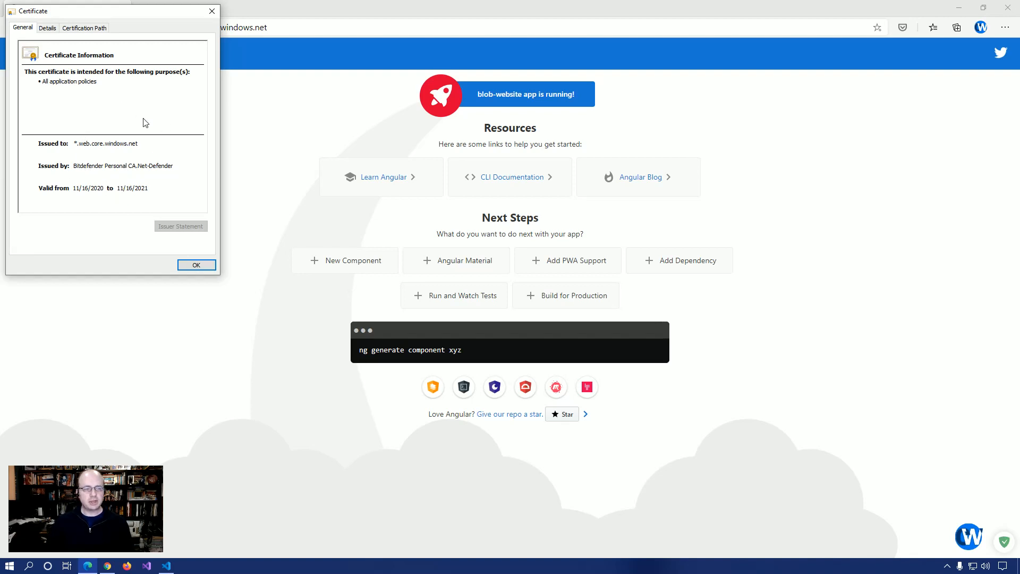
{"action": "left_click", "coordinate": [196, 265]}
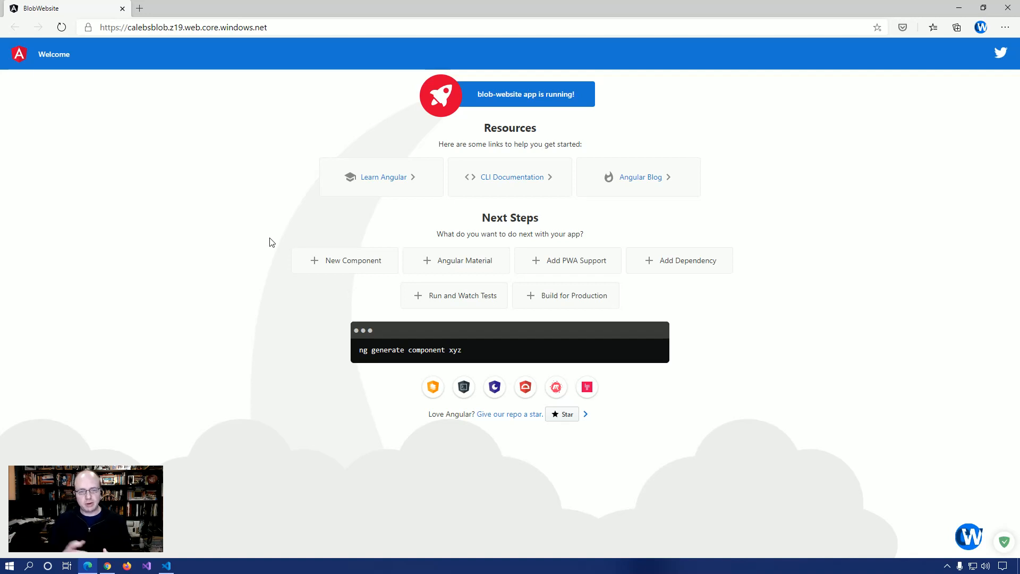
{"action": "mouse_move", "coordinate": [117, 565]}
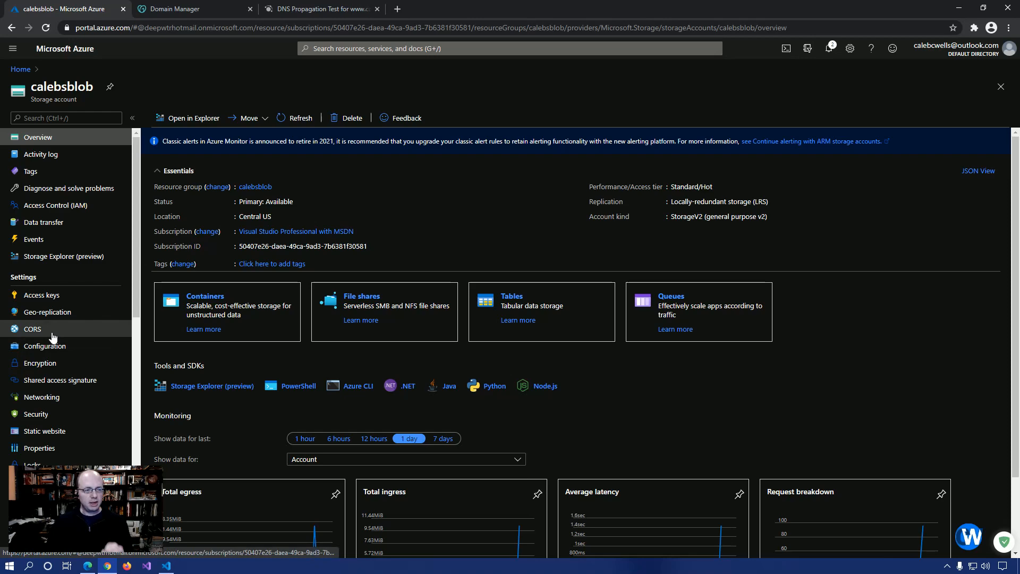
{"action": "mouse_move", "coordinate": [43, 346]}
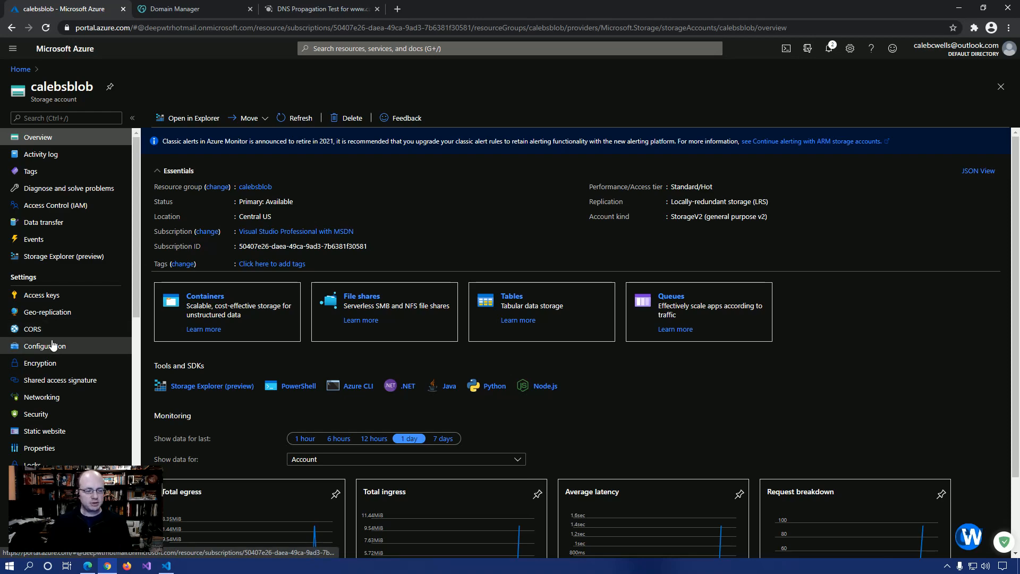
Go through calebsblob's Configuration menu to its Blob service Custom domain page.
{"action": "left_click", "coordinate": [45, 346]}
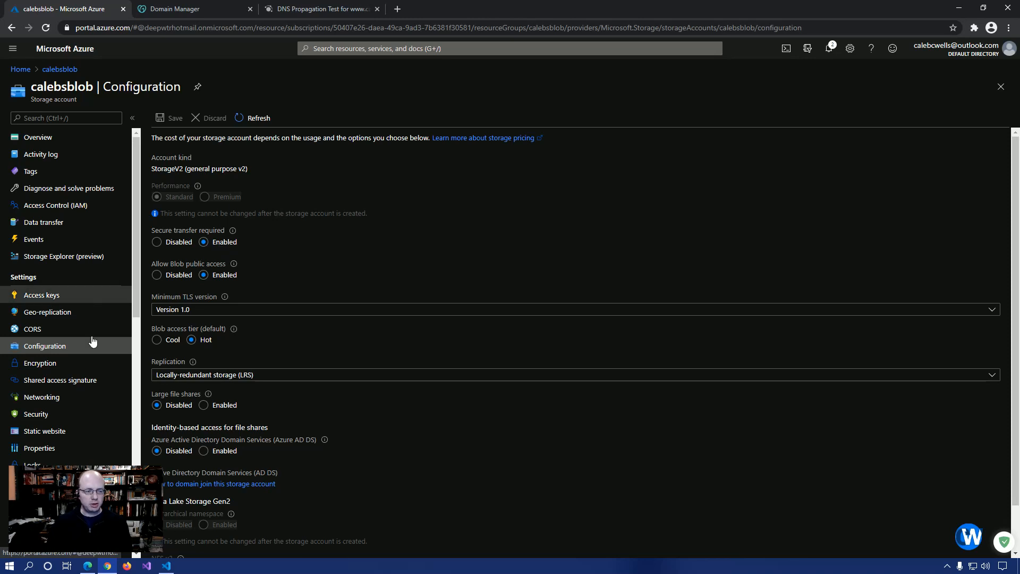
{"action": "scroll", "scroll_direction": "down", "scroll_amount": 3}
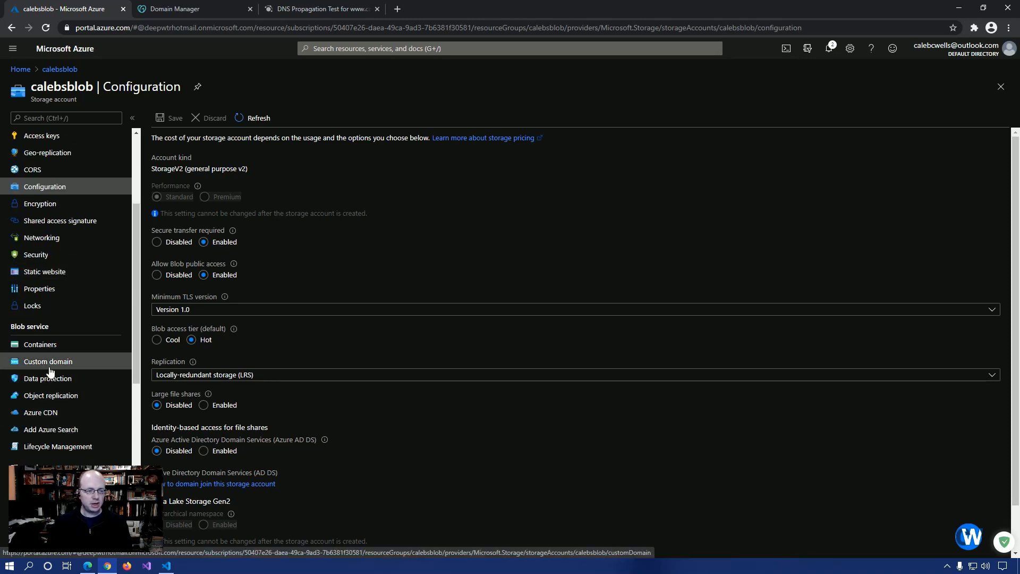
{"action": "left_click", "coordinate": [47, 361]}
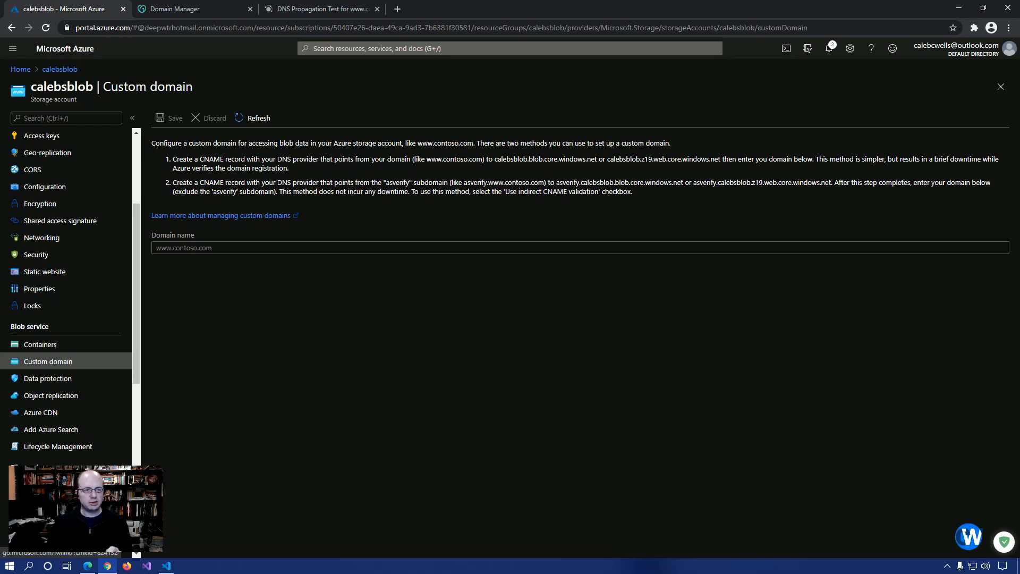
{"action": "mouse_move", "coordinate": [189, 9]}
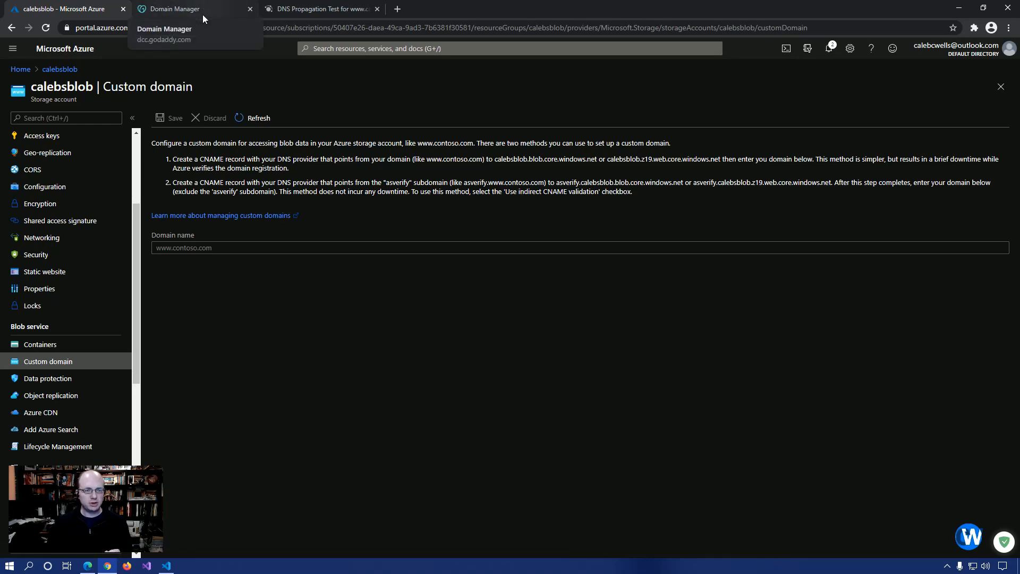
{"action": "mouse_move", "coordinate": [206, 11]}
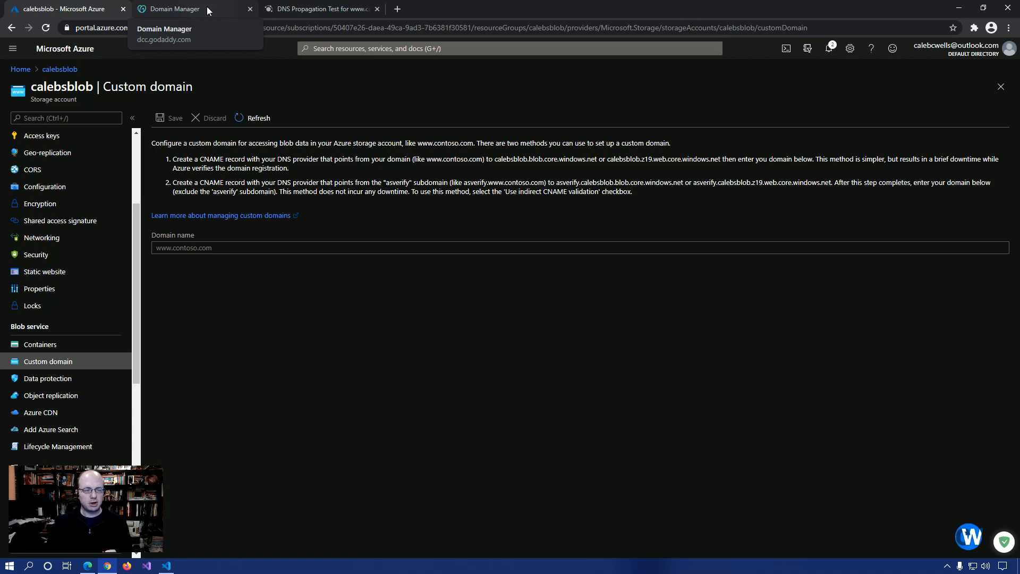
{"action": "mouse_move", "coordinate": [239, 132]}
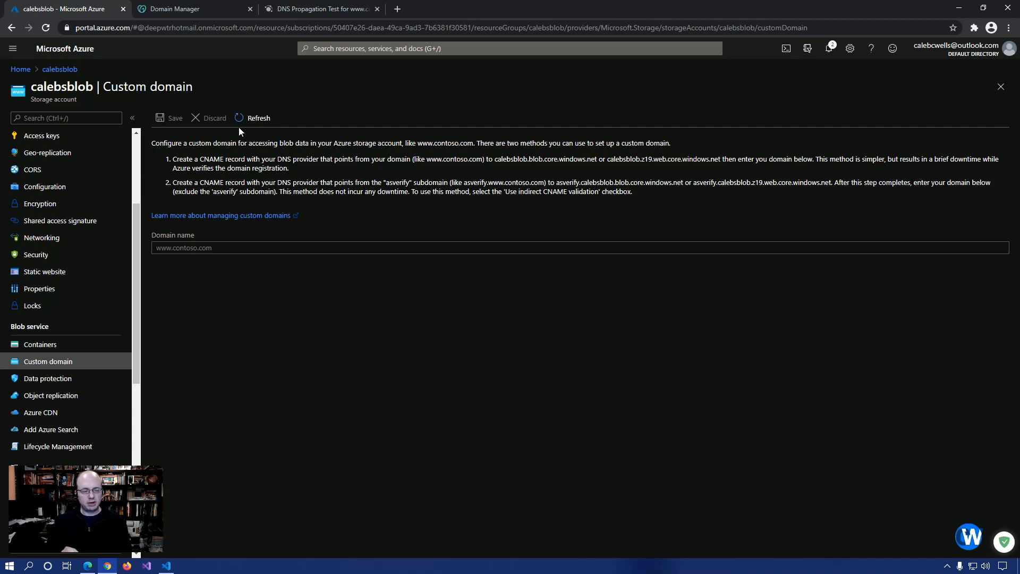
{"action": "mouse_move", "coordinate": [51, 395]}
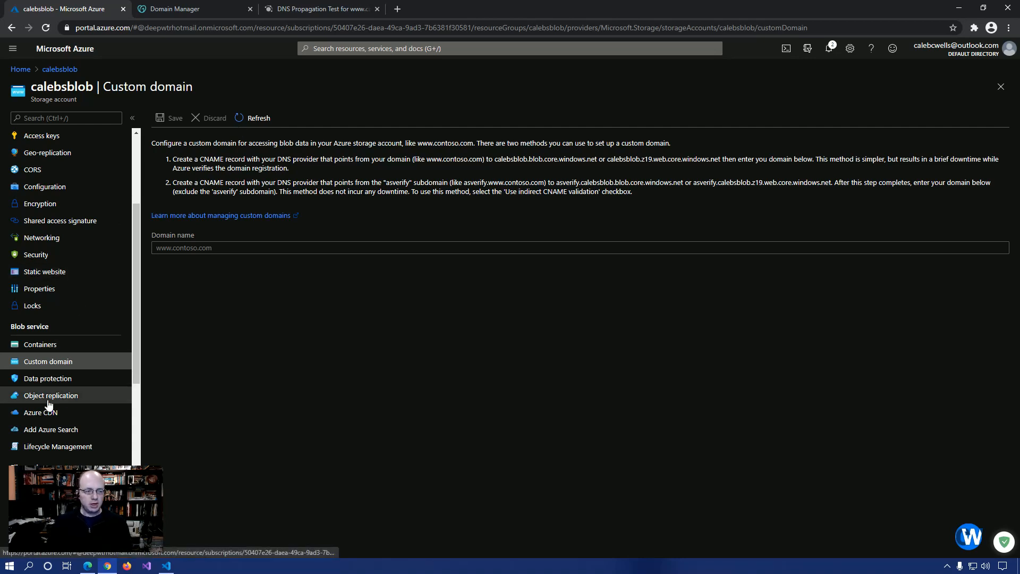
Open calebsblob's Azure CDN page and choose the Standard Microsoft pricing tier.
{"action": "left_click", "coordinate": [40, 412]}
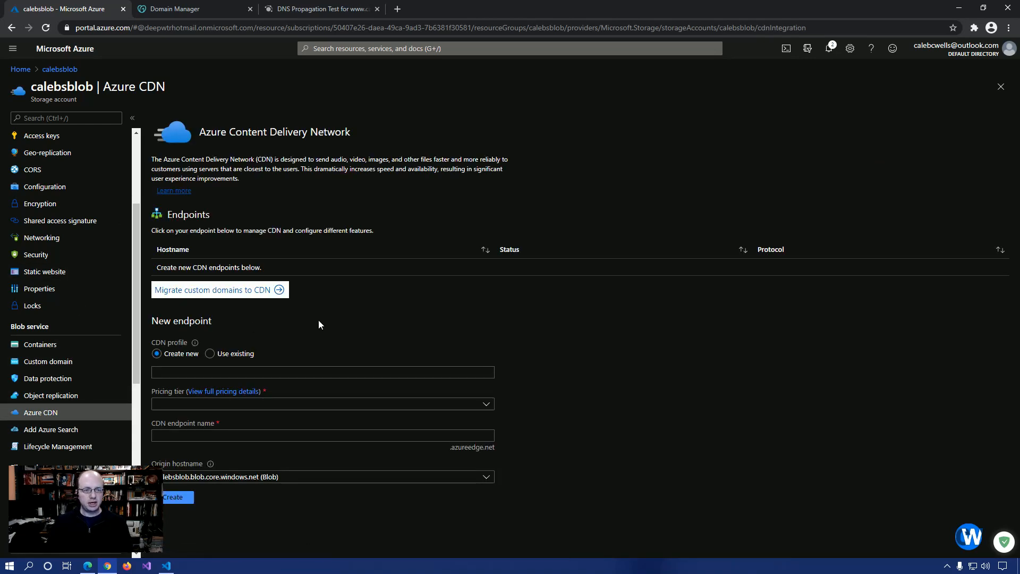
{"action": "mouse_move", "coordinate": [358, 322]}
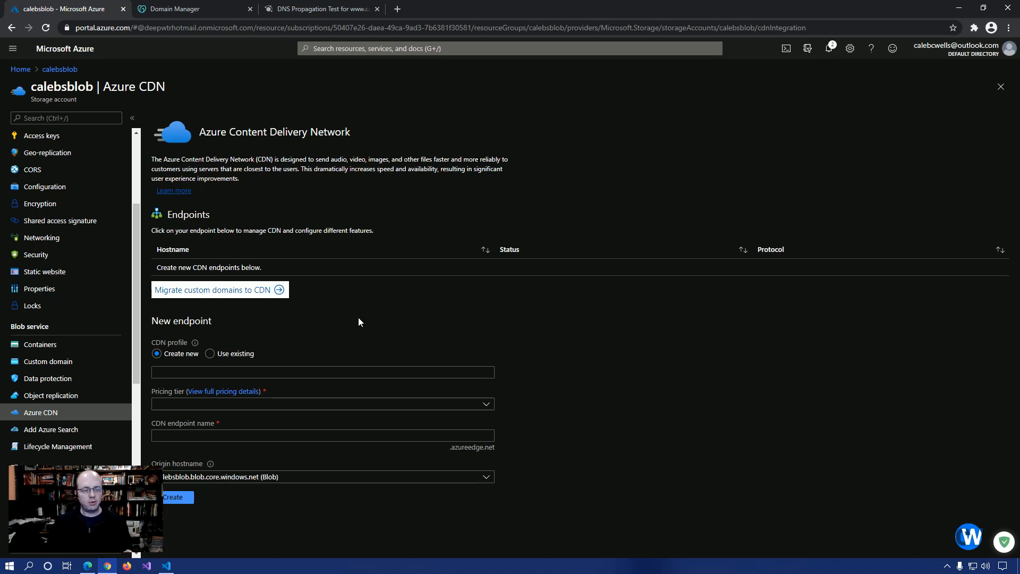
{"action": "mouse_move", "coordinate": [276, 367]}
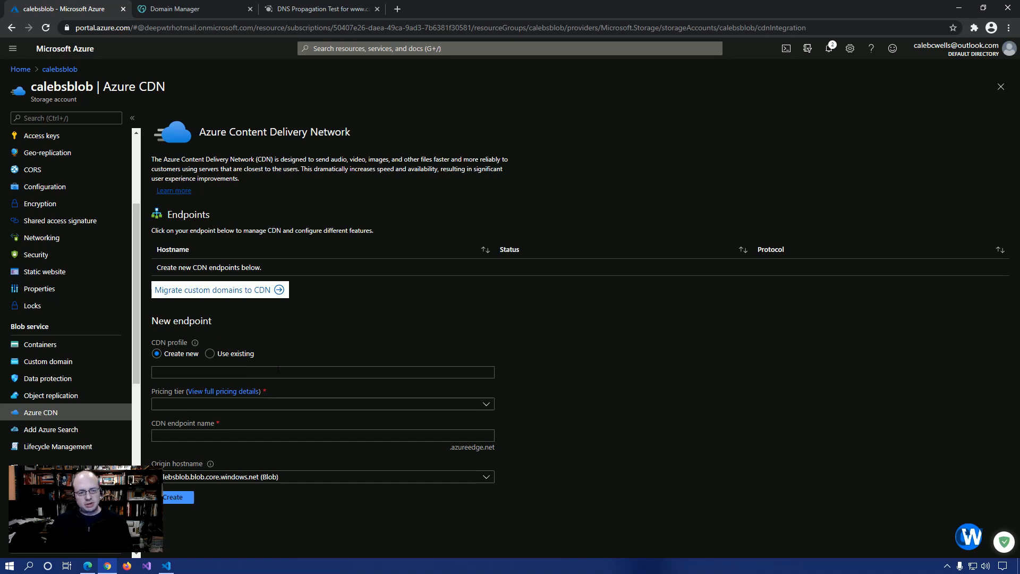
{"action": "mouse_move", "coordinate": [299, 279]}
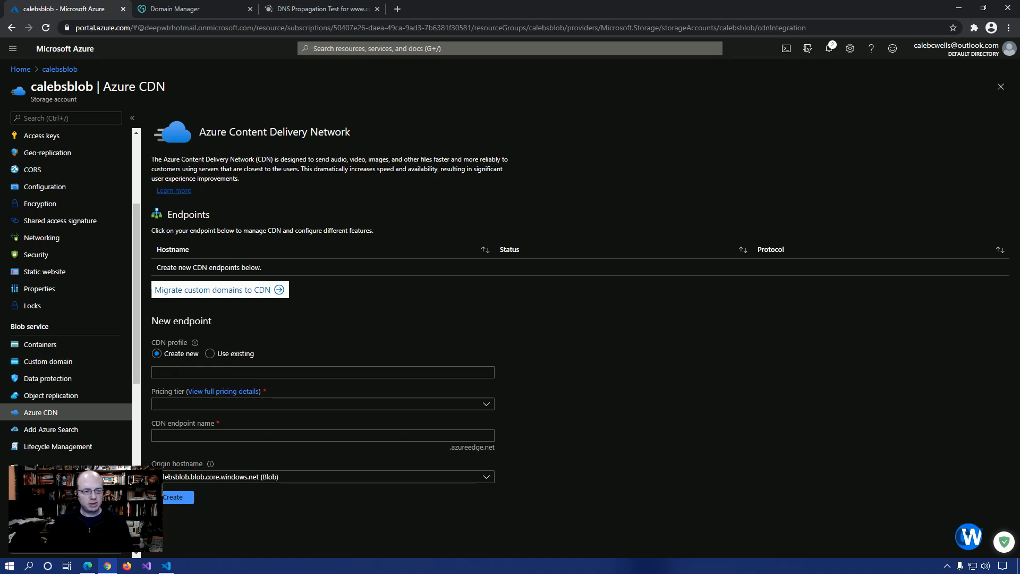
{"action": "mouse_move", "coordinate": [249, 410]}
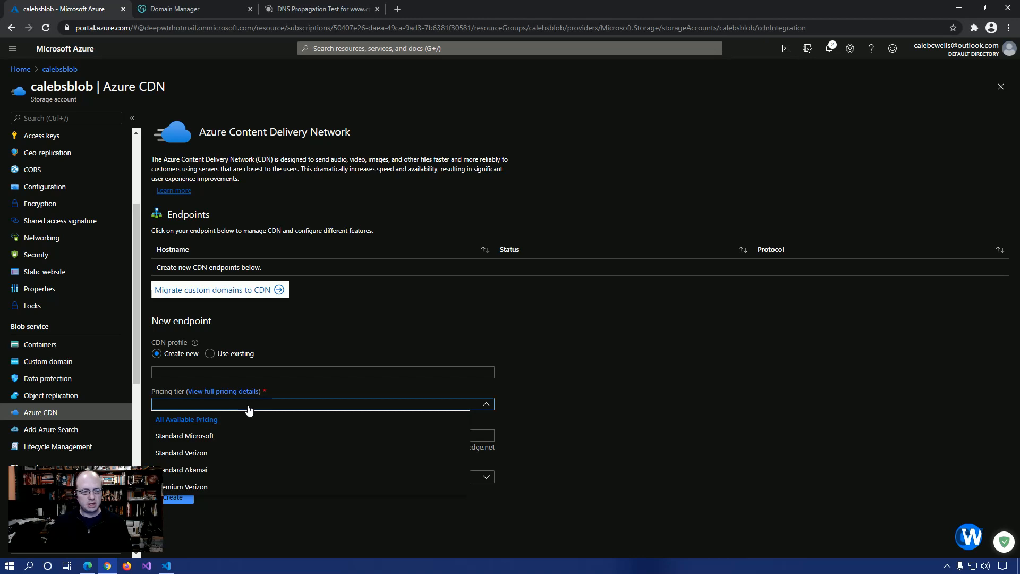
{"action": "left_click", "coordinate": [185, 435]}
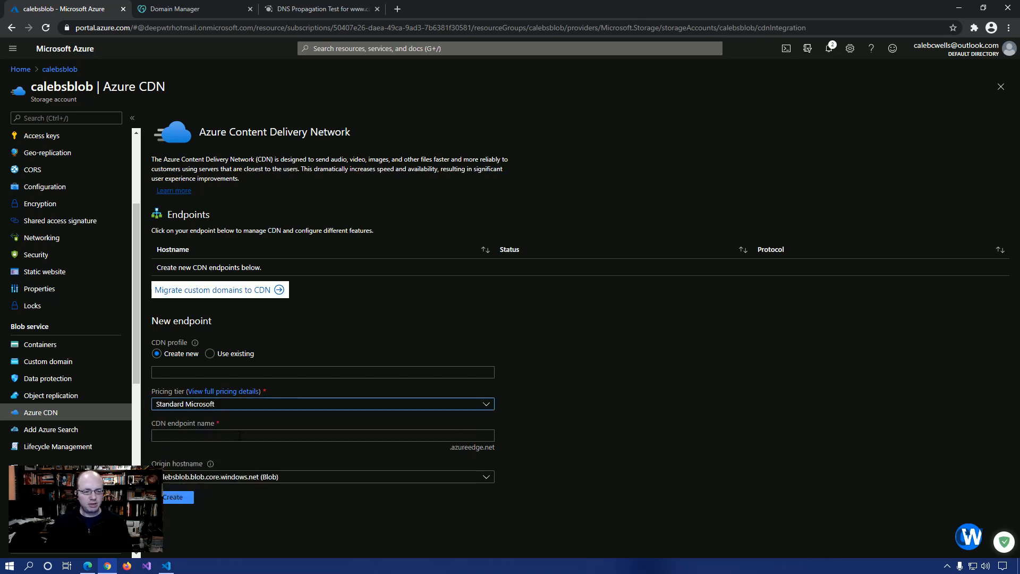
{"action": "mouse_move", "coordinate": [239, 411]}
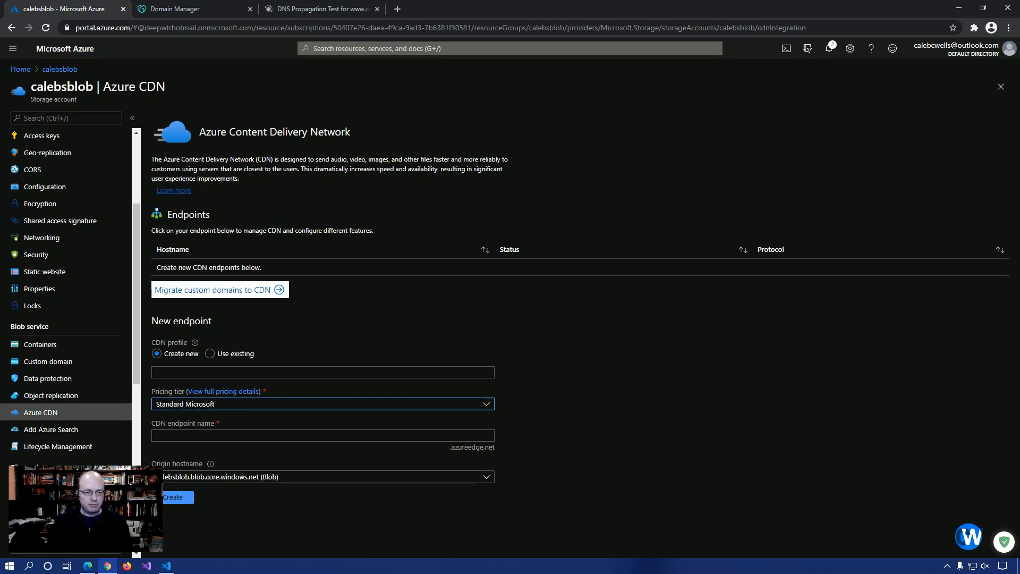
Name the endpoint calebsblob, pick the static website origin, and attempt to create it.
{"action": "type", "text": "caleb"}
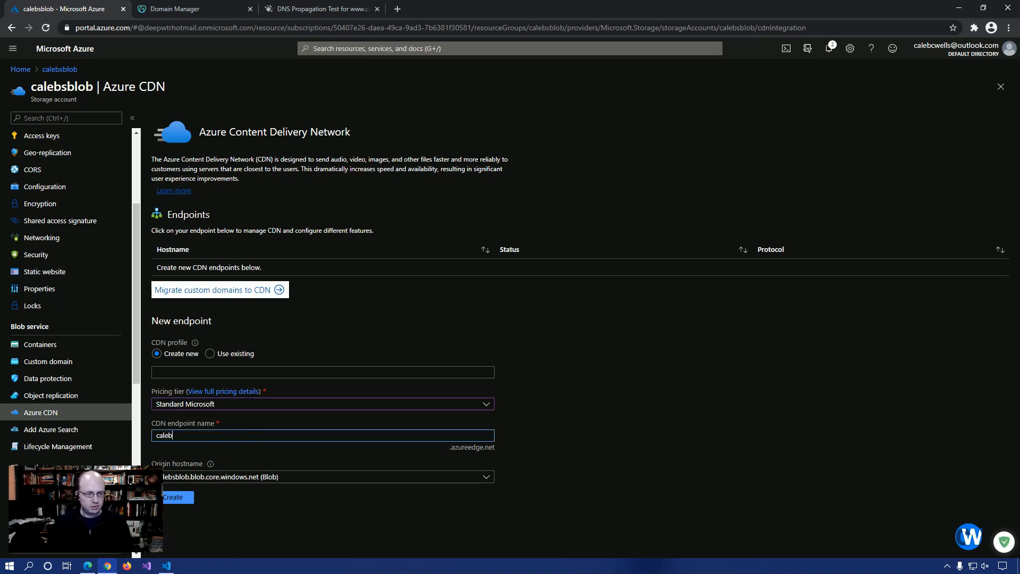
{"action": "type", "text": "sblob"}
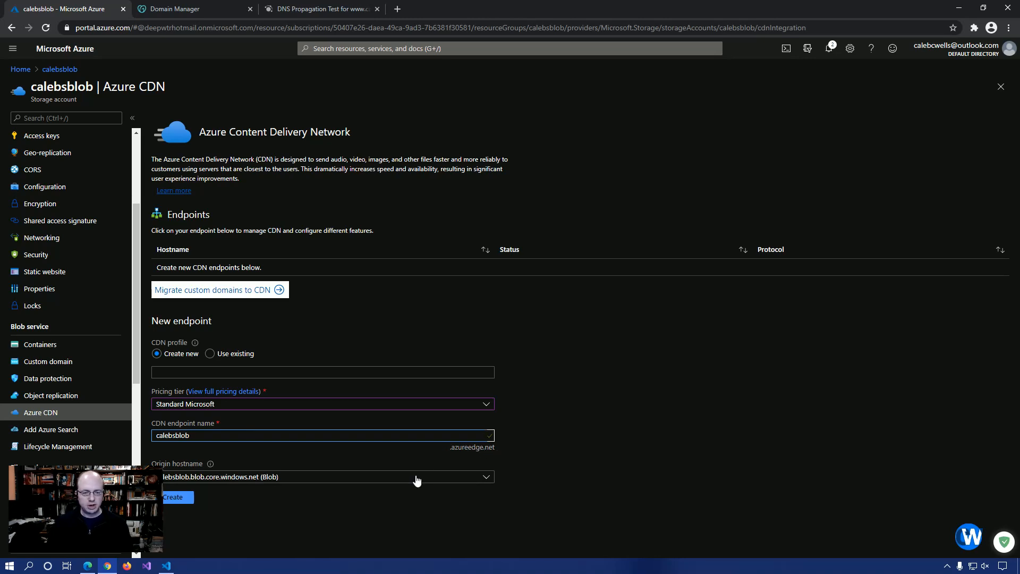
{"action": "left_click", "coordinate": [484, 476]}
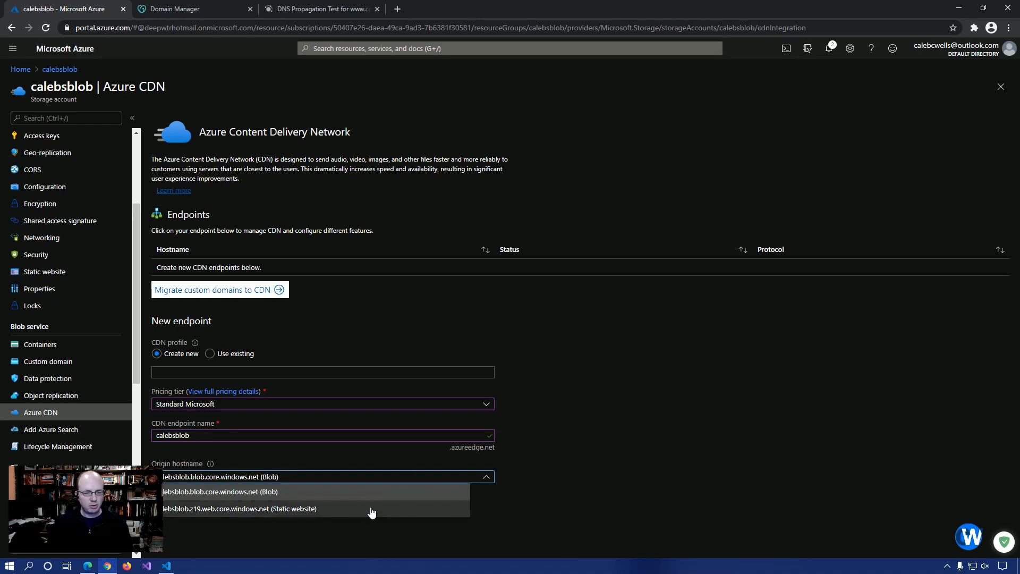
{"action": "left_click", "coordinate": [239, 509]}
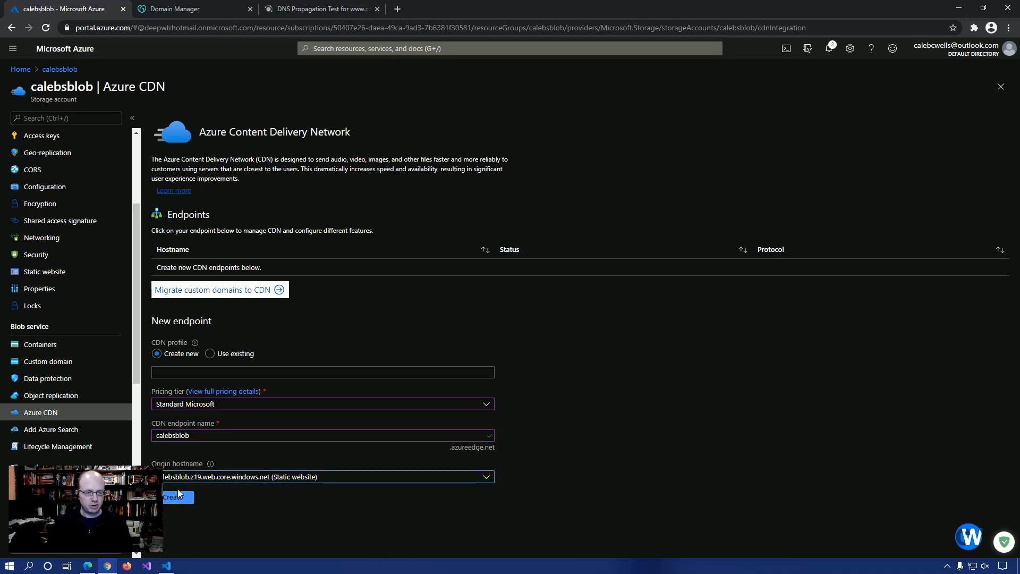
{"action": "left_click", "coordinate": [173, 497]}
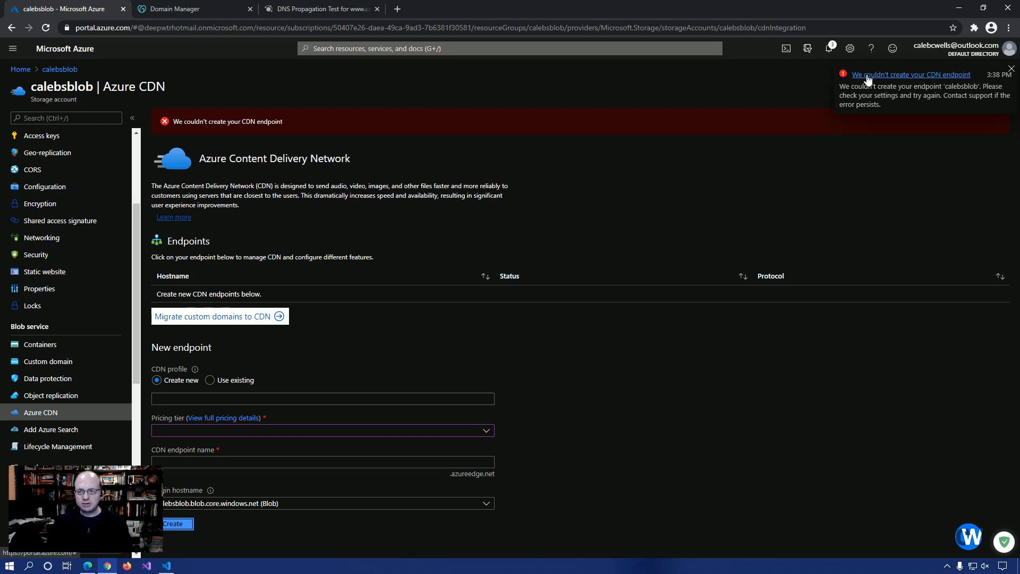
Search new resources for 'cdn' and select the CDN offering from the suggestions.
{"action": "left_click", "coordinate": [911, 75]}
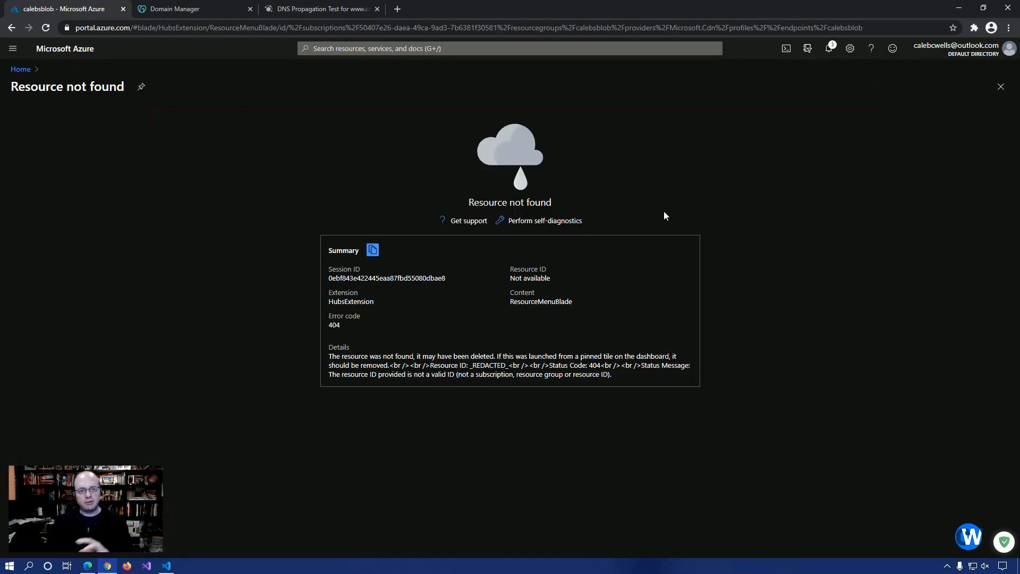
{"action": "mouse_move", "coordinate": [446, 303]}
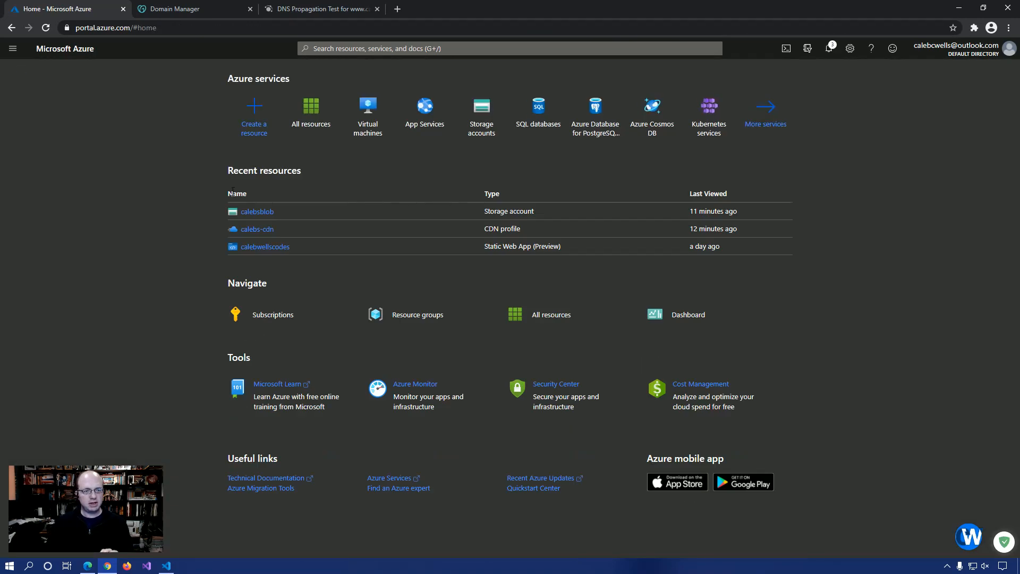
{"action": "mouse_move", "coordinate": [254, 115]}
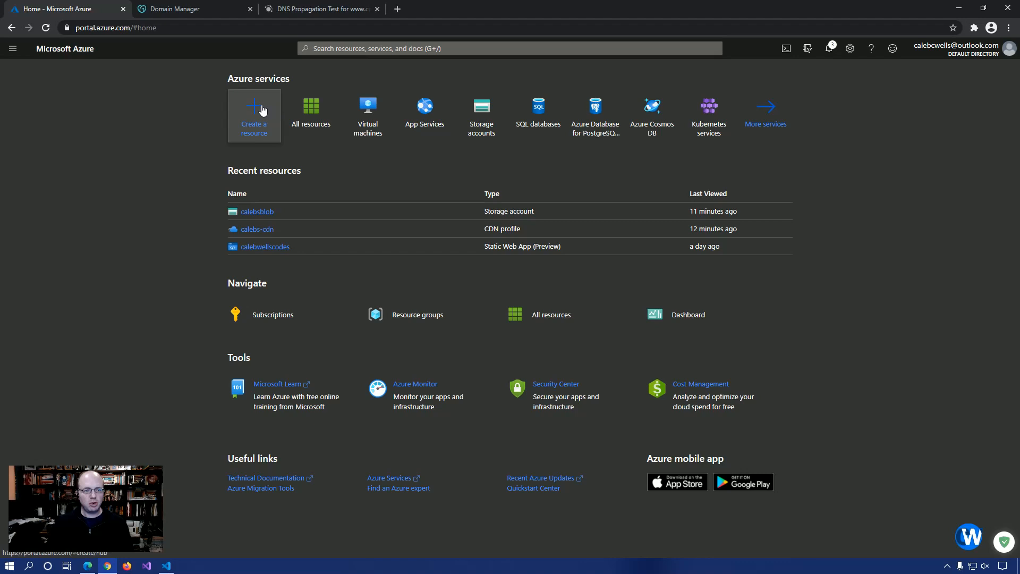
{"action": "left_click", "coordinate": [254, 115]}
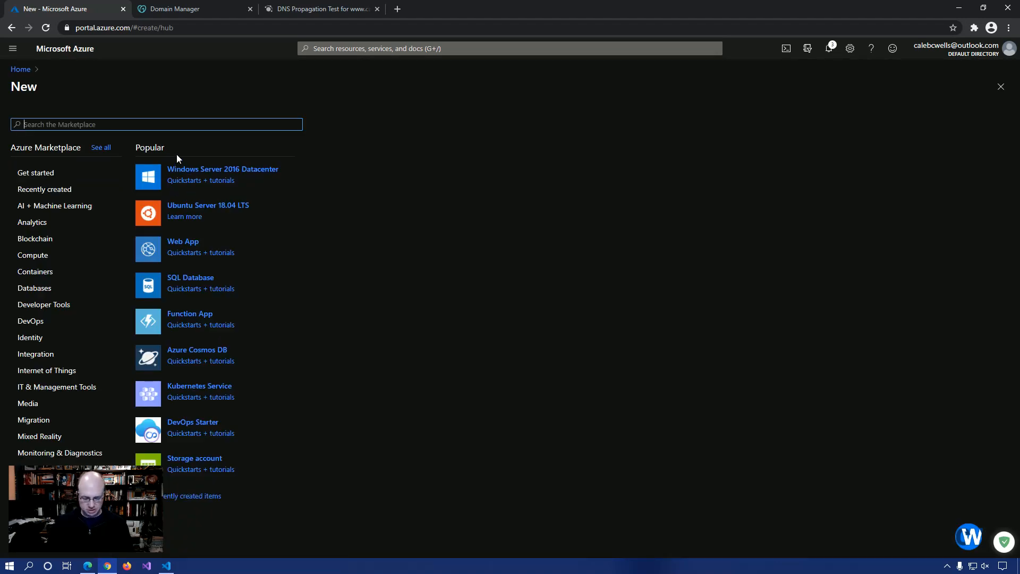
{"action": "type", "text": "cdn"}
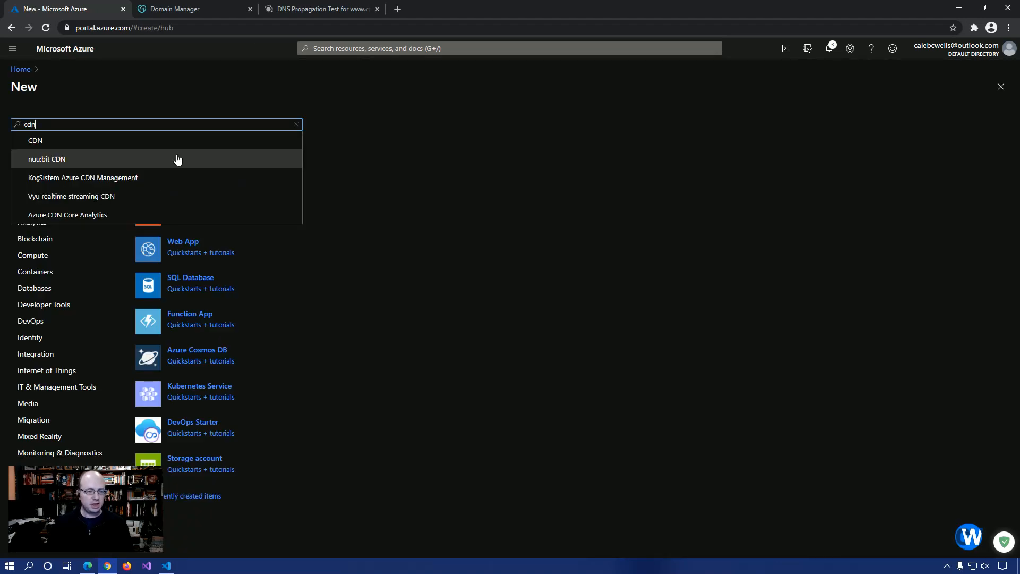
{"action": "left_click", "coordinate": [35, 141]}
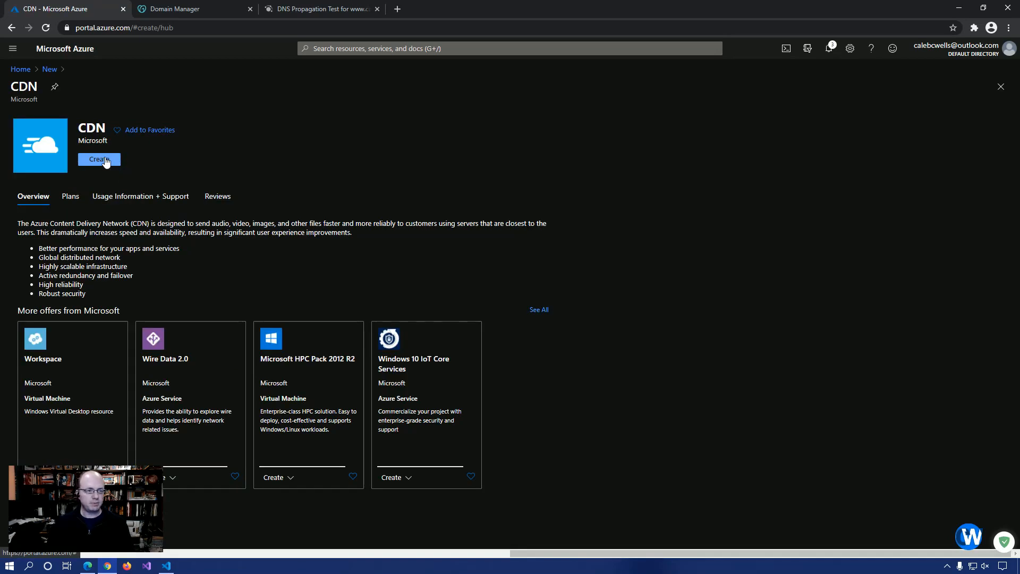
Fill in profile calebsblob-cdn, resource group calebsblob, Standard Microsoft tier, and no new endpoint.
{"action": "left_click", "coordinate": [99, 159]}
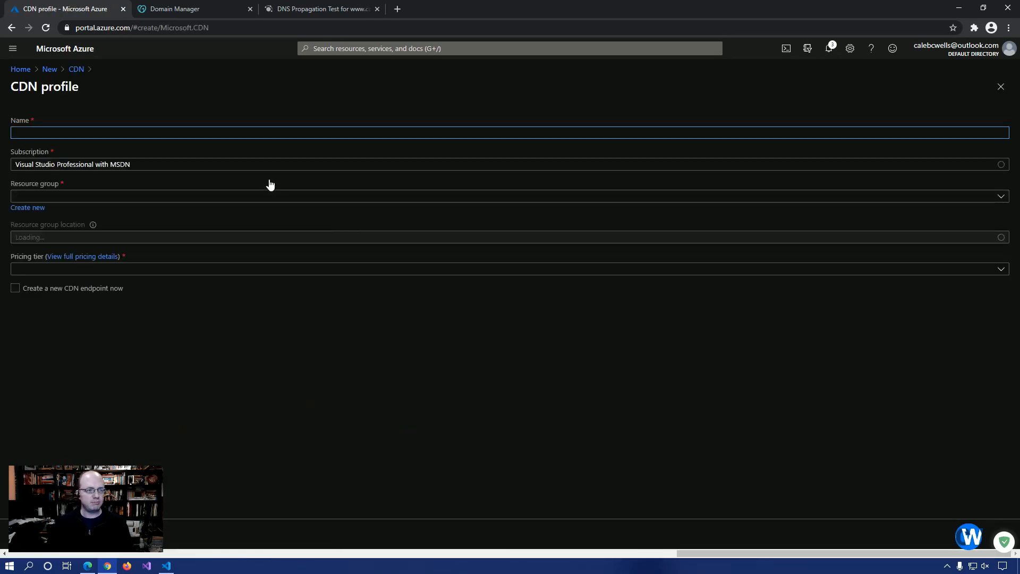
{"action": "type", "text": "calebs"}
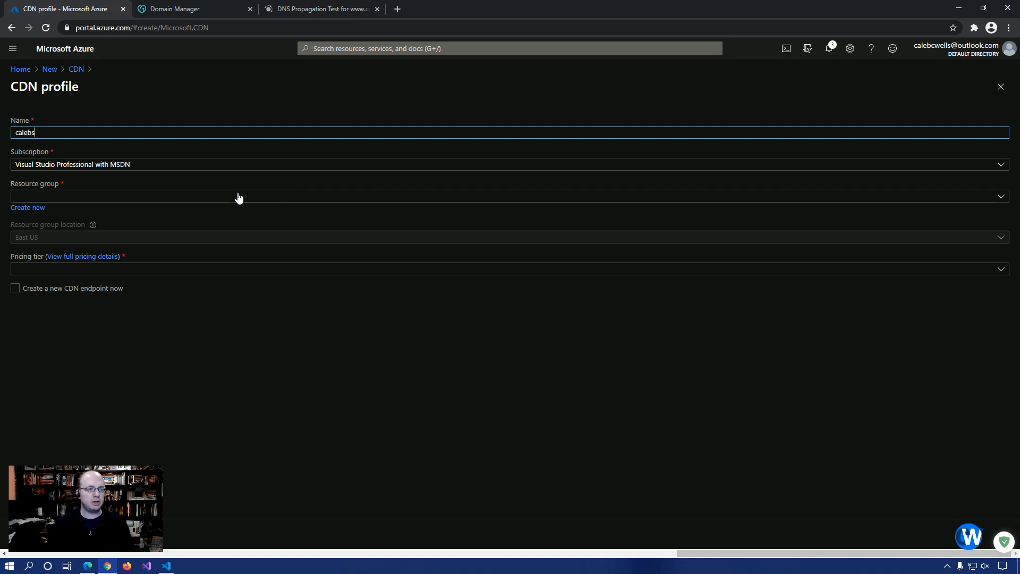
{"action": "type", "text": "blob"}
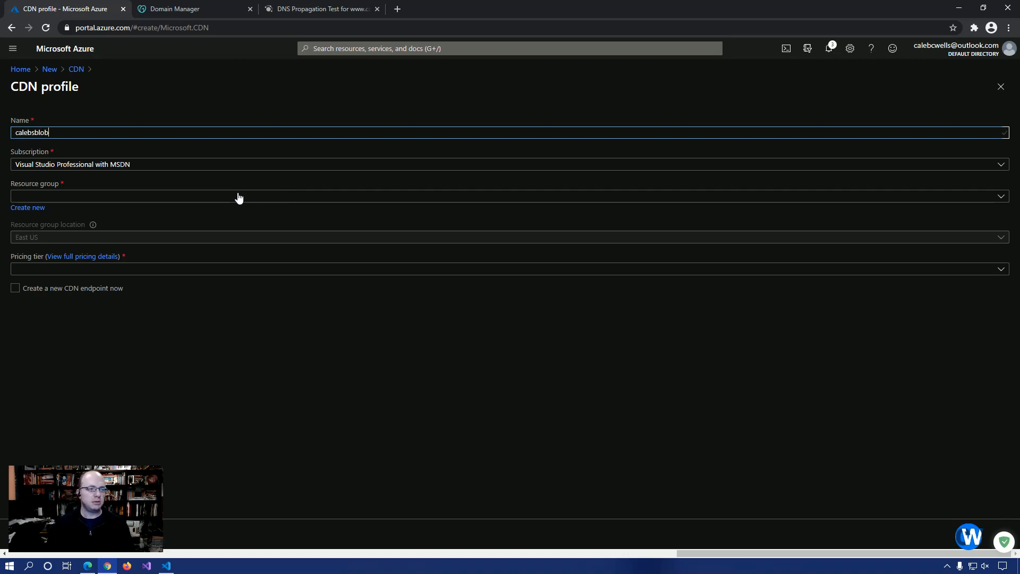
{"action": "type", "text": "-cdn"}
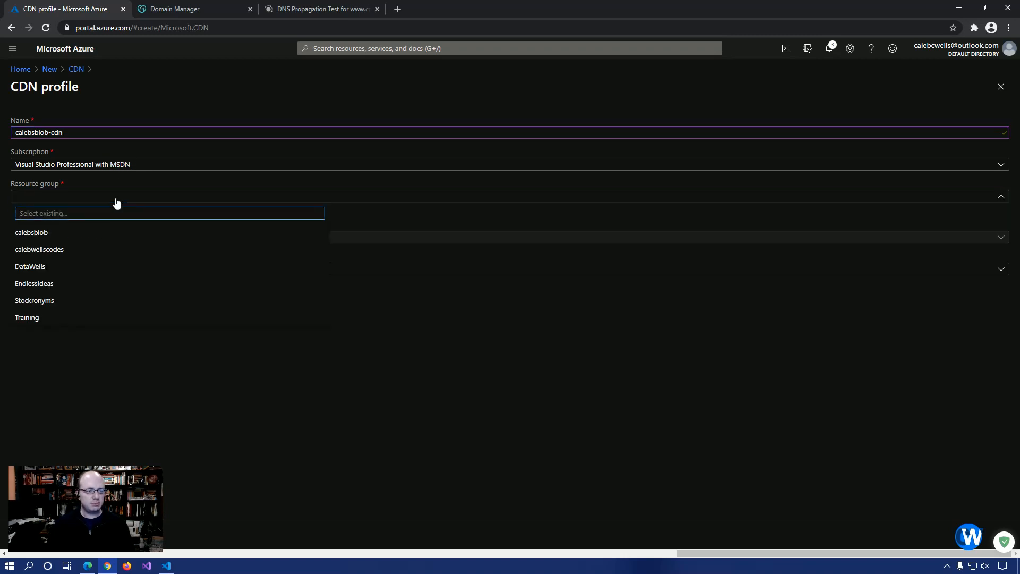
{"action": "left_click", "coordinate": [31, 232]}
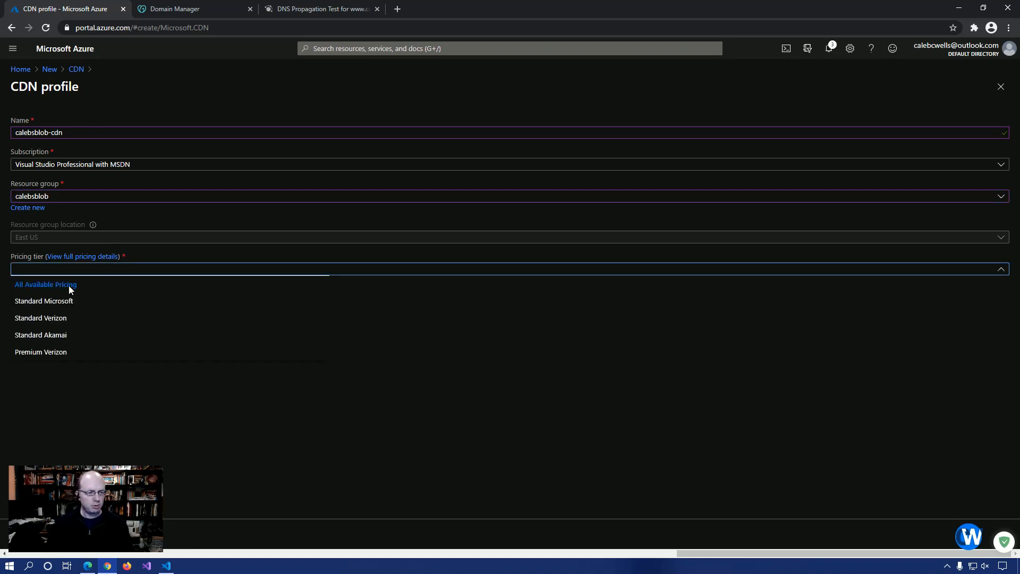
{"action": "mouse_move", "coordinate": [62, 305]}
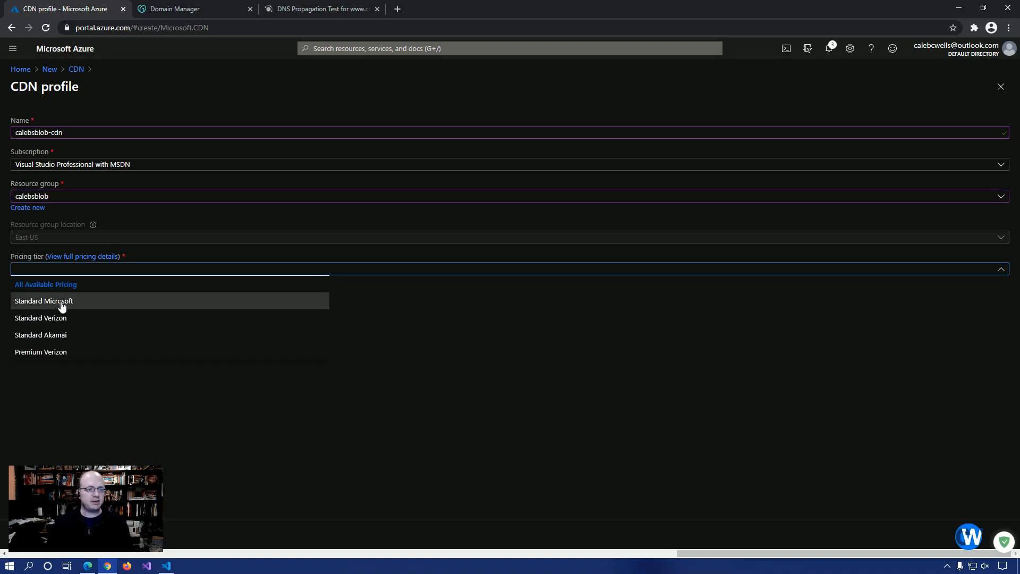
{"action": "left_click", "coordinate": [43, 301]}
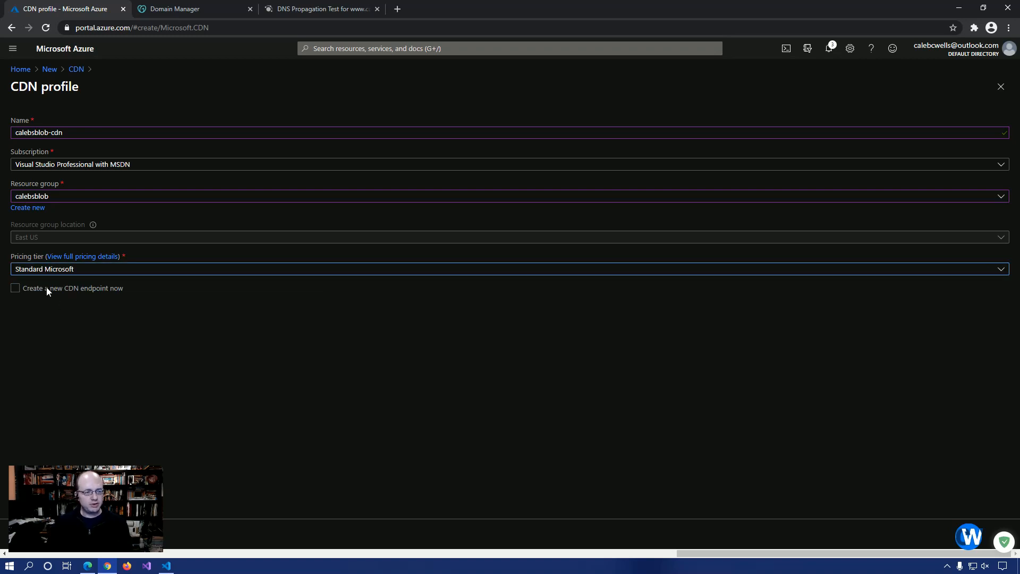
{"action": "left_click", "coordinate": [14, 288]}
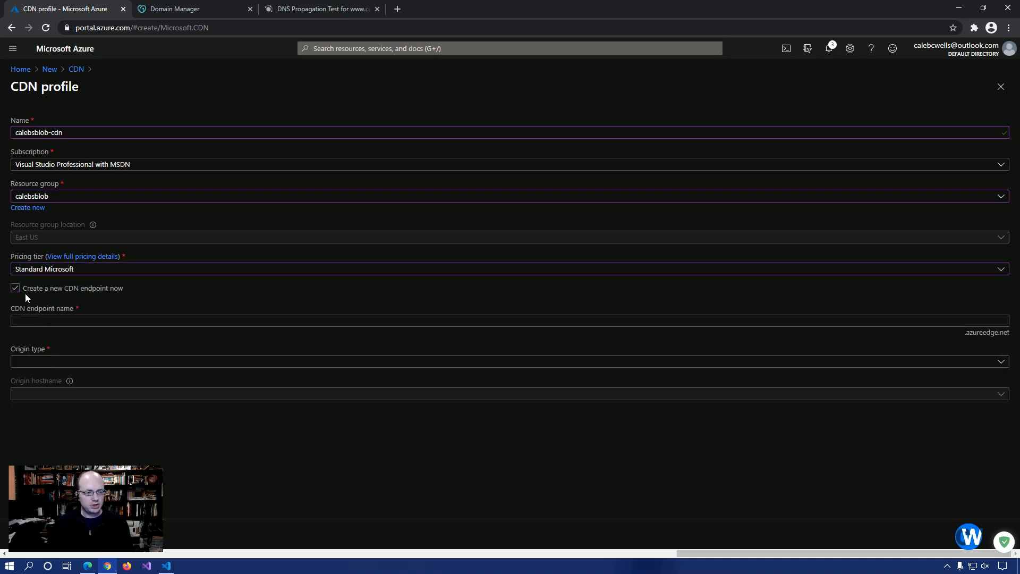
{"action": "left_click", "coordinate": [15, 287]}
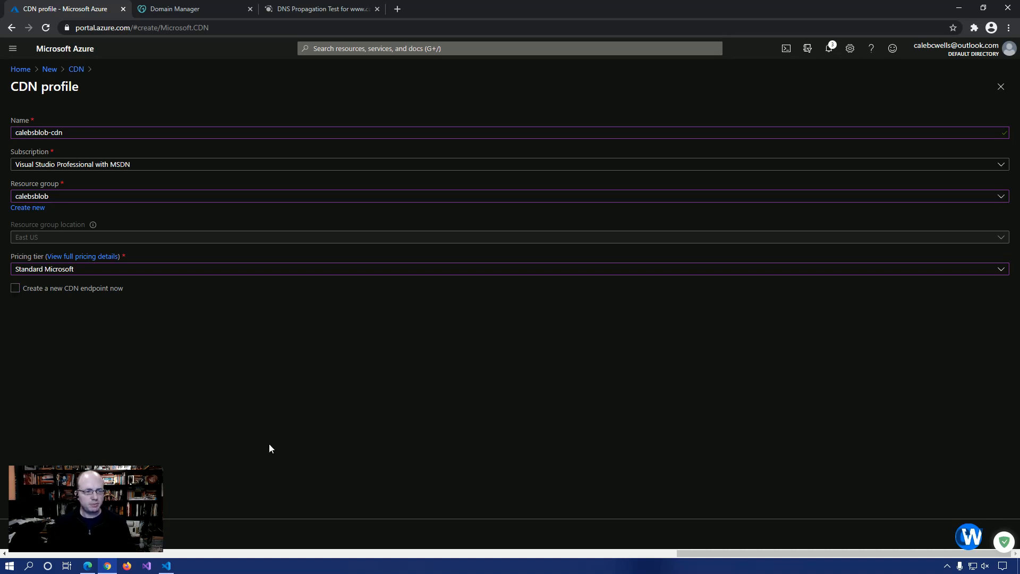
{"action": "mouse_move", "coordinate": [356, 401]}
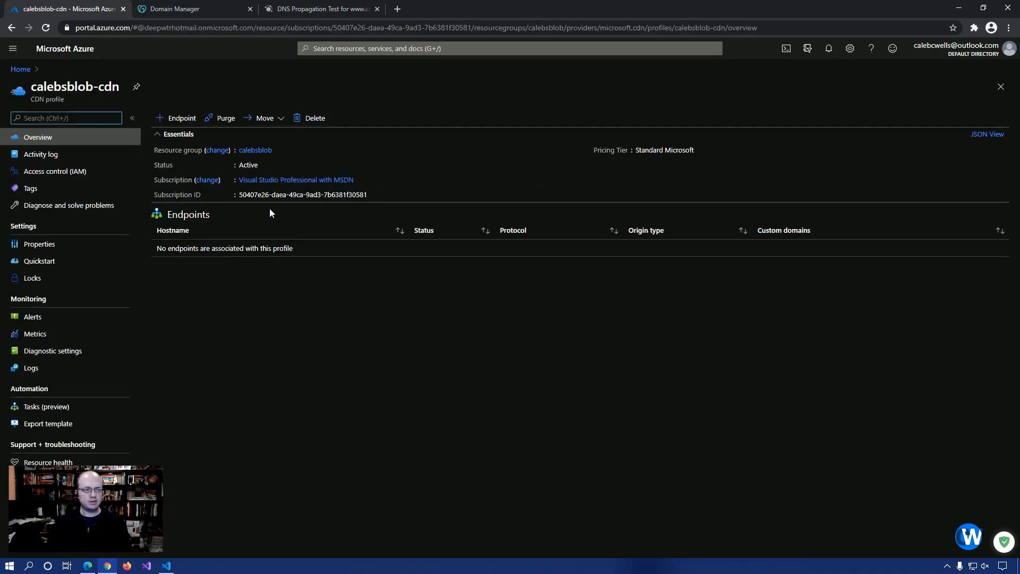
{"action": "mouse_move", "coordinate": [220, 195]}
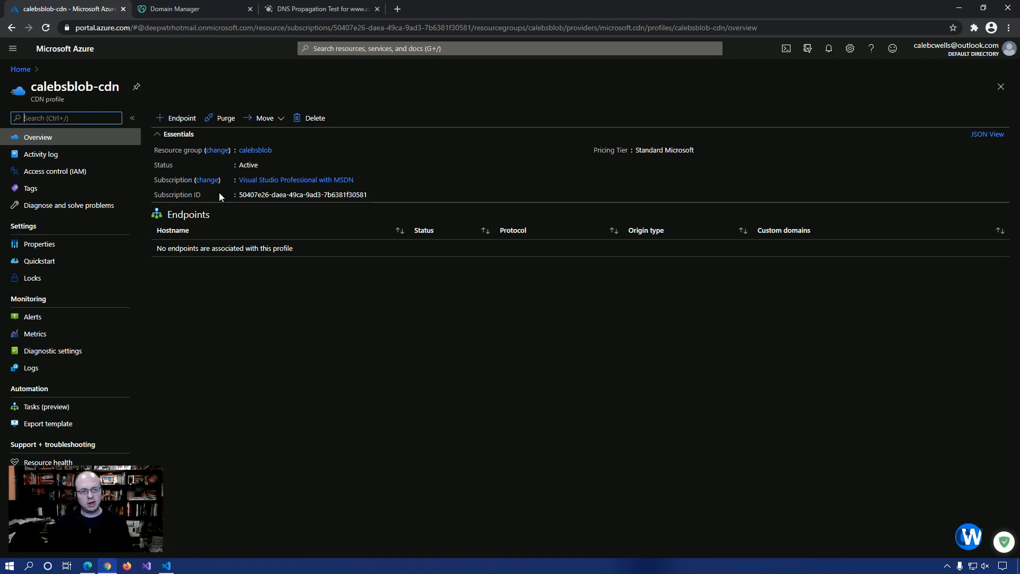
Add endpoint calebsblob using the Storage static website origin and General web delivery.
{"action": "left_click", "coordinate": [180, 118]}
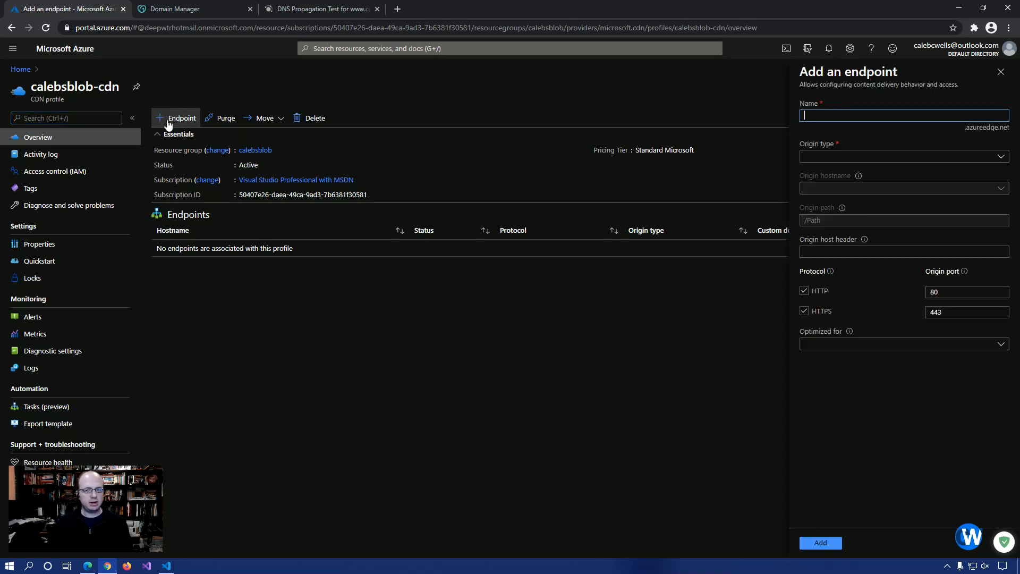
{"action": "type", "text": "calebsblob"}
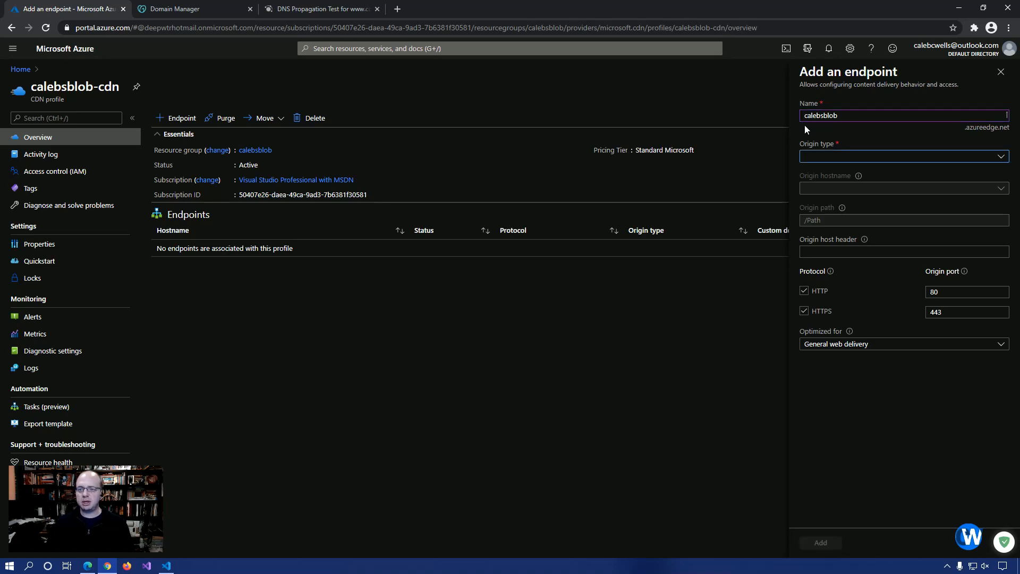
{"action": "mouse_move", "coordinate": [931, 165]}
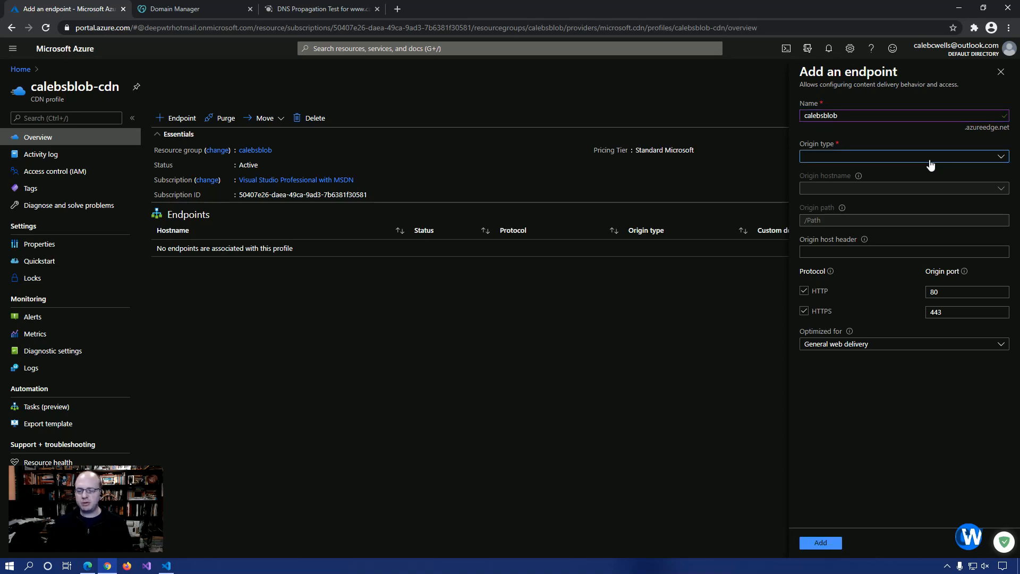
{"action": "left_click", "coordinate": [904, 156]}
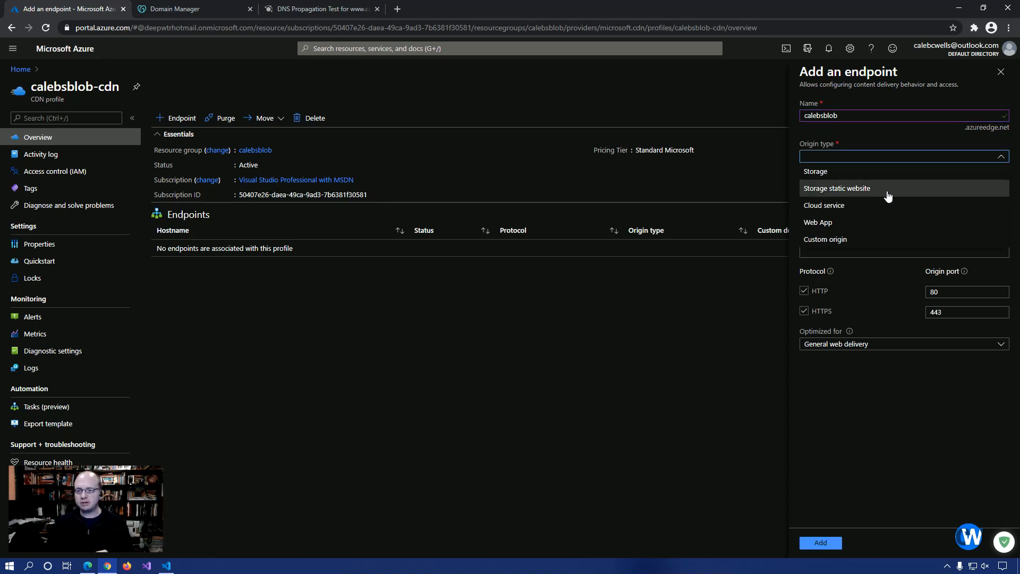
{"action": "left_click", "coordinate": [838, 188]}
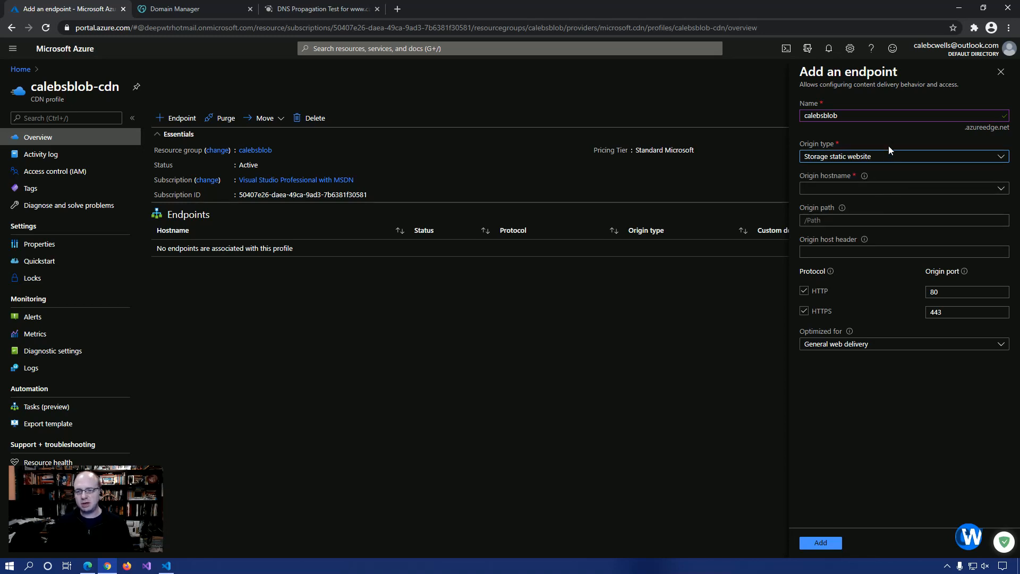
{"action": "mouse_move", "coordinate": [901, 193]}
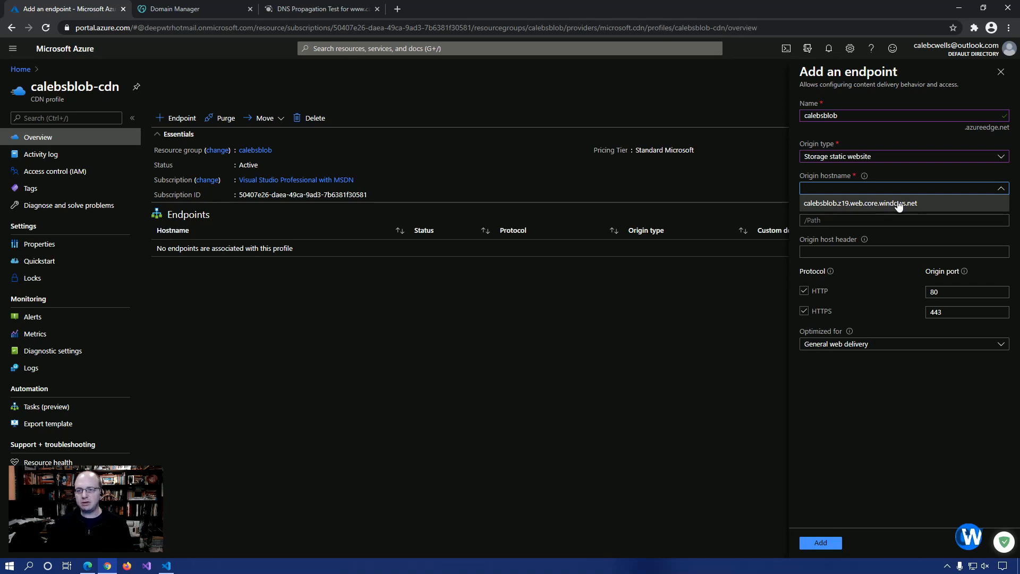
{"action": "left_click", "coordinate": [862, 203]}
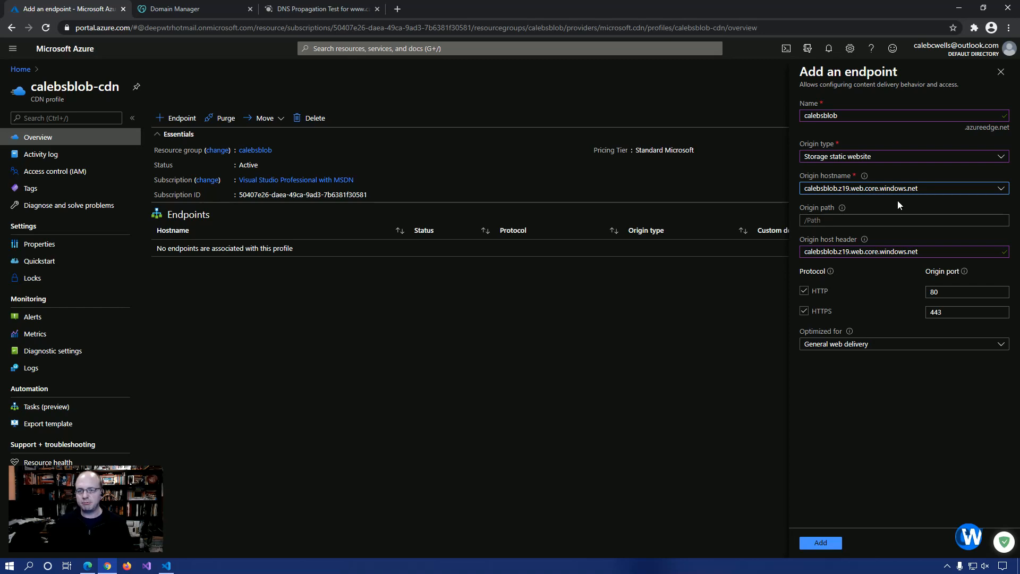
{"action": "mouse_move", "coordinate": [876, 284]}
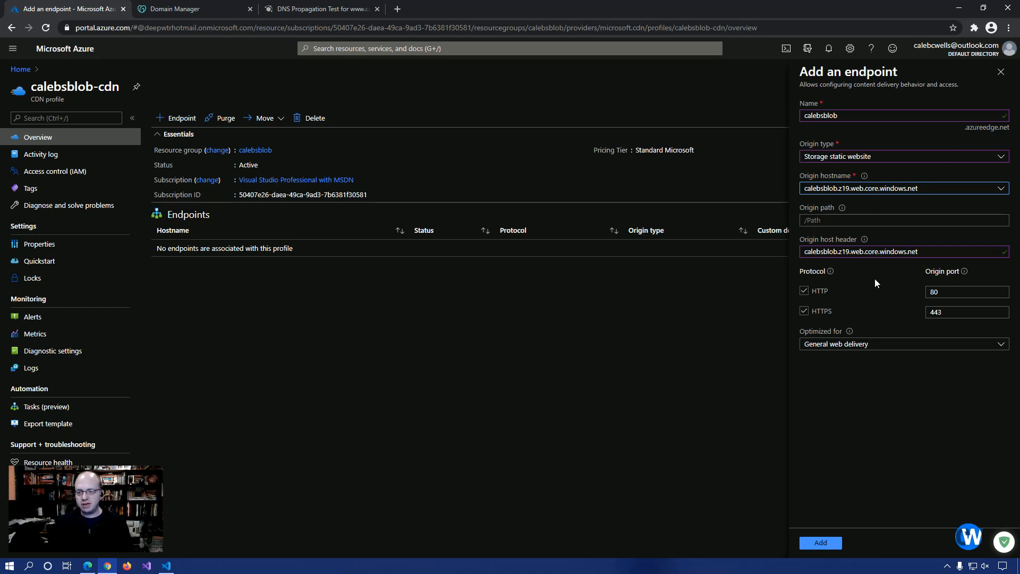
{"action": "left_click", "coordinate": [903, 344]}
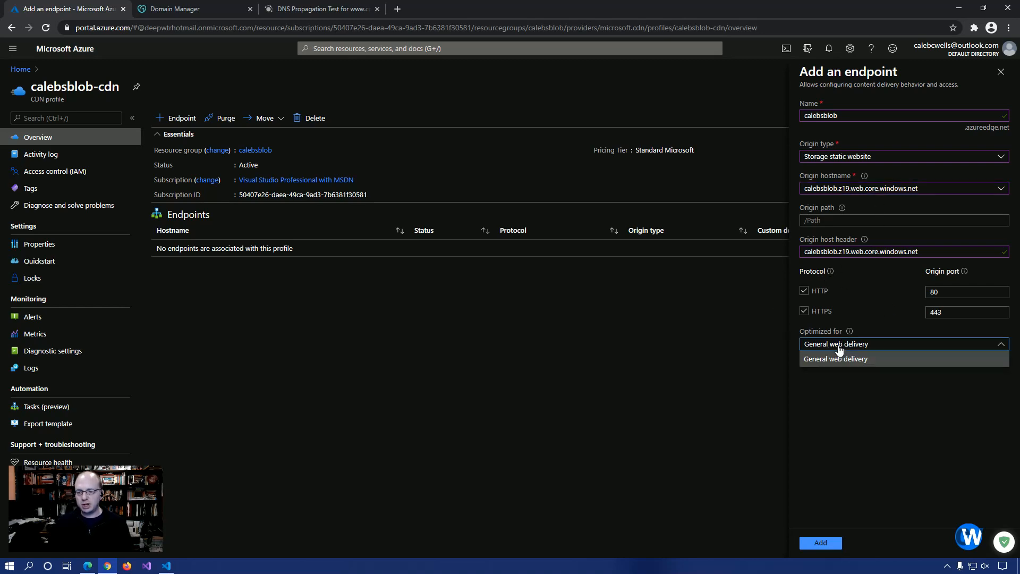
{"action": "left_click", "coordinate": [836, 359]}
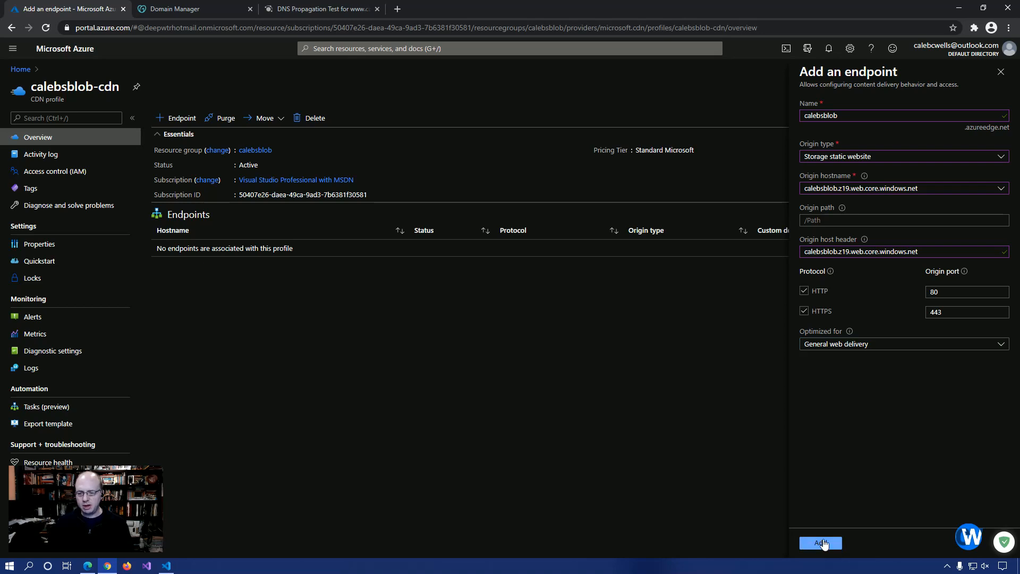
{"action": "left_click", "coordinate": [820, 542]}
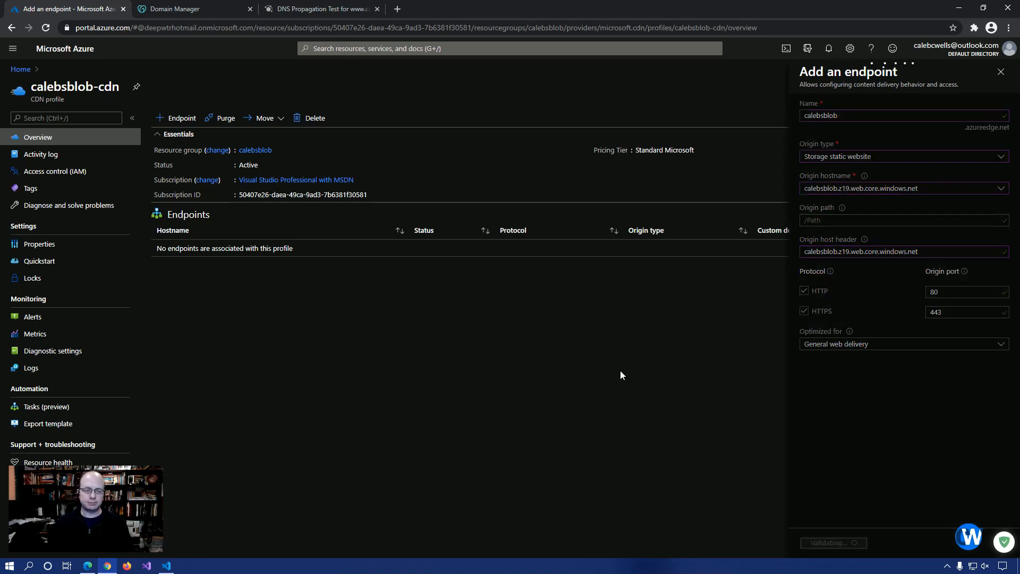
Dismiss the endpoint-created notification and open the calebsblob endpoint's overview.
{"action": "left_click", "coordinate": [833, 542]}
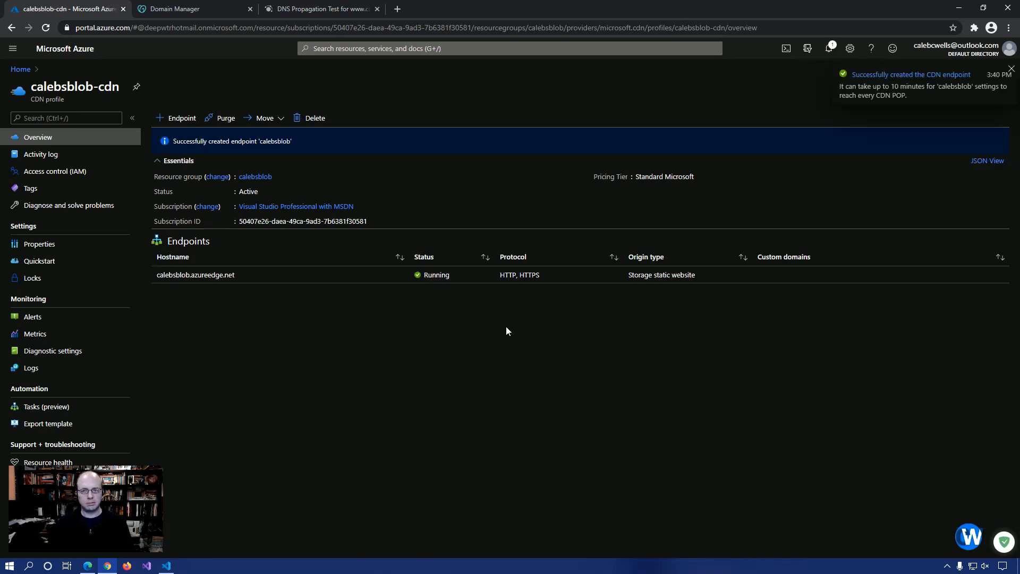
{"action": "mouse_move", "coordinate": [378, 325]}
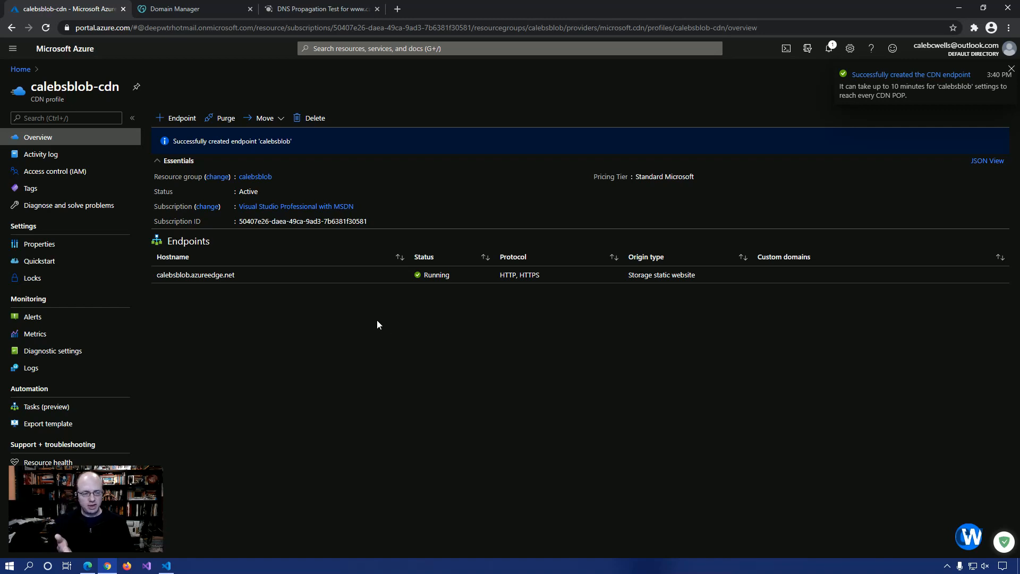
{"action": "left_click", "coordinate": [1012, 69]}
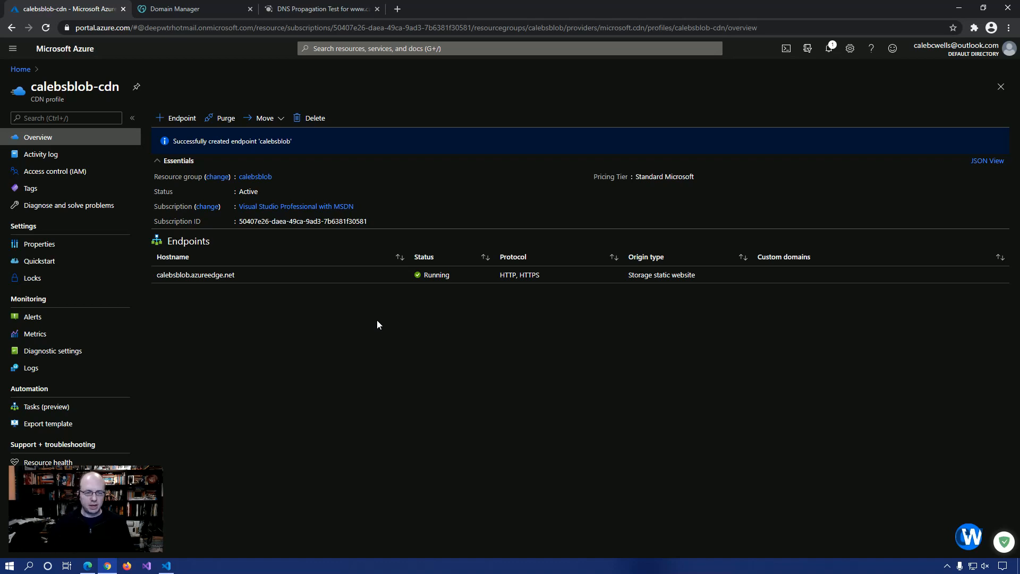
{"action": "left_click", "coordinate": [195, 275]}
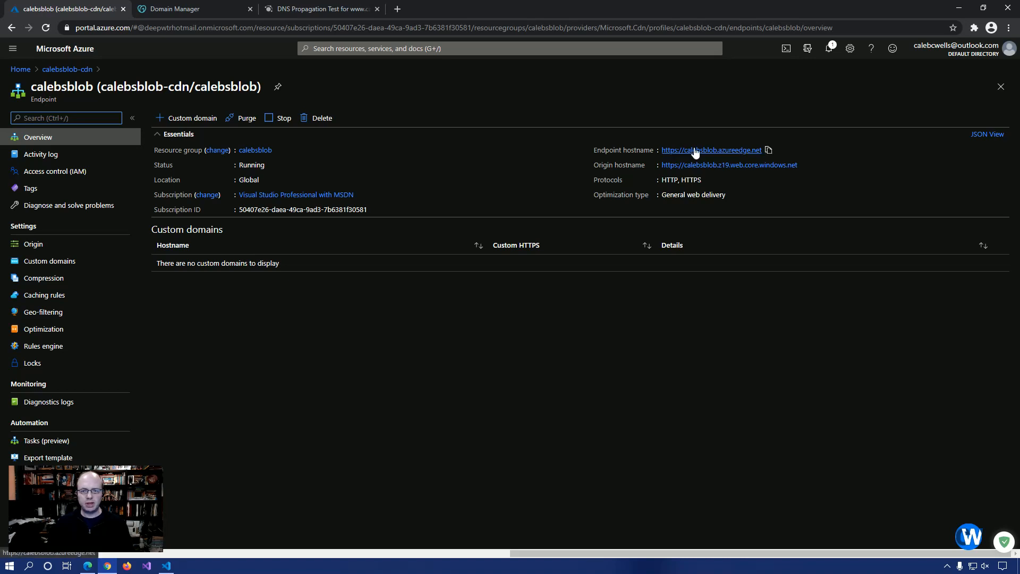
Check the calebsblob.azureedge.net address in a new tab, then return to the portal.
{"action": "left_click", "coordinate": [711, 150]}
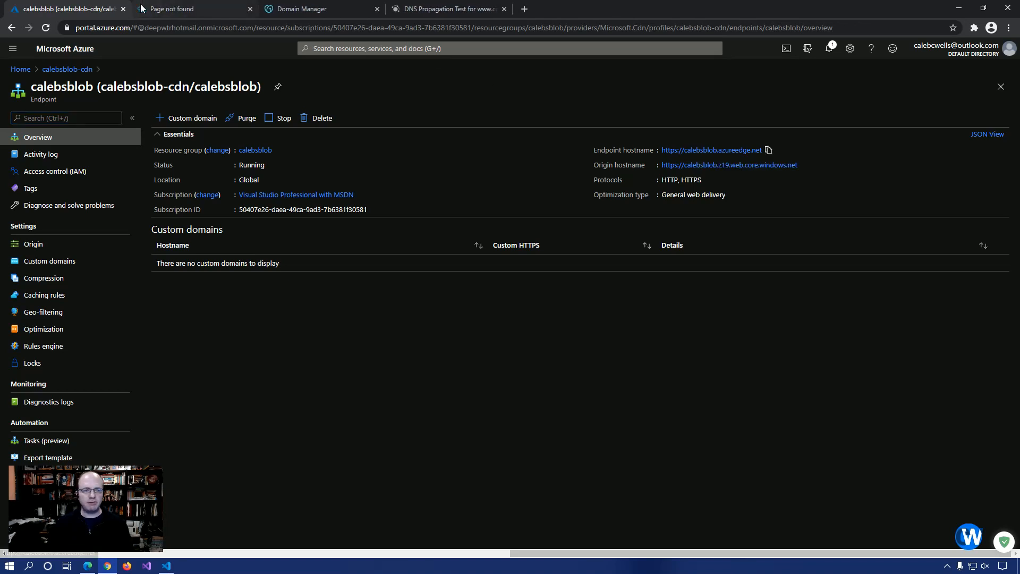
{"action": "left_click", "coordinate": [189, 9]}
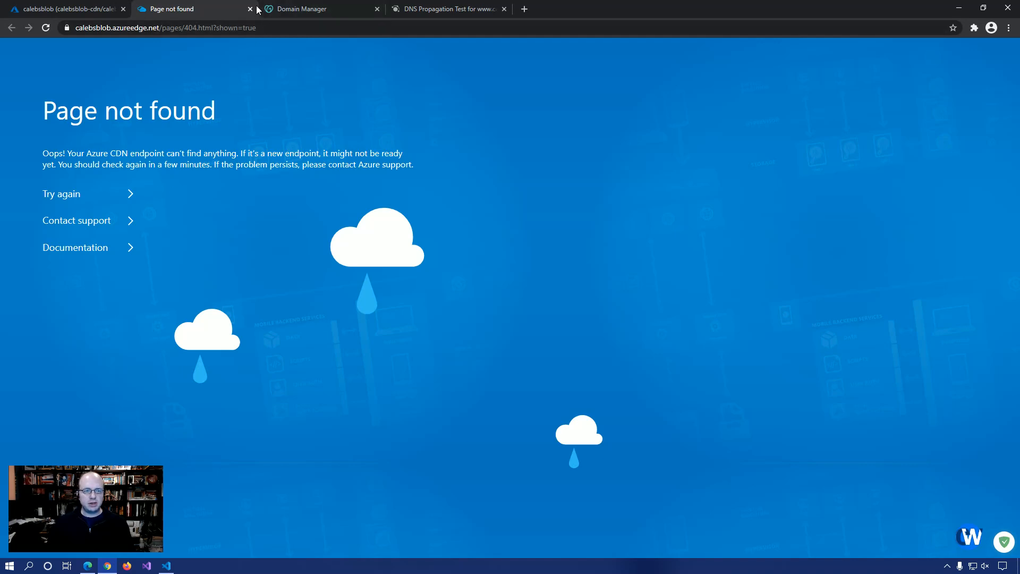
{"action": "left_click", "coordinate": [250, 9]}
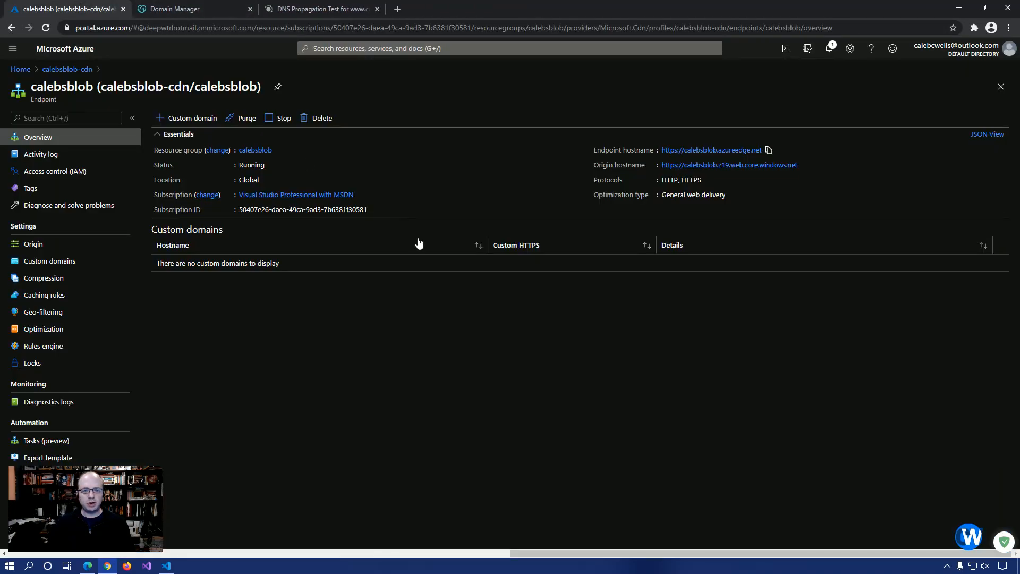
{"action": "mouse_move", "coordinate": [439, 386]}
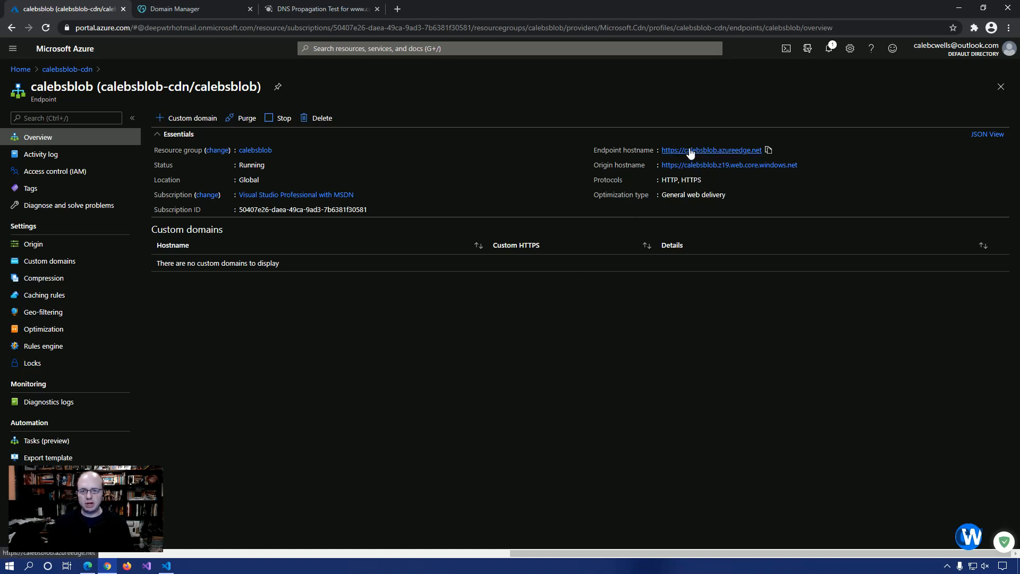
{"action": "mouse_move", "coordinate": [728, 175]}
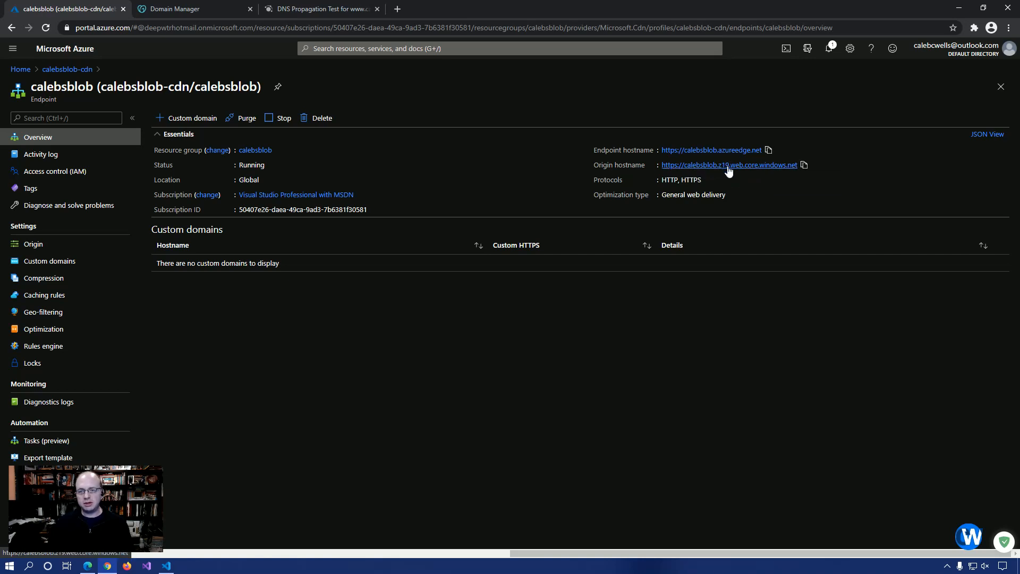
{"action": "mouse_move", "coordinate": [709, 171]}
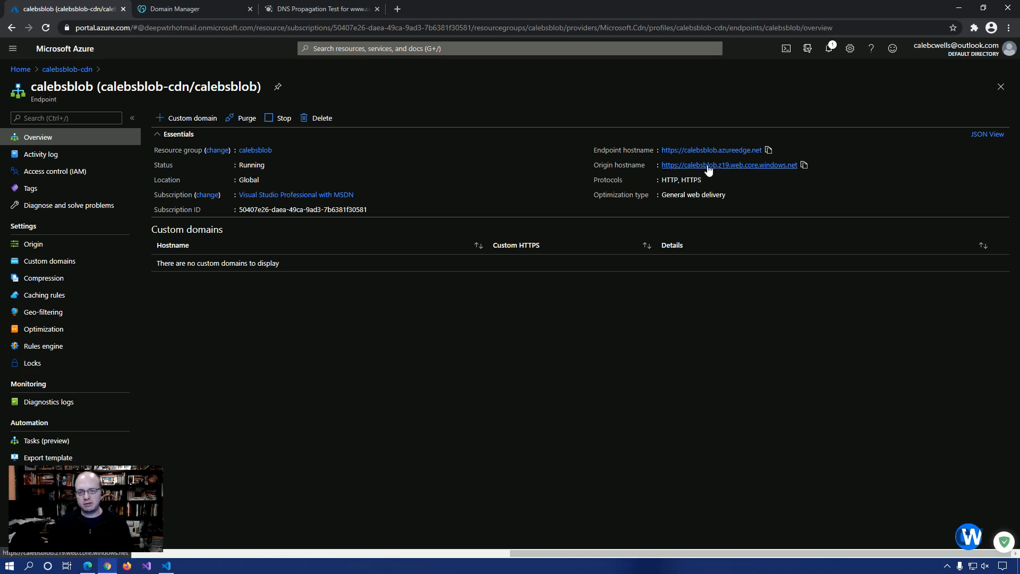
{"action": "mouse_move", "coordinate": [729, 165]}
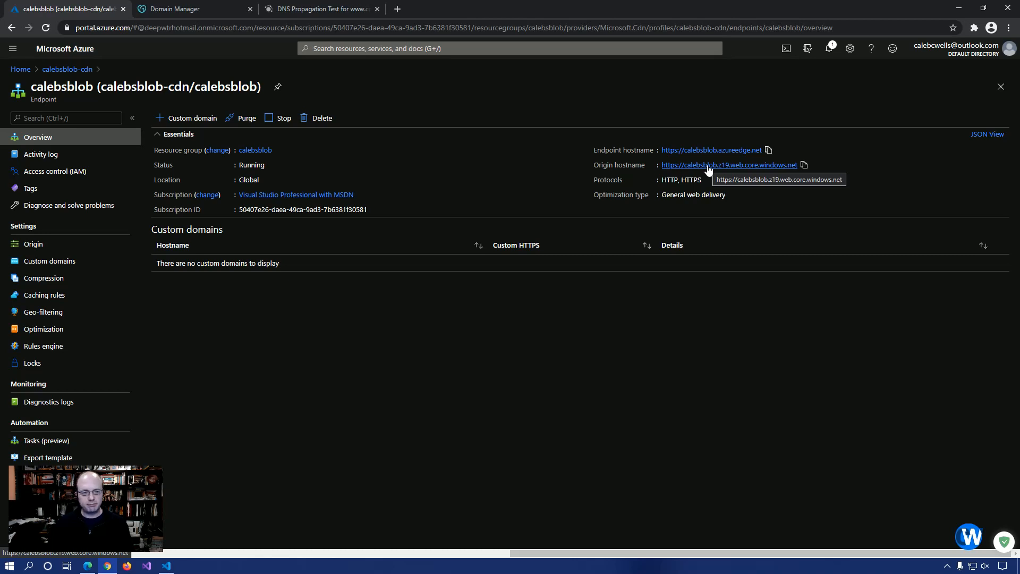
{"action": "mouse_move", "coordinate": [530, 183]}
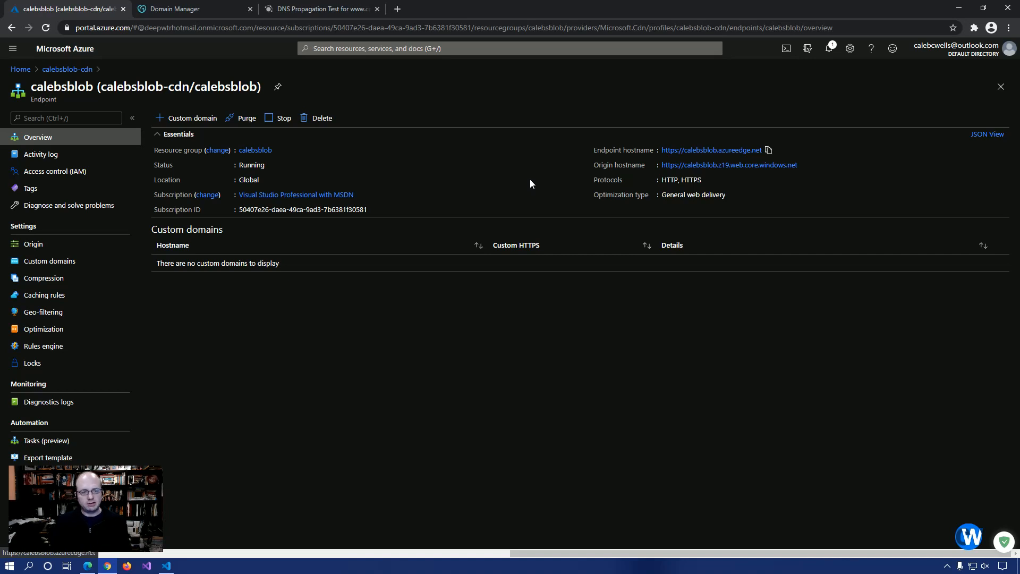
{"action": "mouse_move", "coordinate": [507, 186]}
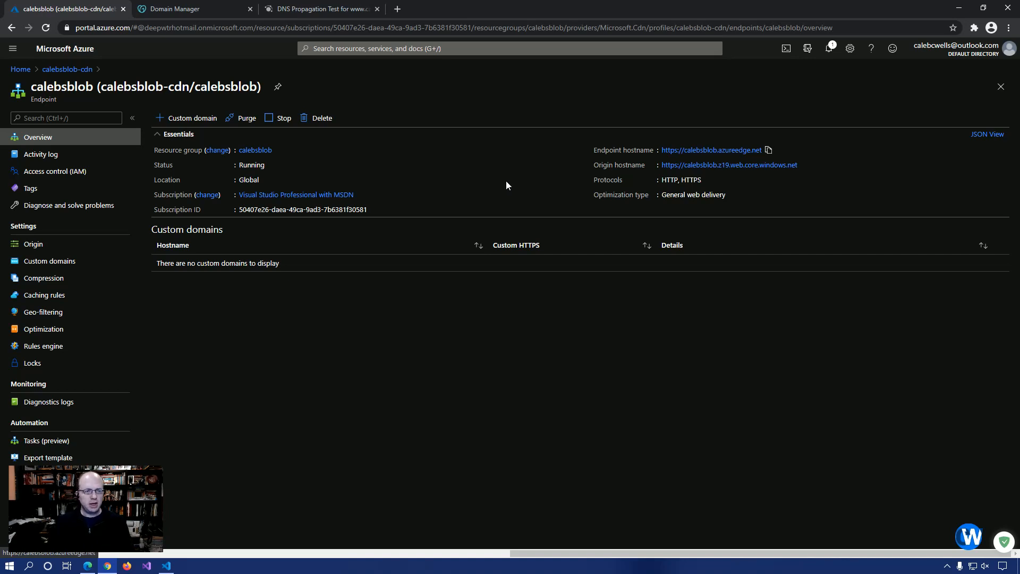
Open the 'Add a custom domain' pane from the endpoint's toolbar.
{"action": "left_click", "coordinate": [191, 118]}
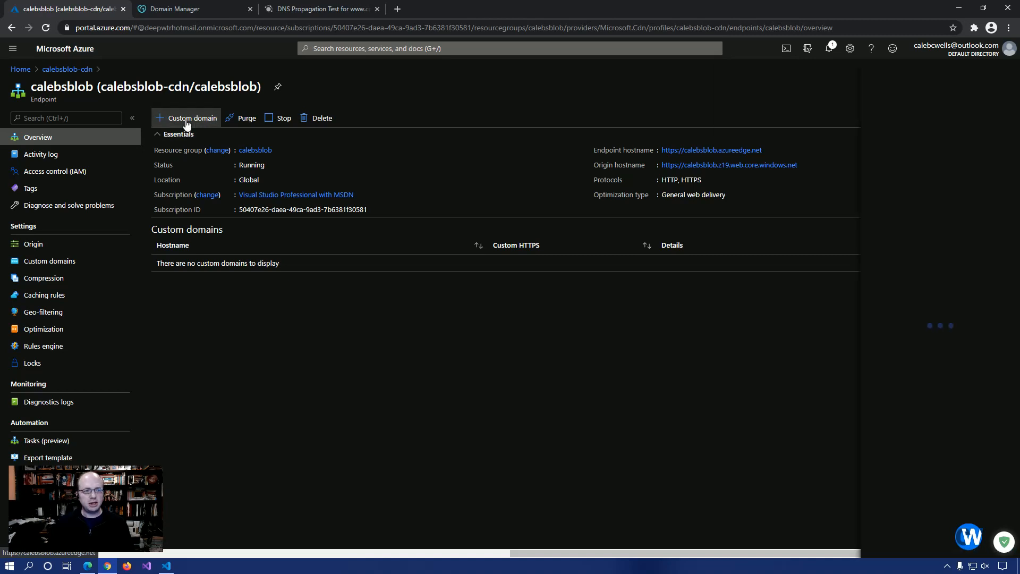
{"action": "left_click", "coordinate": [191, 118]}
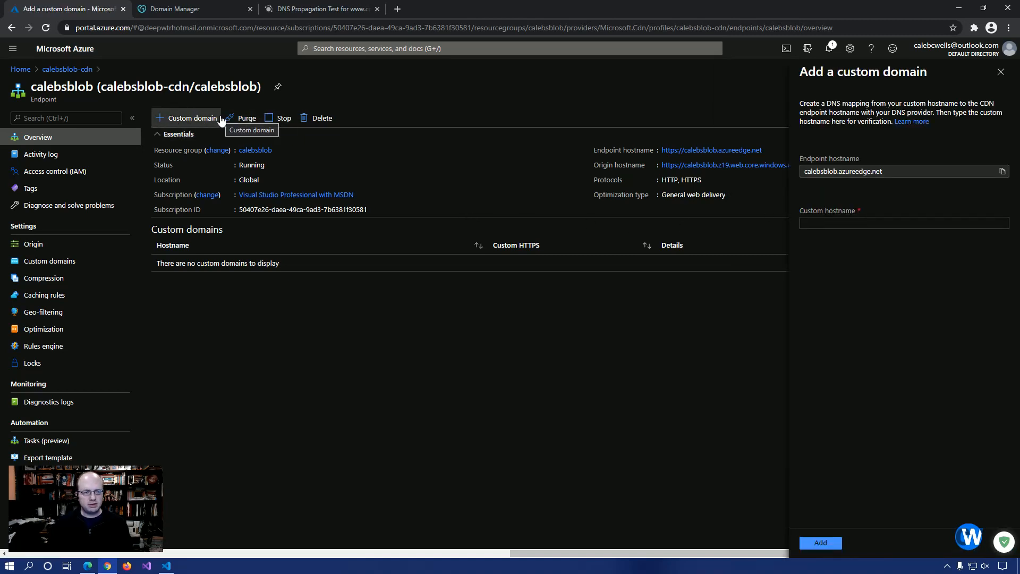
{"action": "mouse_move", "coordinate": [184, 119]}
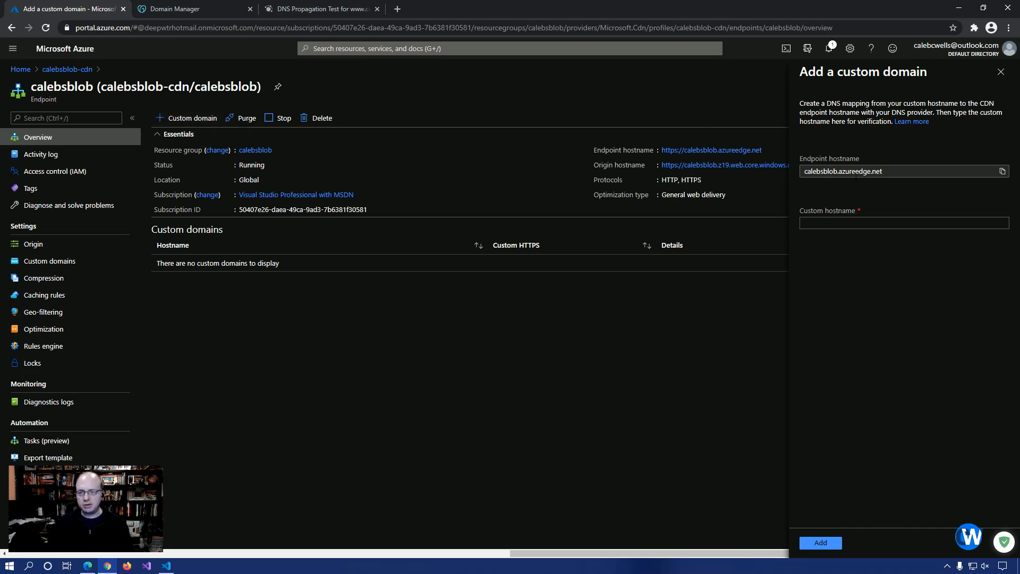
{"action": "mouse_move", "coordinate": [772, 151]}
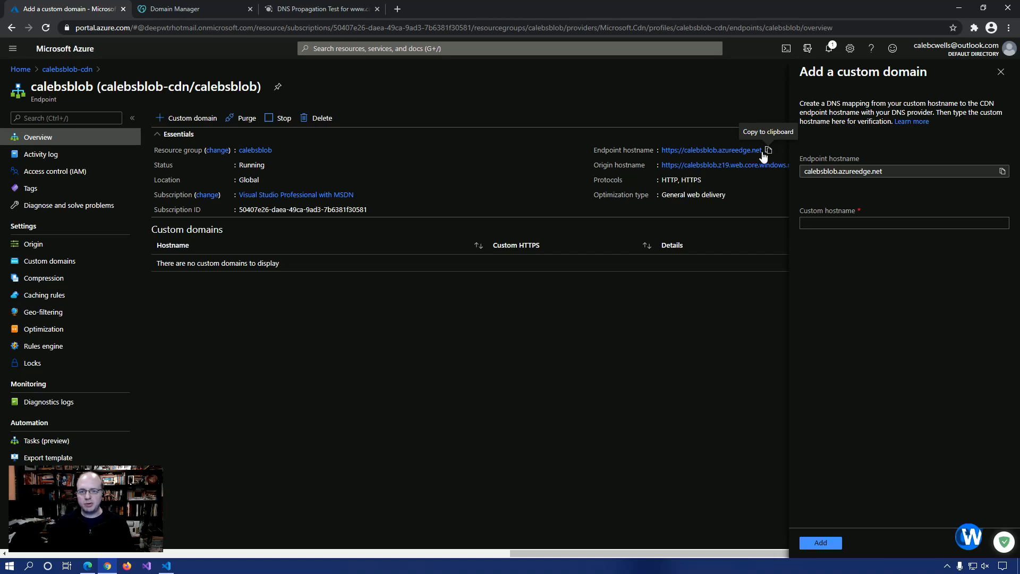
{"action": "mouse_move", "coordinate": [734, 146]}
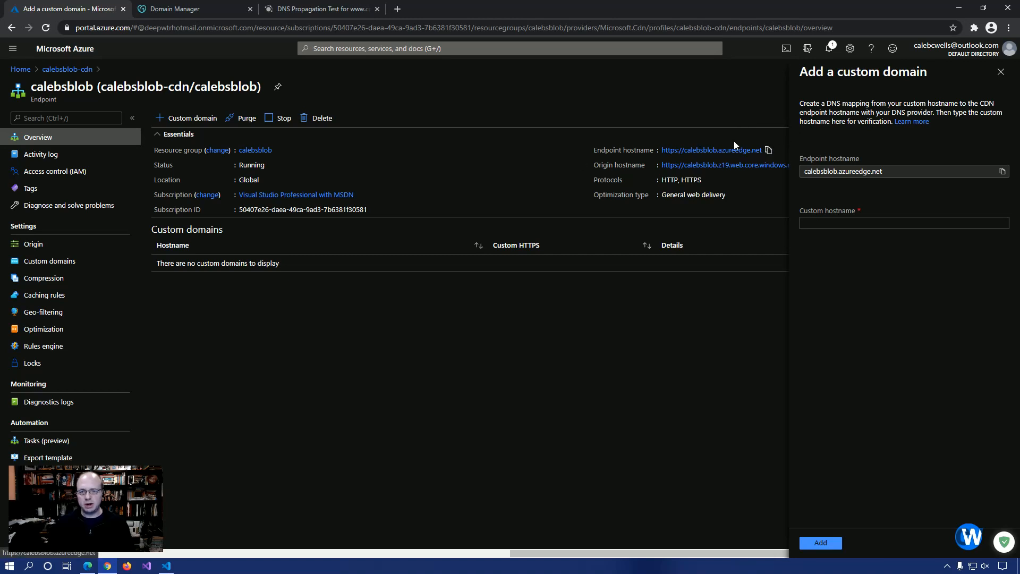
Point the www CNAME record to calebsblob.azureedge.net and save it.
{"action": "left_click", "coordinate": [173, 9]}
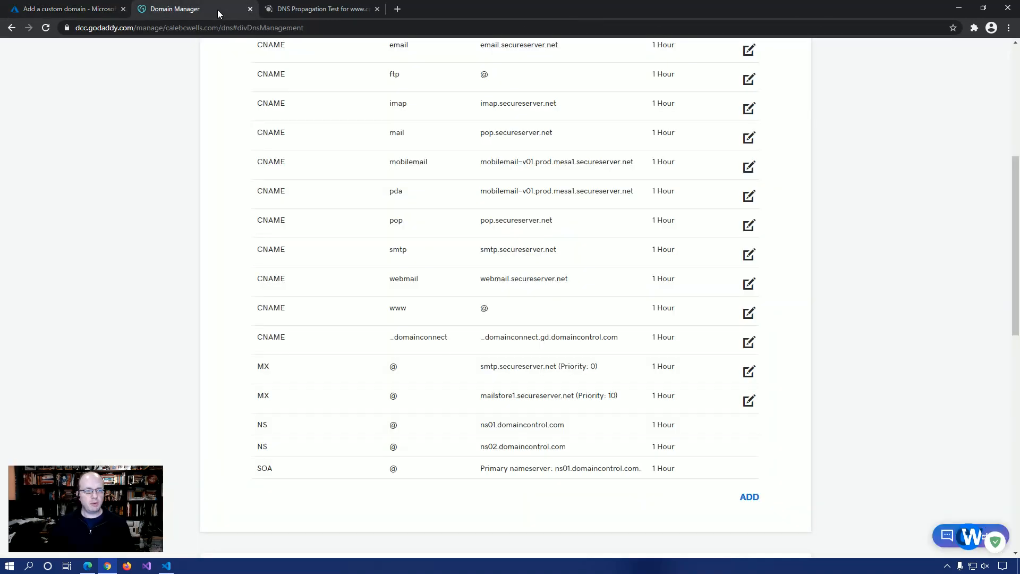
{"action": "mouse_move", "coordinate": [515, 261]}
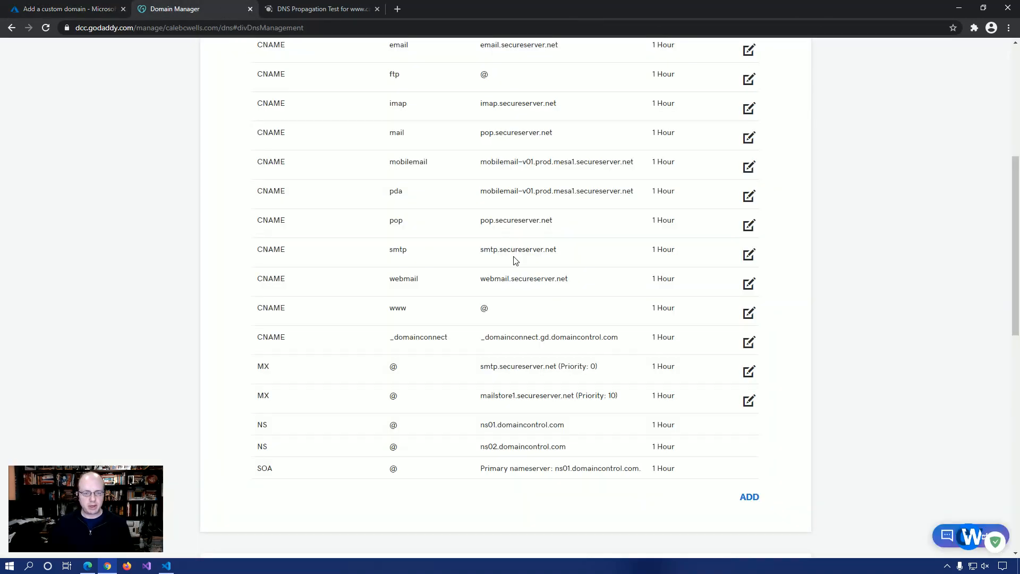
{"action": "left_click", "coordinate": [749, 313]}
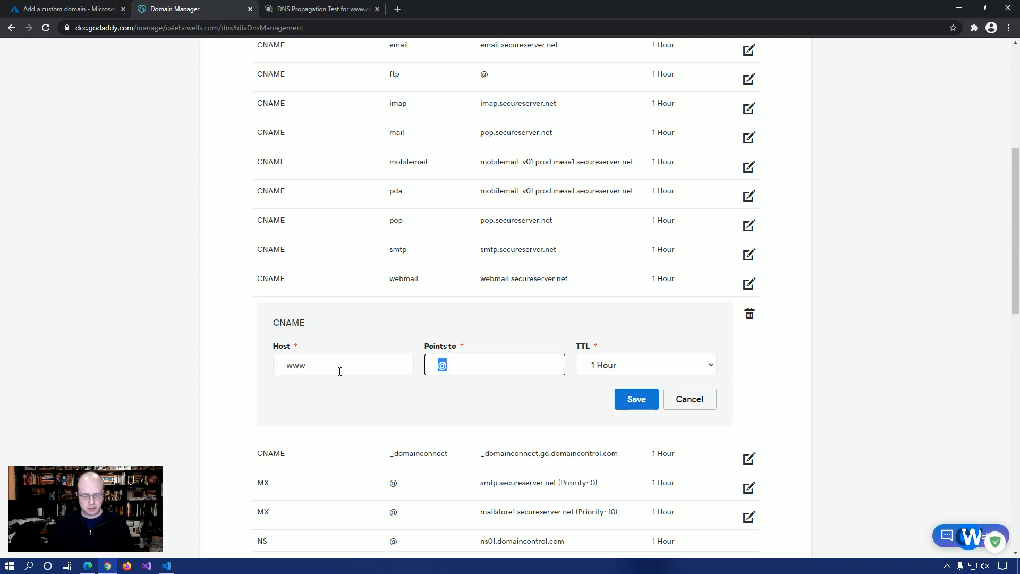
{"action": "type", "text": "https://calebsblob.azureedge"}
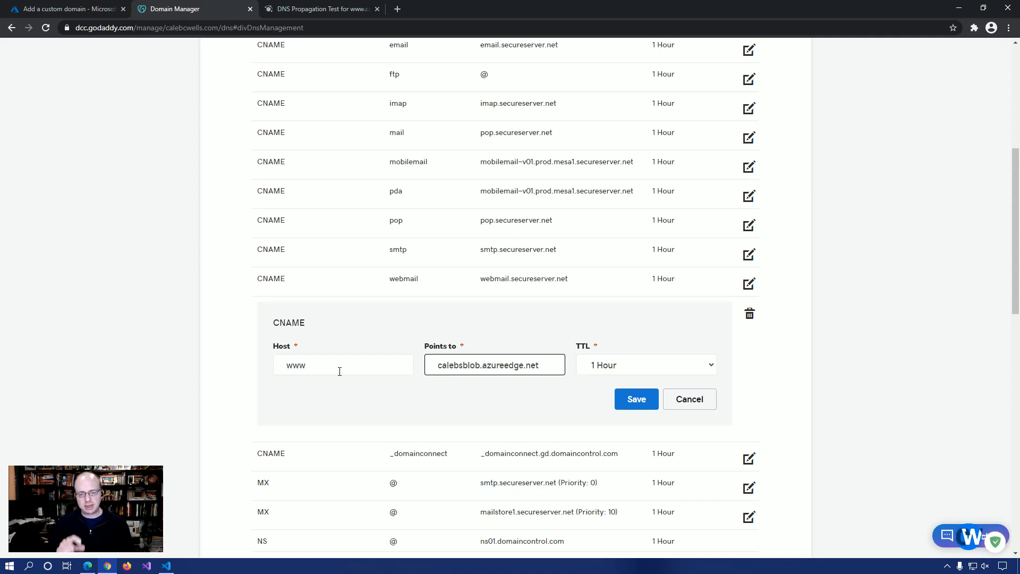
{"action": "left_click", "coordinate": [635, 399]}
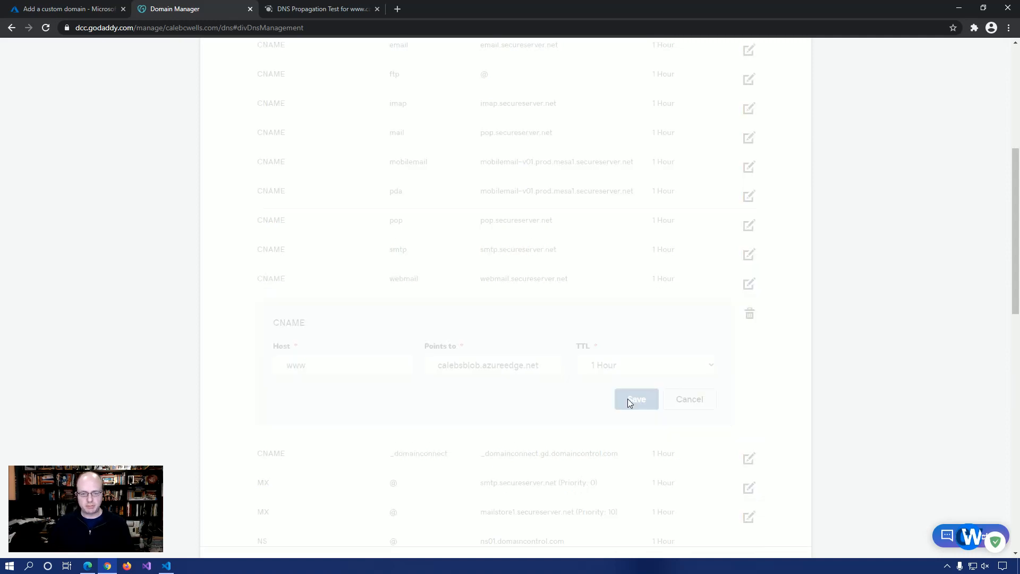
{"action": "left_click", "coordinate": [635, 399]}
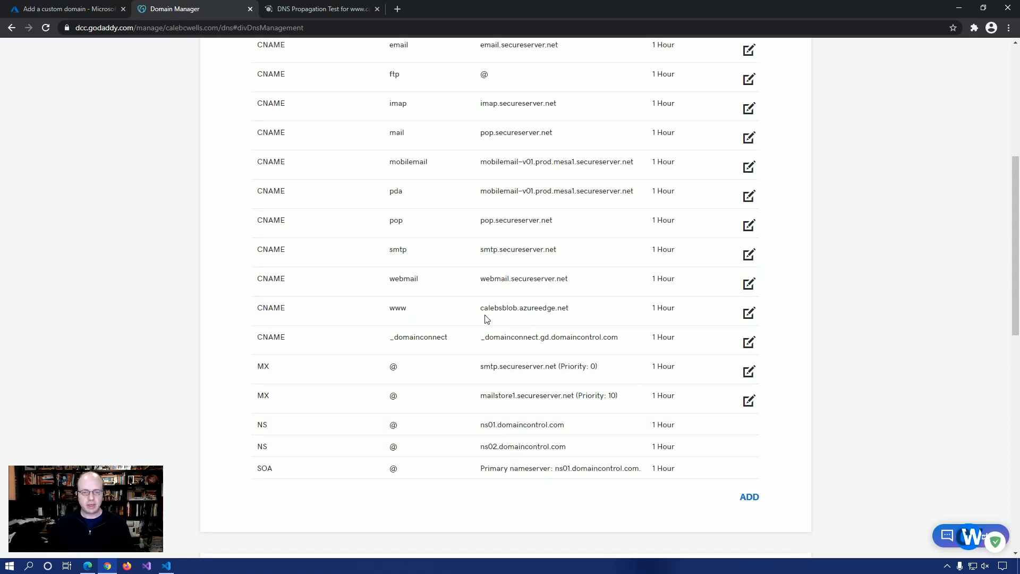
{"action": "left_click", "coordinate": [64, 9]}
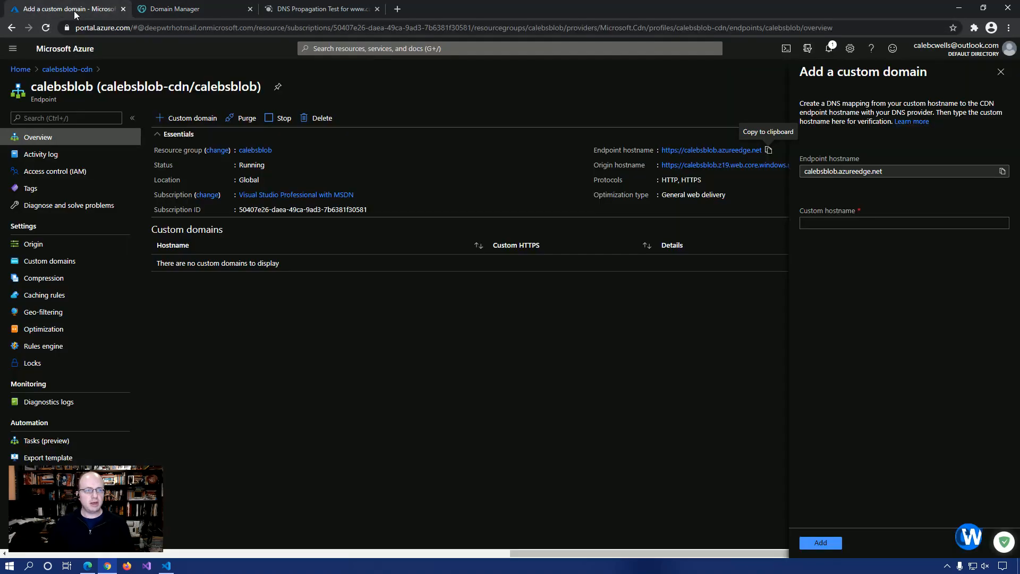
{"action": "left_click", "coordinate": [903, 222]}
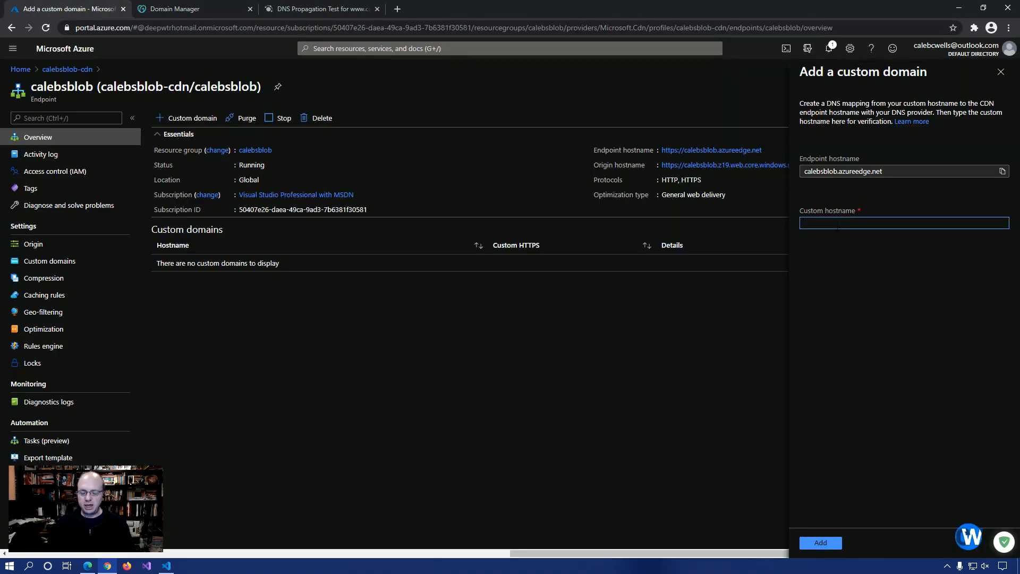
{"action": "type", "text": "www.caleb"}
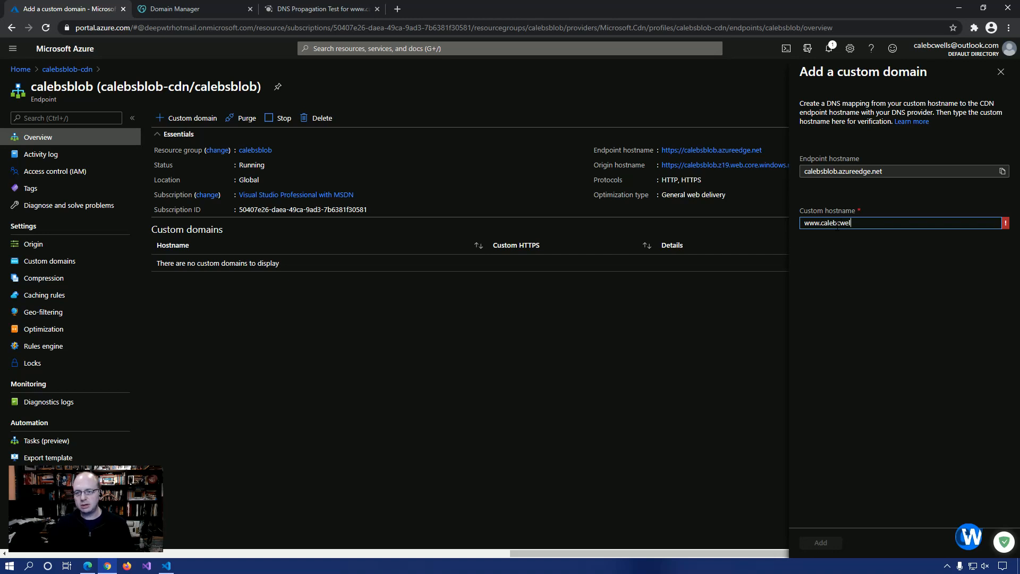
{"action": "type", "text": "cwells.com"}
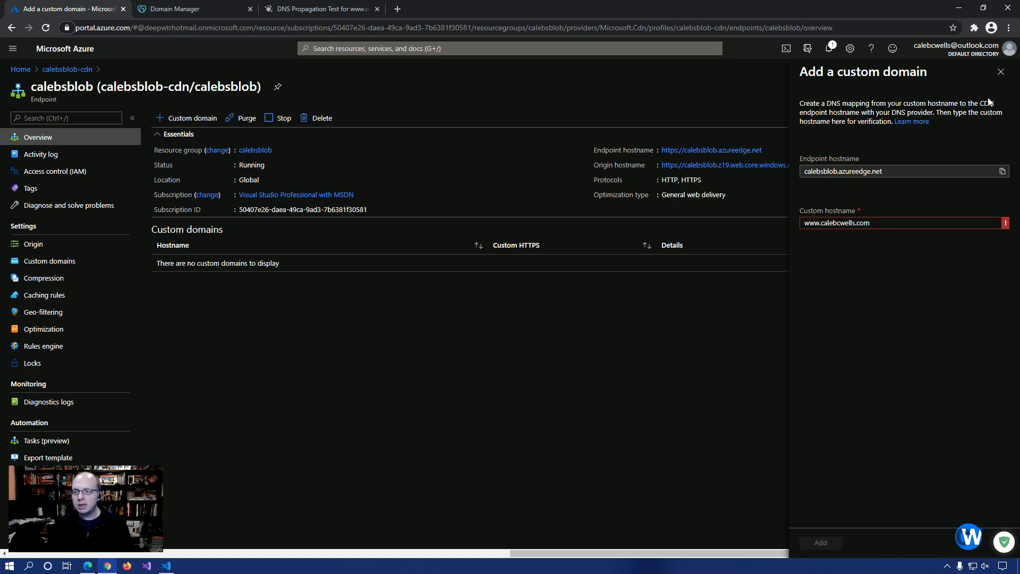
{"action": "left_click", "coordinate": [1001, 72]}
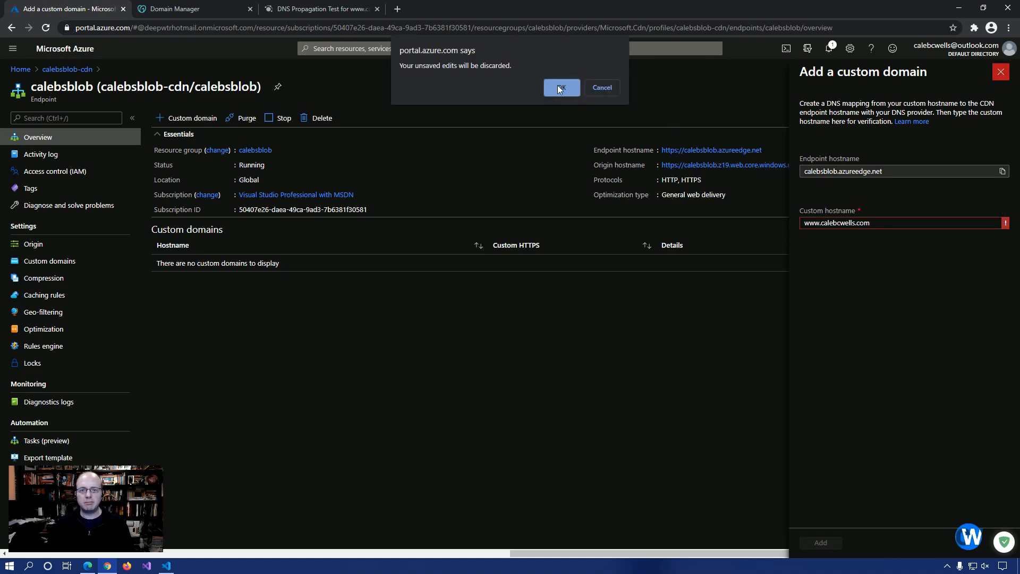
{"action": "left_click", "coordinate": [561, 87]}
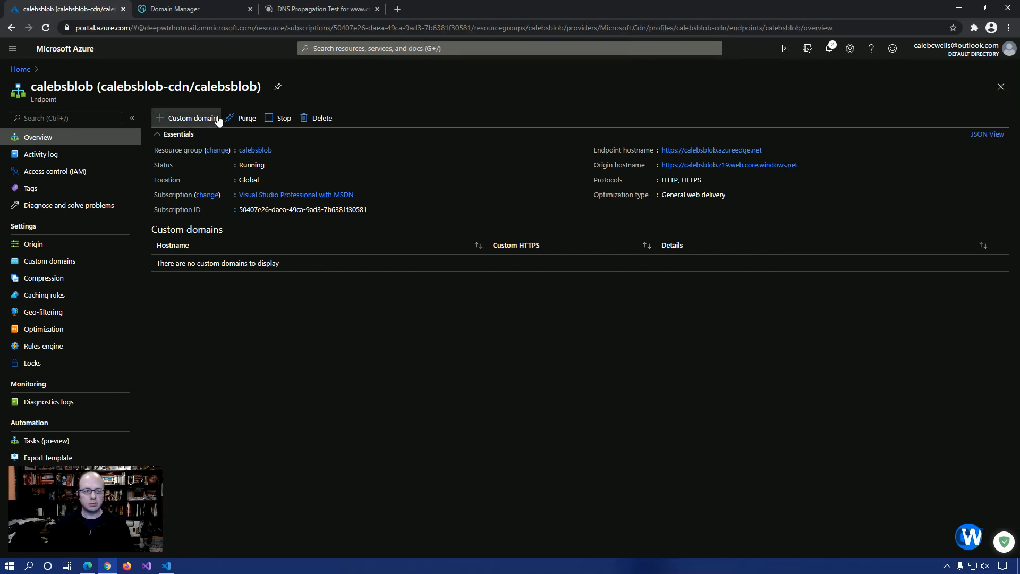
Open an empty custom domain form on the endpoint, then view GoDaddy's DNS records for calebcwells.com.
{"action": "left_click", "coordinate": [191, 118]}
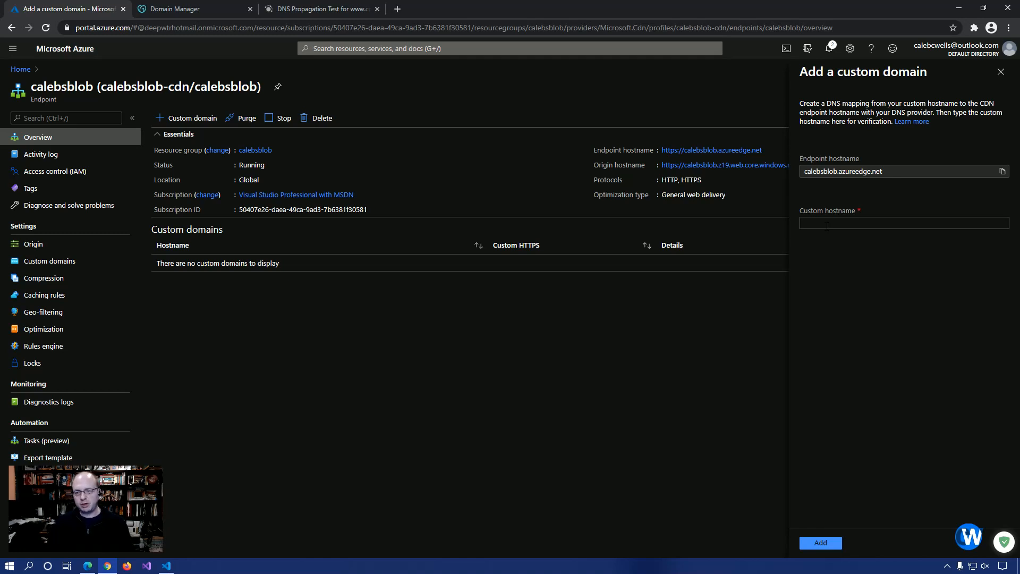
{"action": "left_click", "coordinate": [904, 223]}
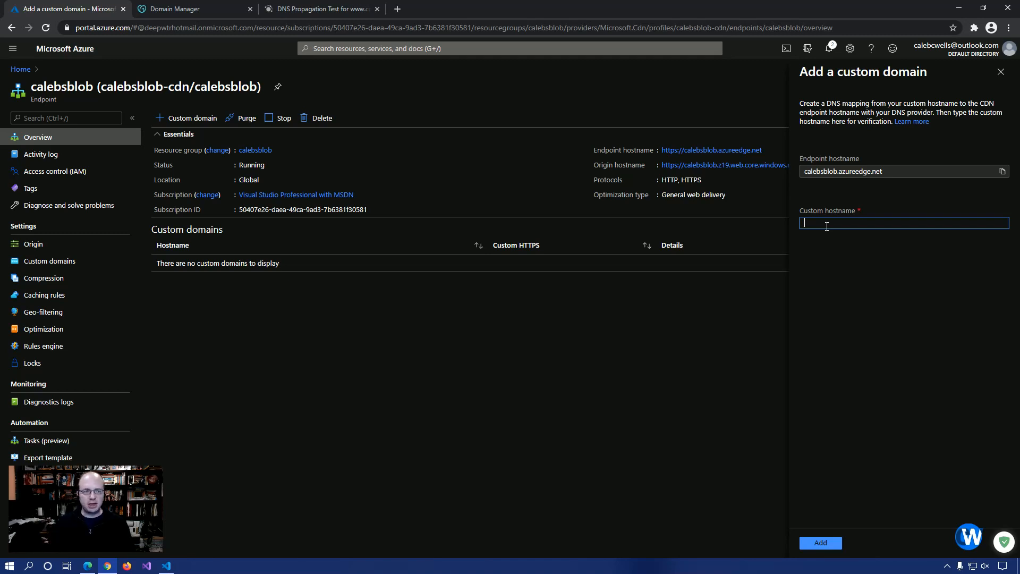
{"action": "mouse_move", "coordinate": [176, 9]}
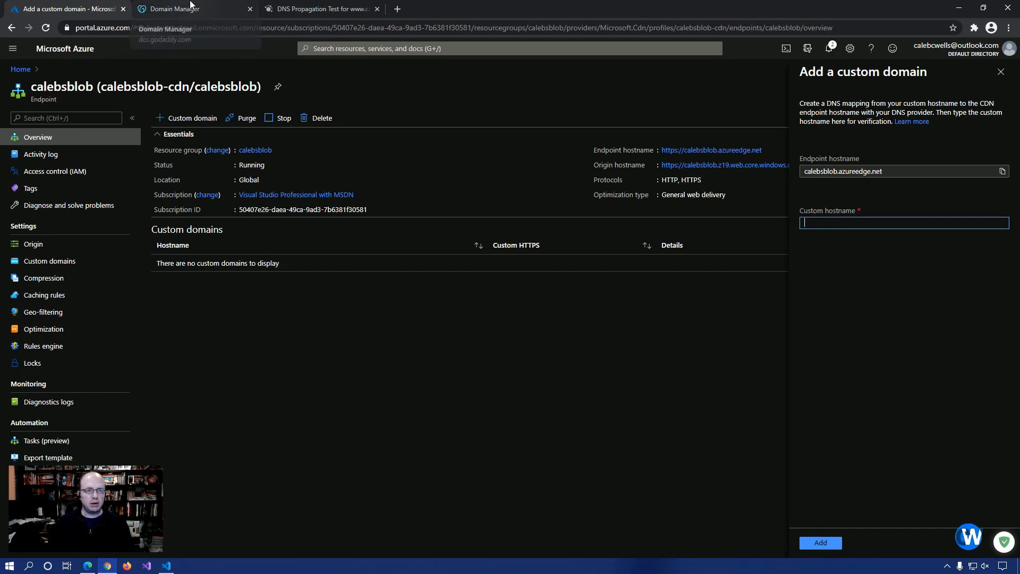
{"action": "left_click", "coordinate": [176, 8]}
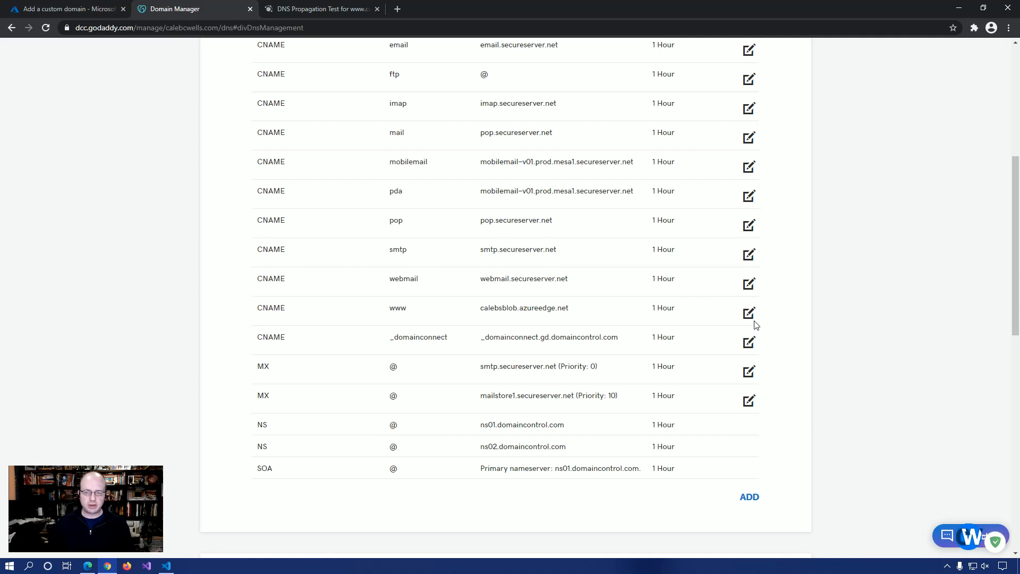
{"action": "left_click", "coordinate": [748, 313]}
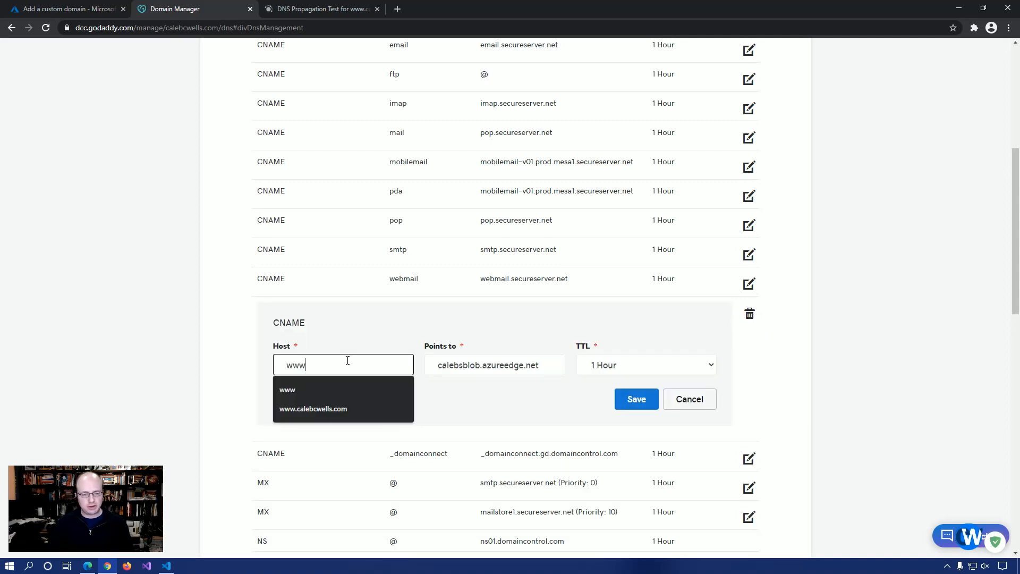
{"action": "left_click", "coordinate": [313, 409]}
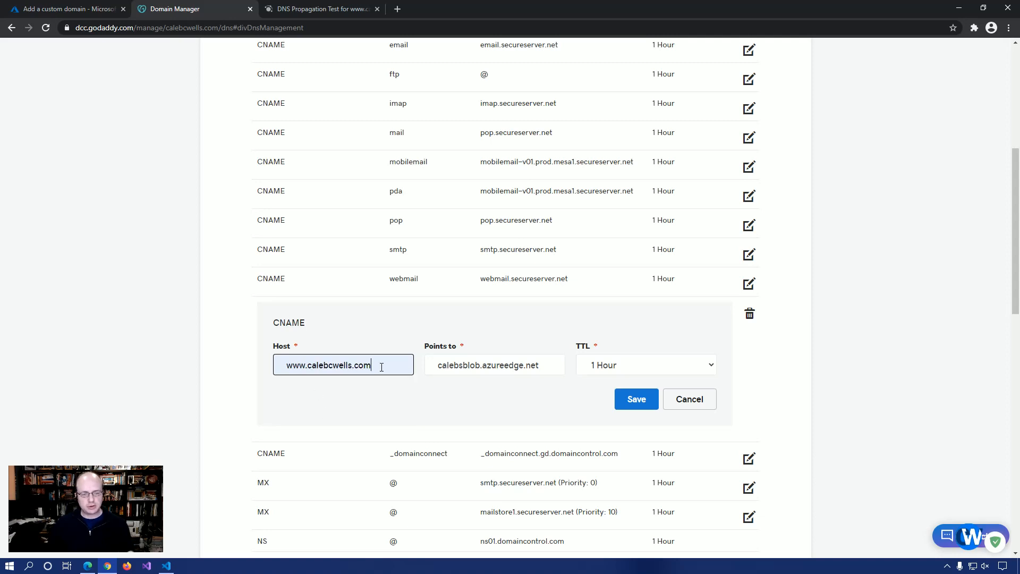
{"action": "mouse_move", "coordinate": [638, 391]}
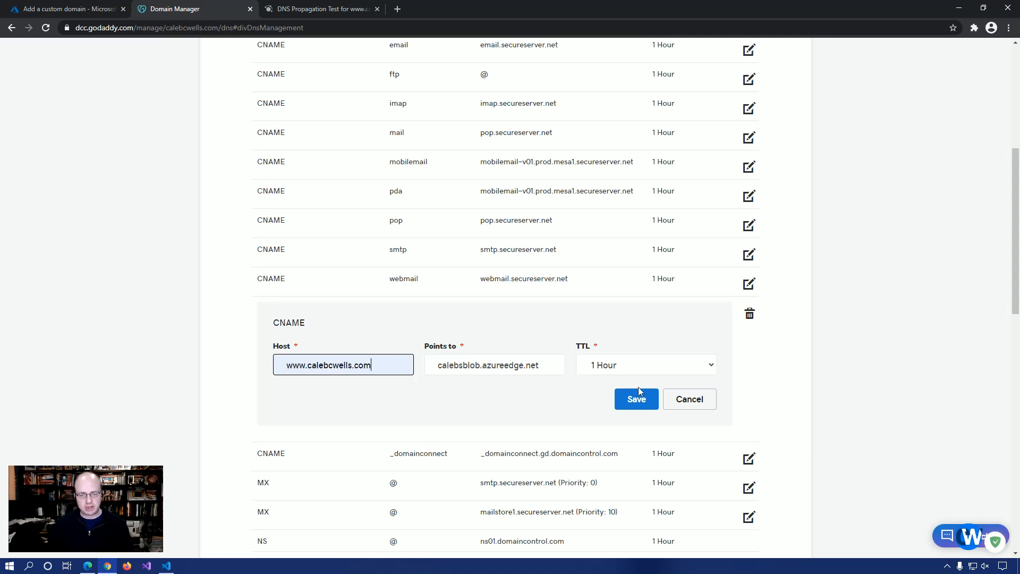
{"action": "left_click", "coordinate": [636, 400]}
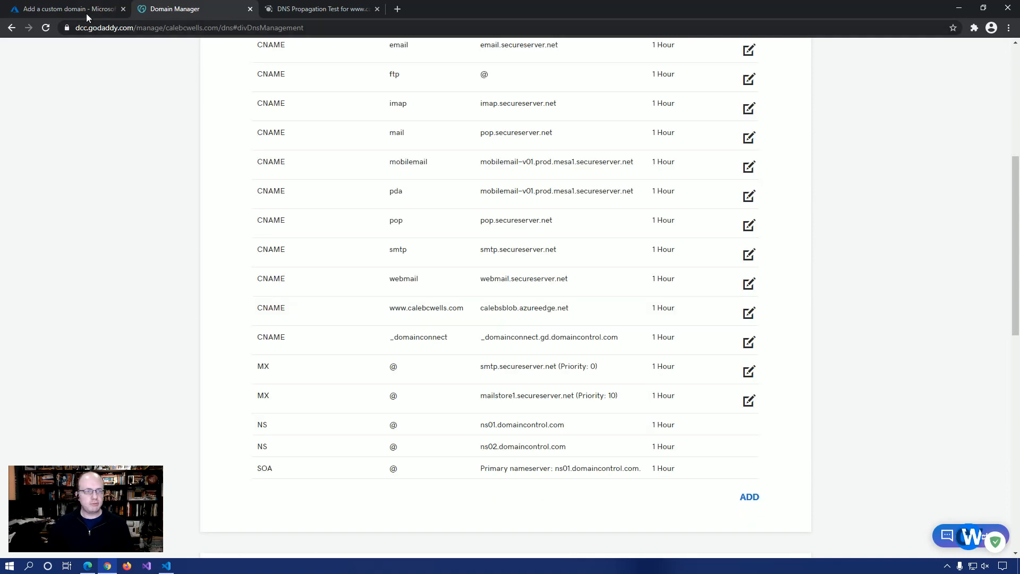
{"action": "left_click", "coordinate": [65, 9]}
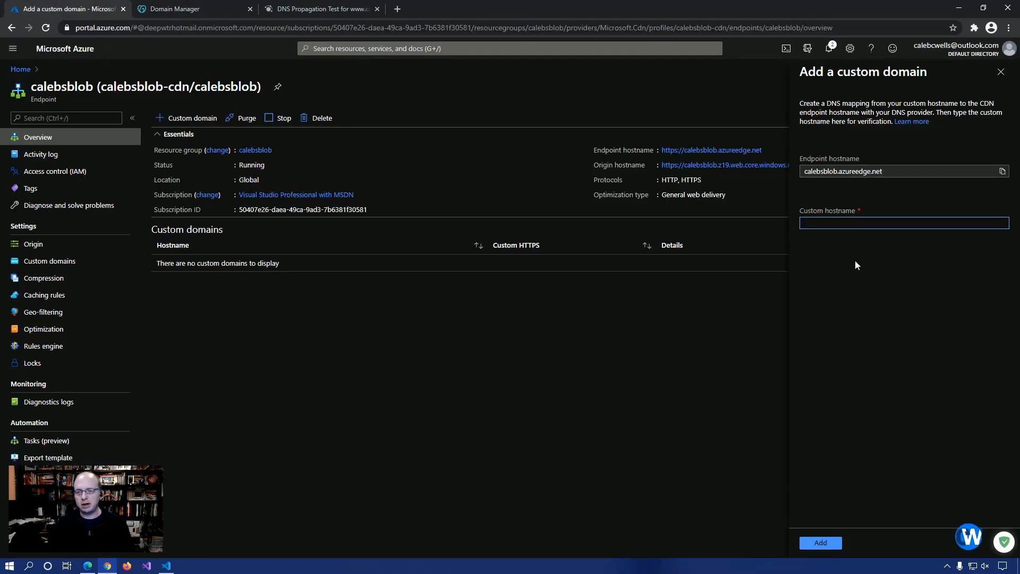
{"action": "type", "text": "www.ca"}
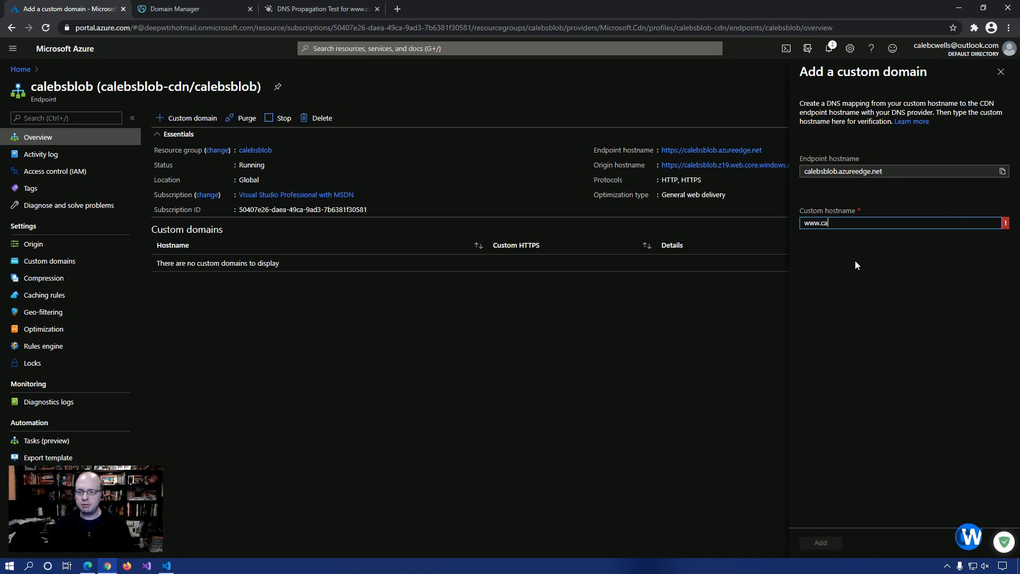
{"action": "type", "text": "lebcwells.com"}
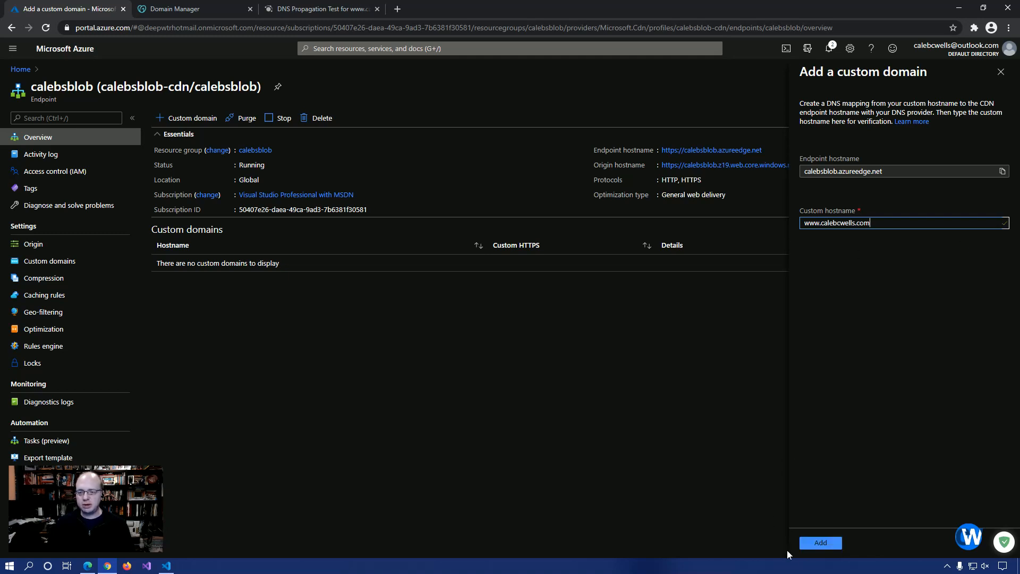
{"action": "left_click", "coordinate": [821, 542]}
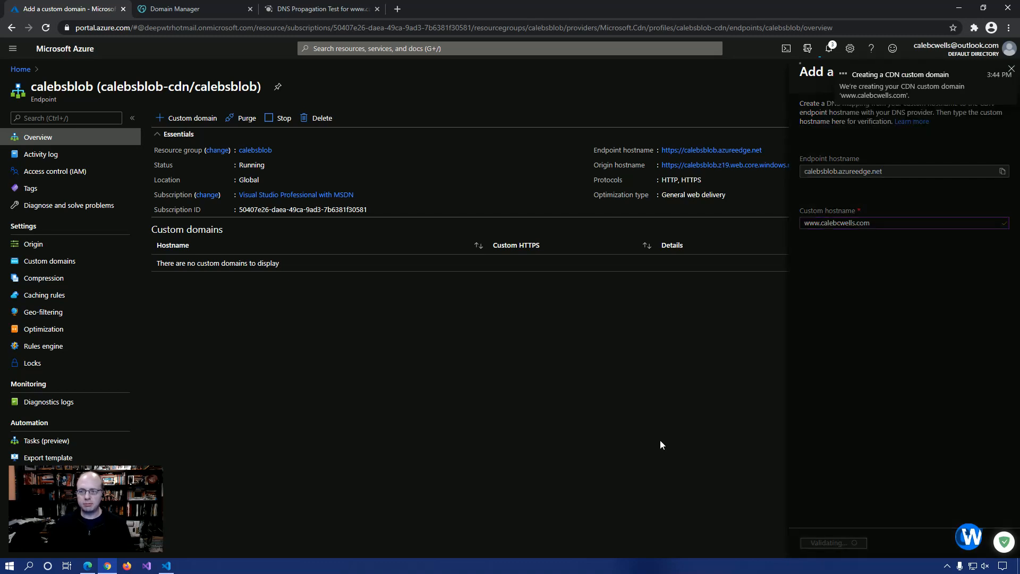
{"action": "mouse_move", "coordinate": [366, 357]}
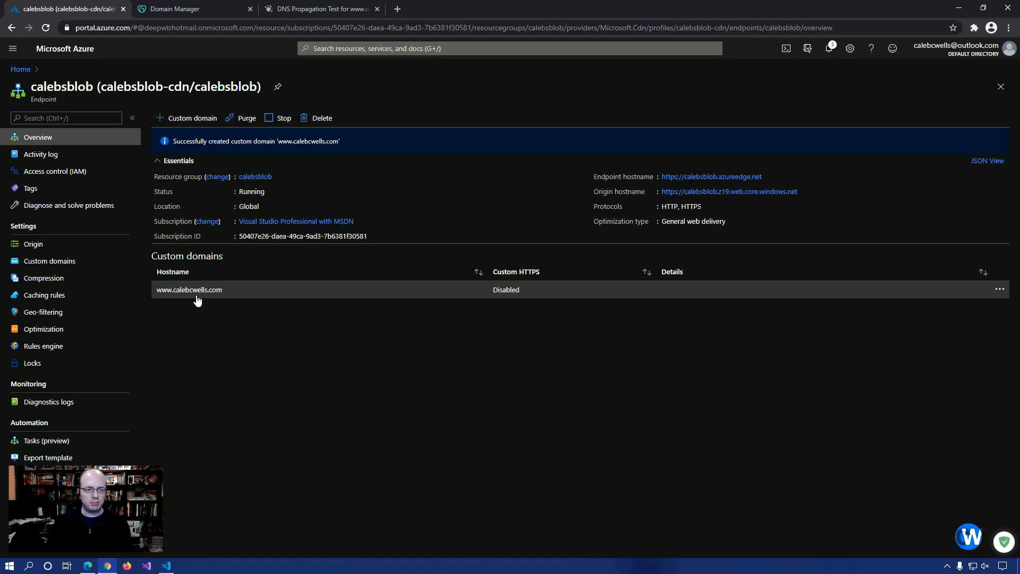
{"action": "mouse_move", "coordinate": [175, 289]}
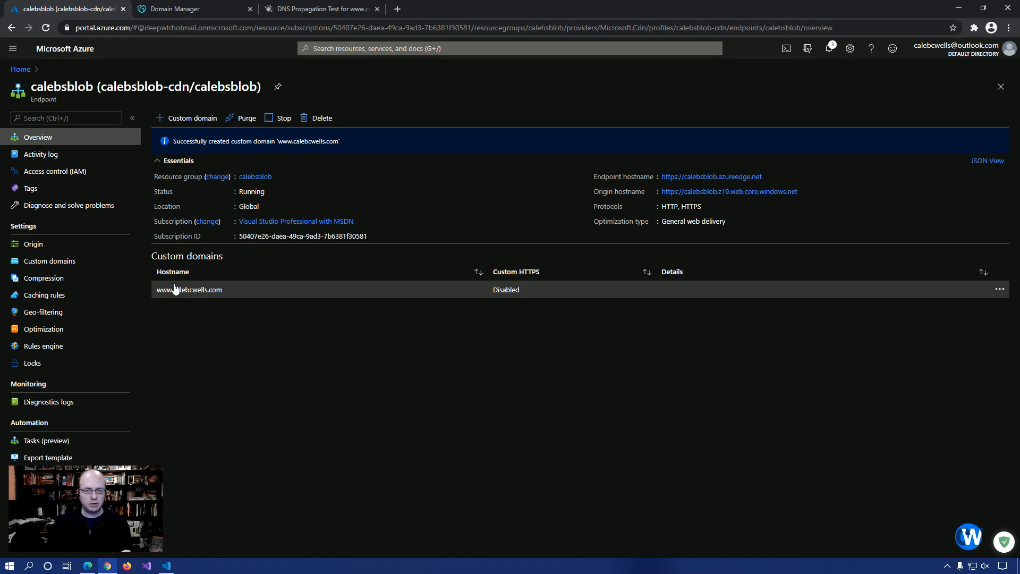
{"action": "mouse_move", "coordinate": [368, 250]}
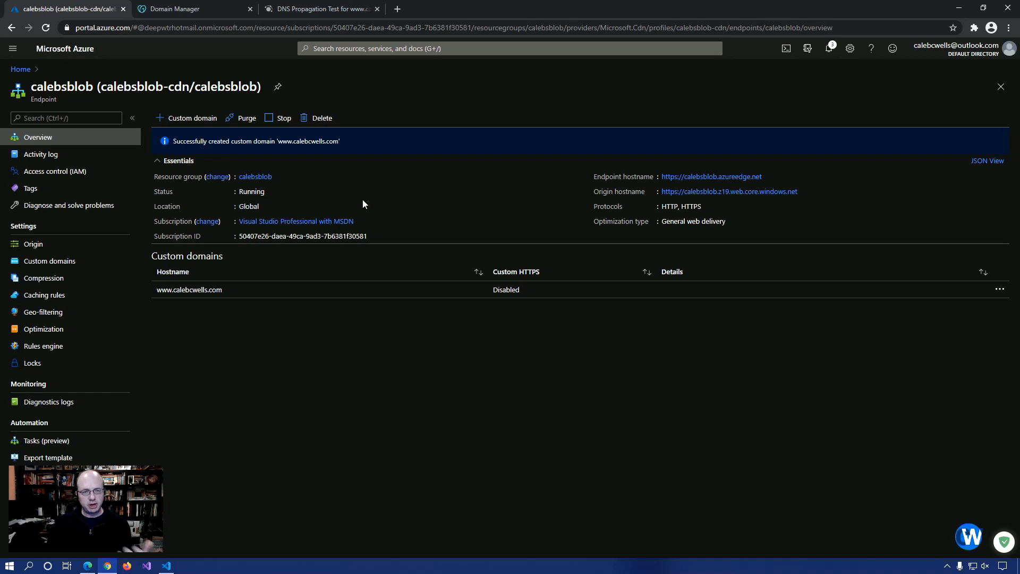
{"action": "left_click", "coordinate": [319, 9]}
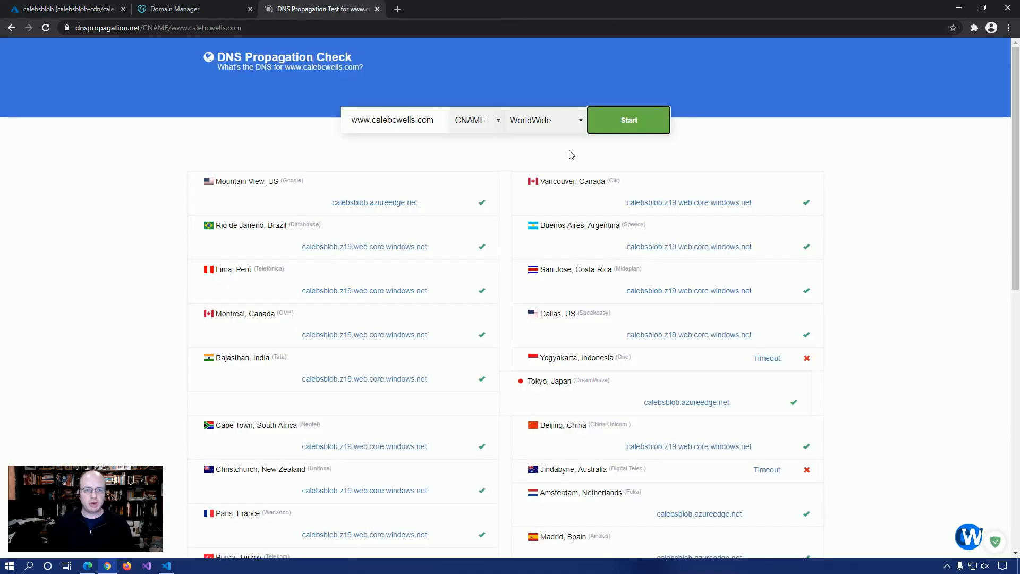
{"action": "left_click", "coordinate": [628, 120]}
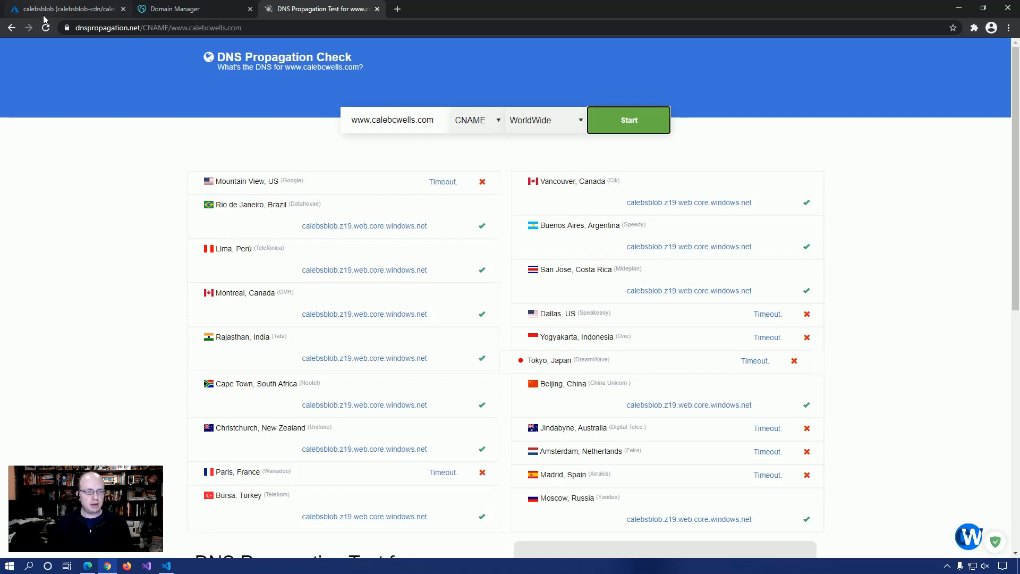
{"action": "left_click", "coordinate": [65, 8]}
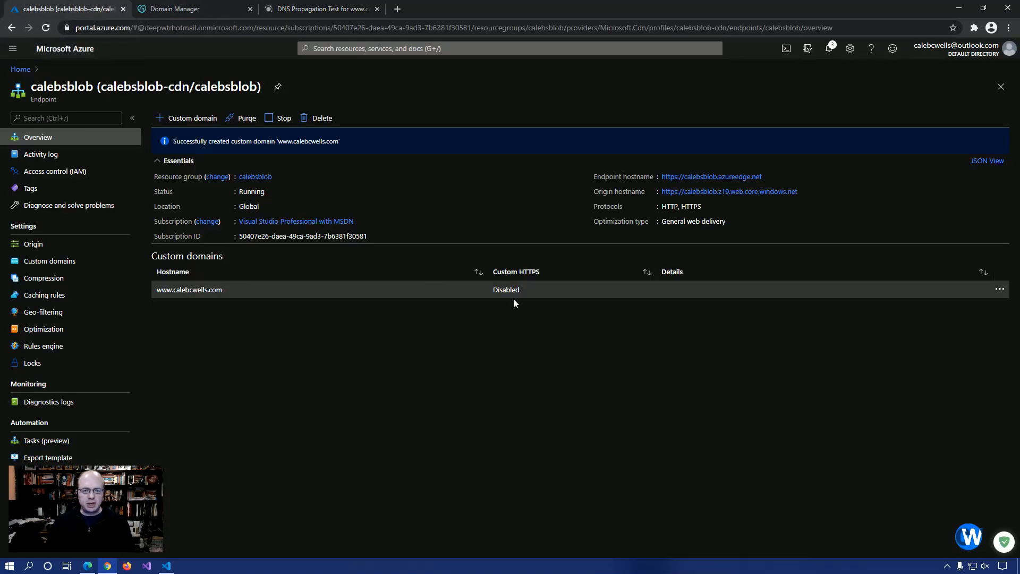
{"action": "mouse_move", "coordinate": [514, 292]}
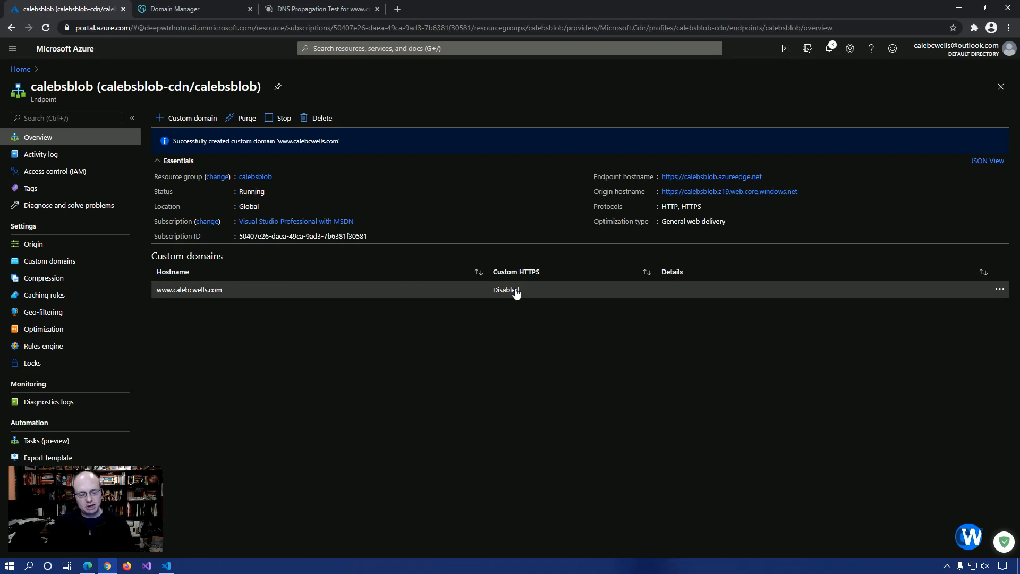
{"action": "mouse_move", "coordinate": [205, 293]}
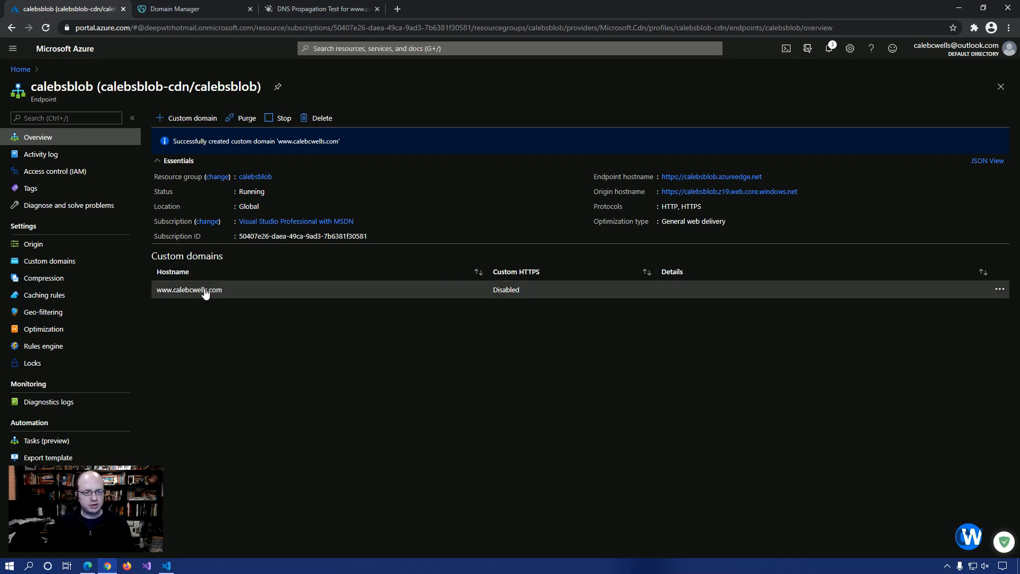
{"action": "left_click", "coordinate": [188, 290]}
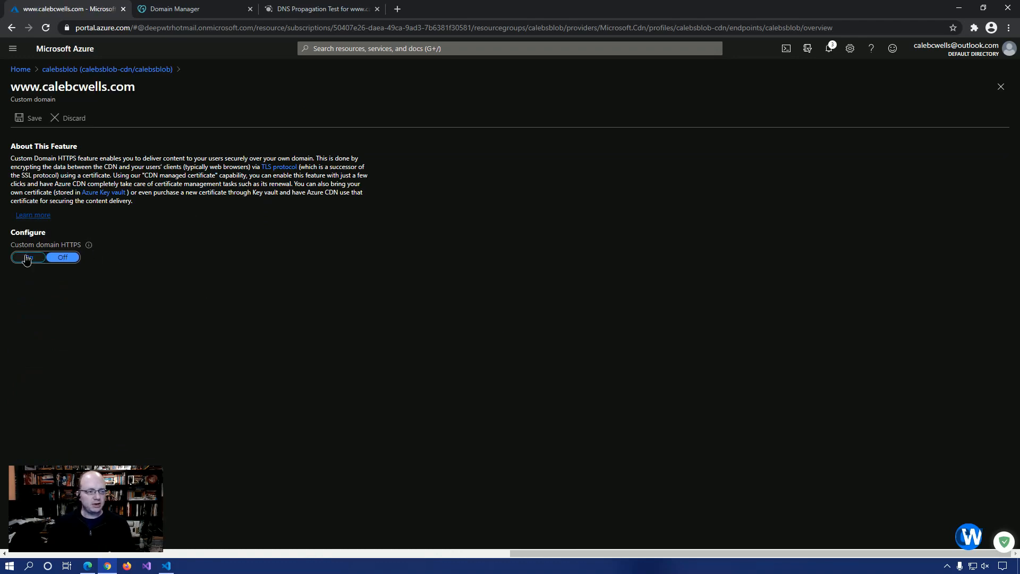
Turn on CDN-managed custom domain HTTPS with TLS 1.2 as the minimum version.
{"action": "left_click", "coordinate": [28, 257]}
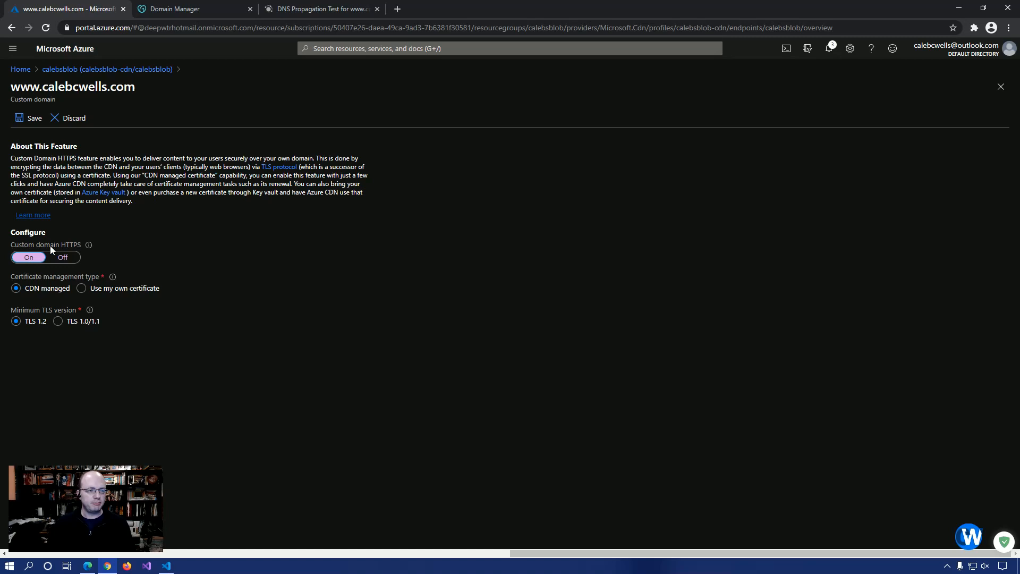
{"action": "mouse_move", "coordinate": [133, 287]}
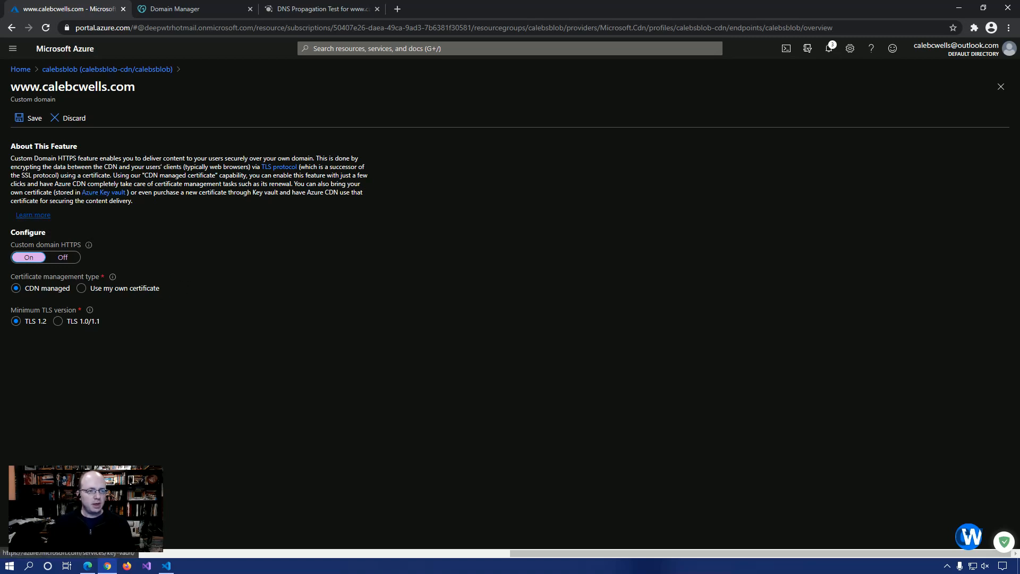
{"action": "mouse_move", "coordinate": [148, 238]}
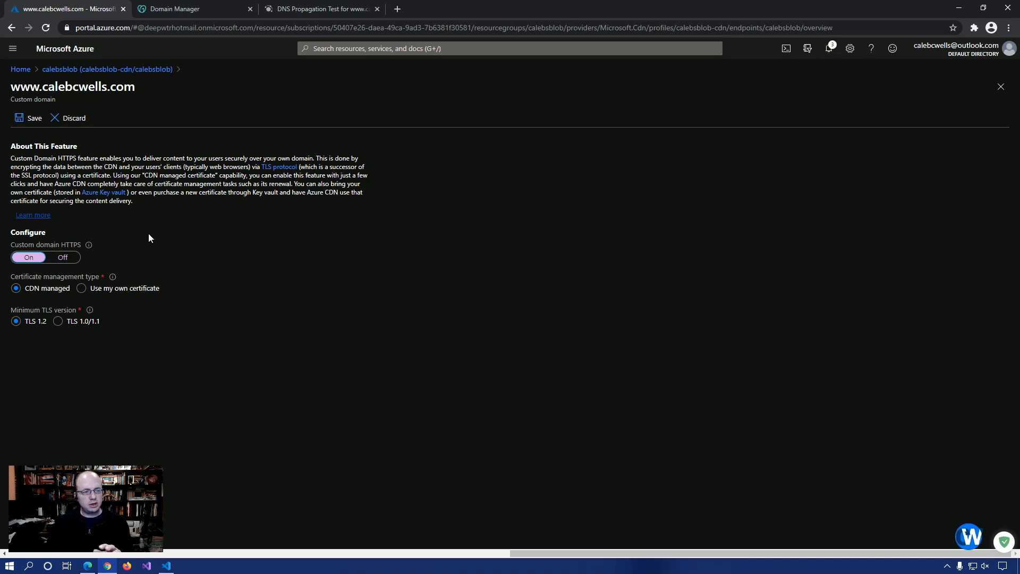
{"action": "mouse_move", "coordinate": [39, 295]}
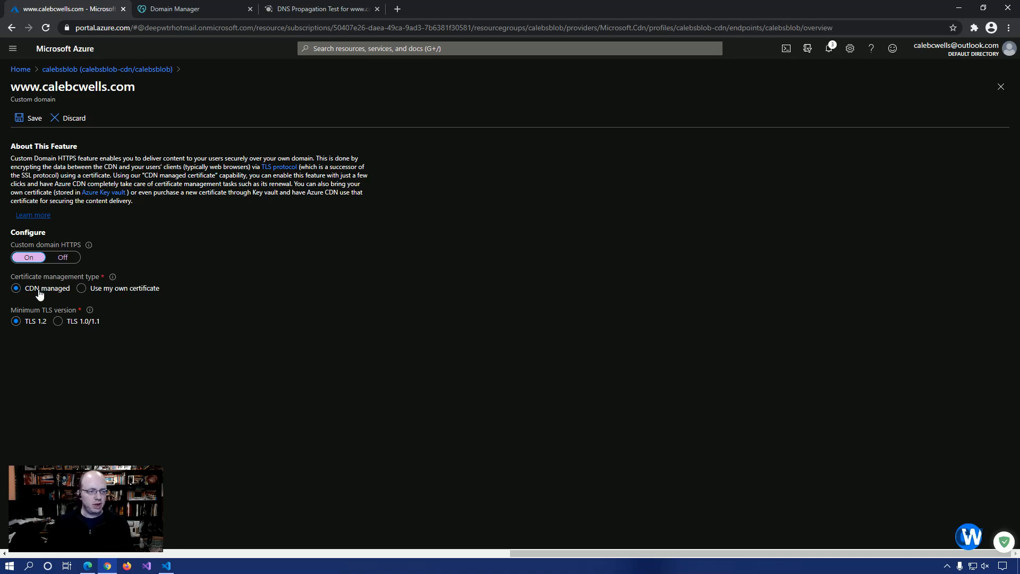
{"action": "mouse_move", "coordinate": [79, 291]}
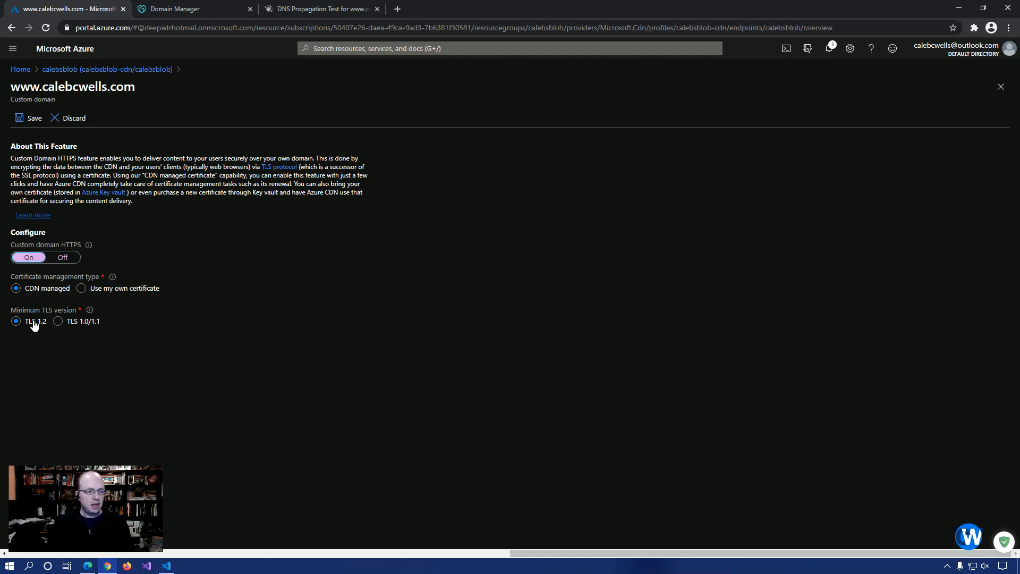
{"action": "mouse_move", "coordinate": [59, 327]}
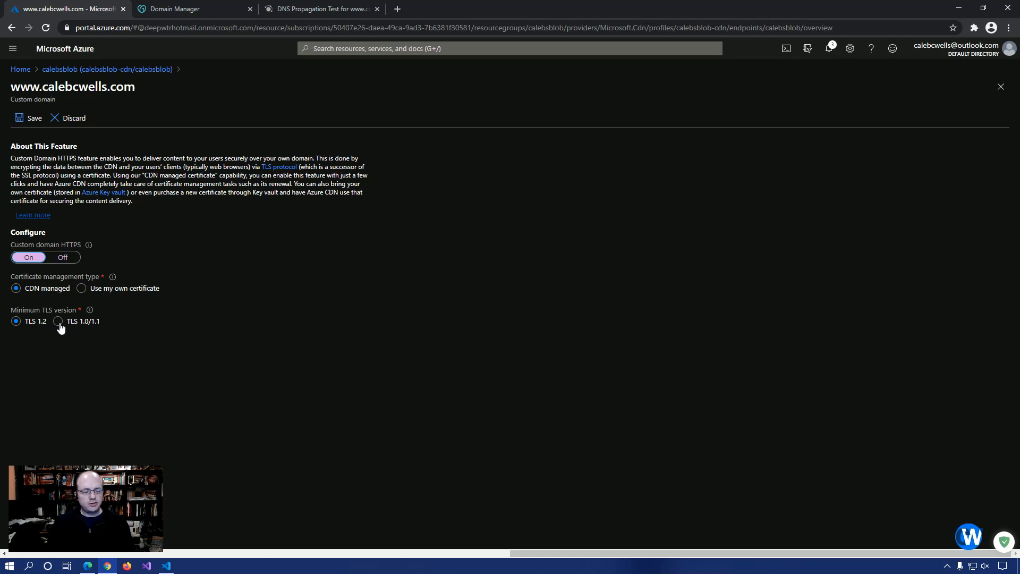
{"action": "left_click", "coordinate": [58, 321]}
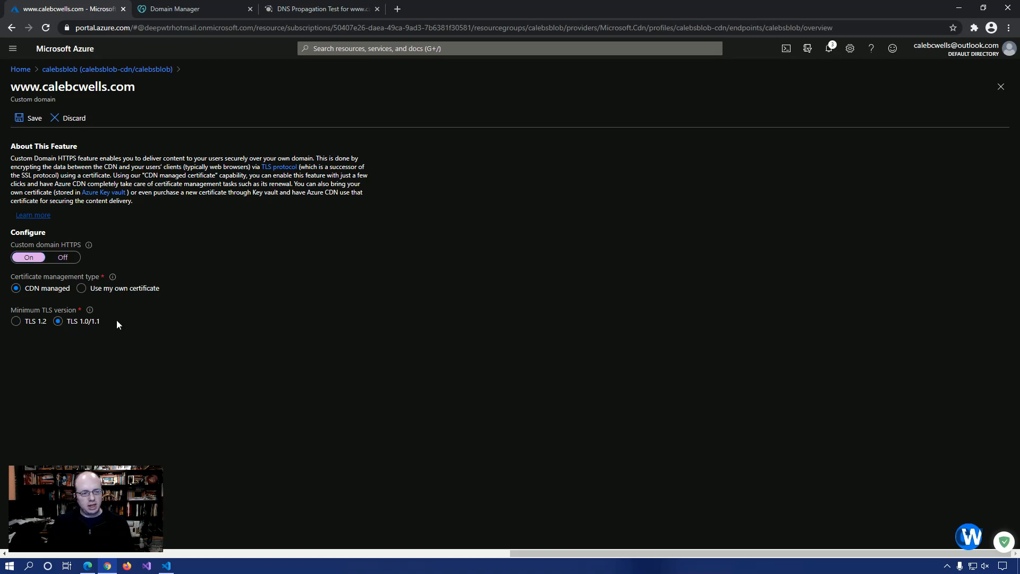
{"action": "mouse_move", "coordinate": [83, 325]}
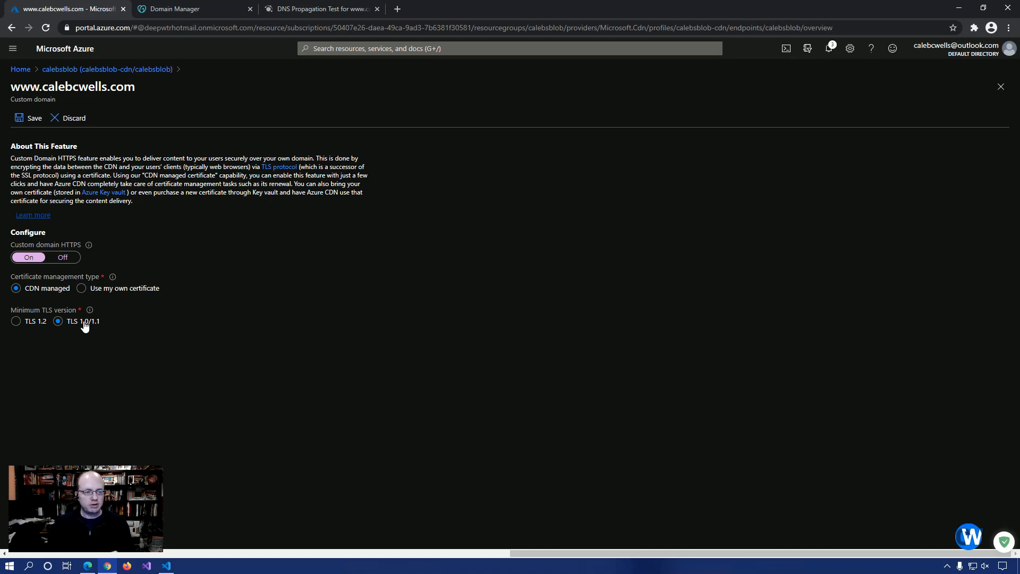
{"action": "mouse_move", "coordinate": [25, 327]}
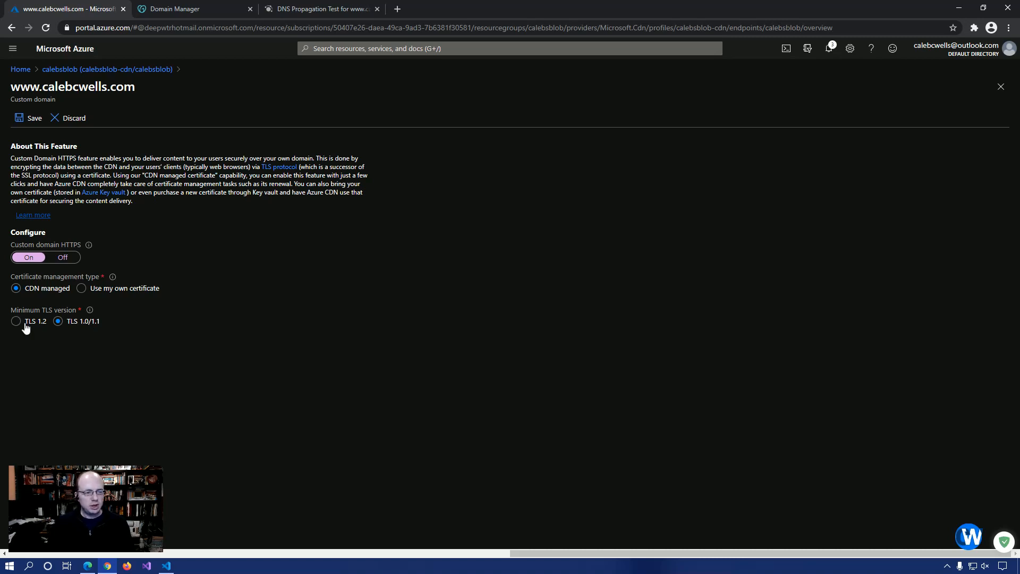
{"action": "left_click", "coordinate": [15, 321]}
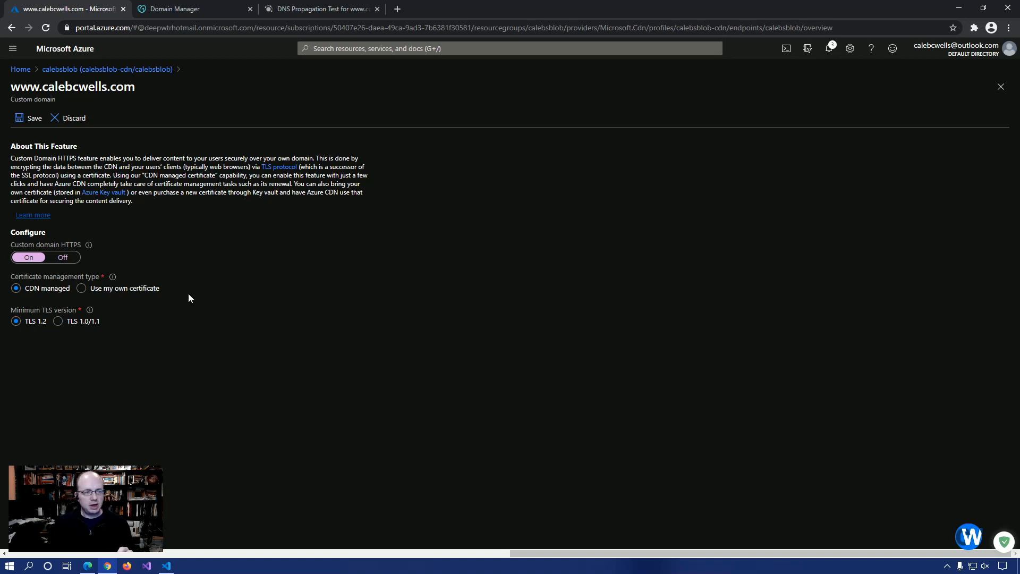
{"action": "mouse_move", "coordinate": [139, 292]}
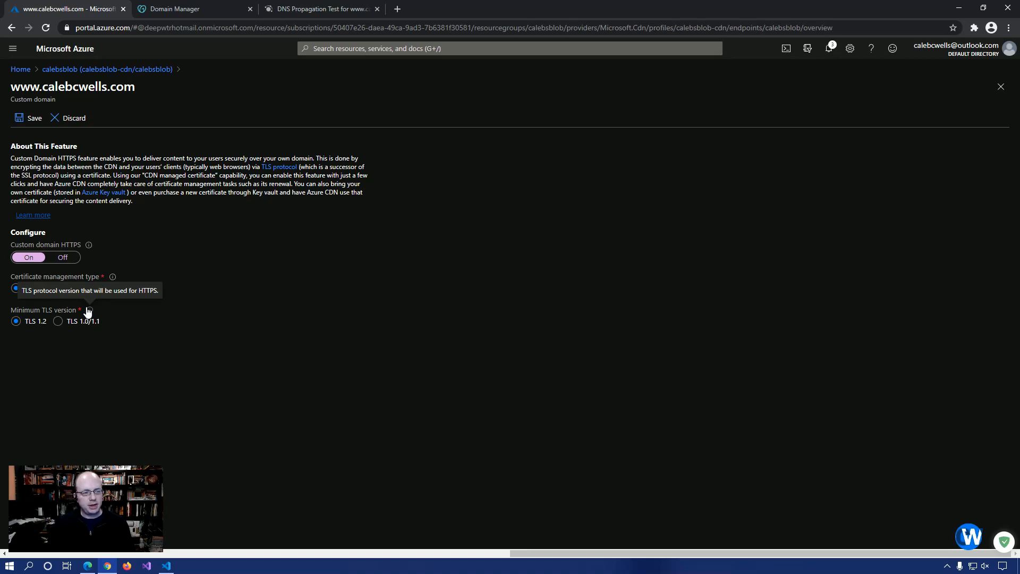
{"action": "mouse_move", "coordinate": [260, 281]}
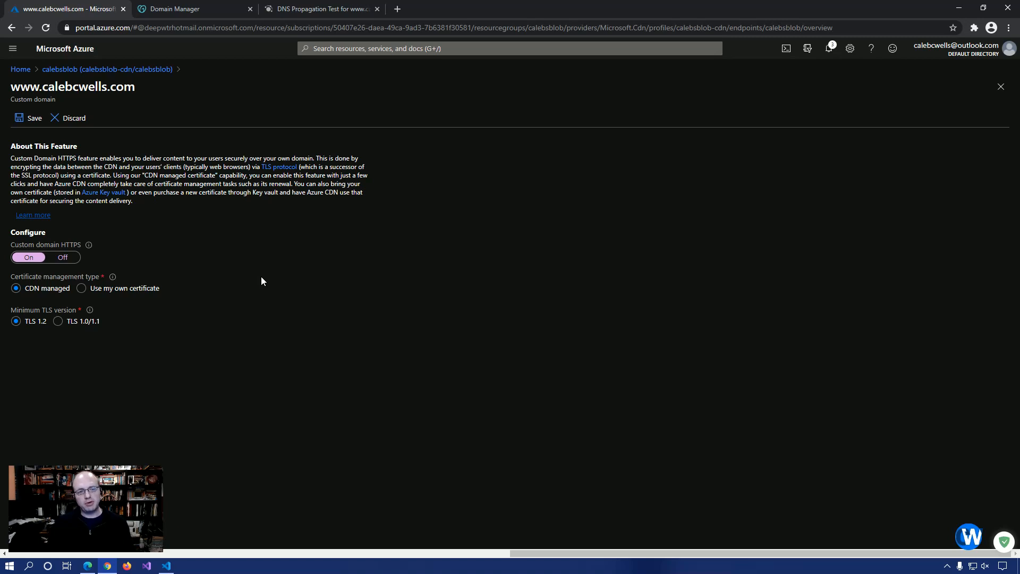
{"action": "mouse_move", "coordinate": [7, 313]}
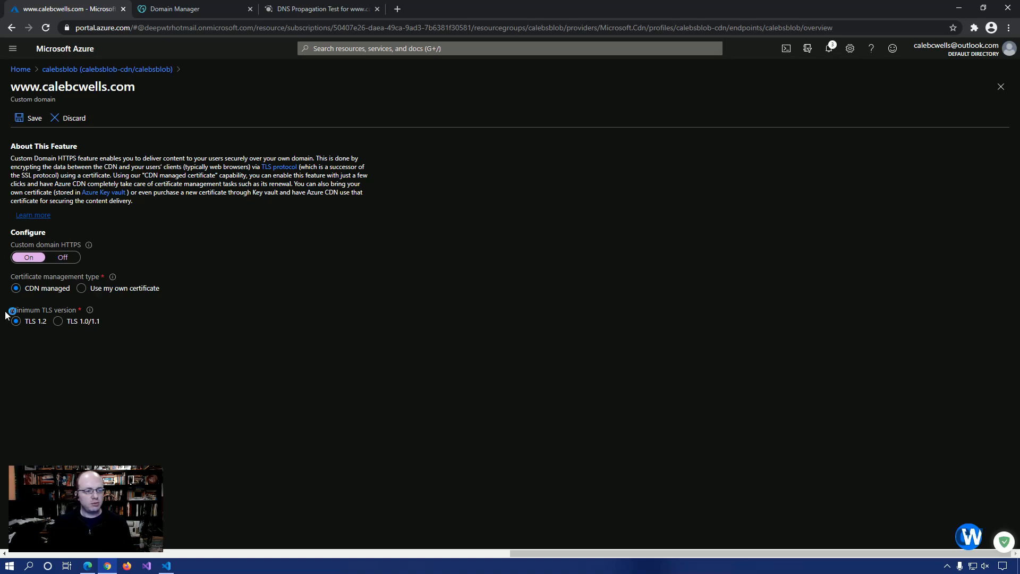
{"action": "mouse_move", "coordinate": [27, 124]}
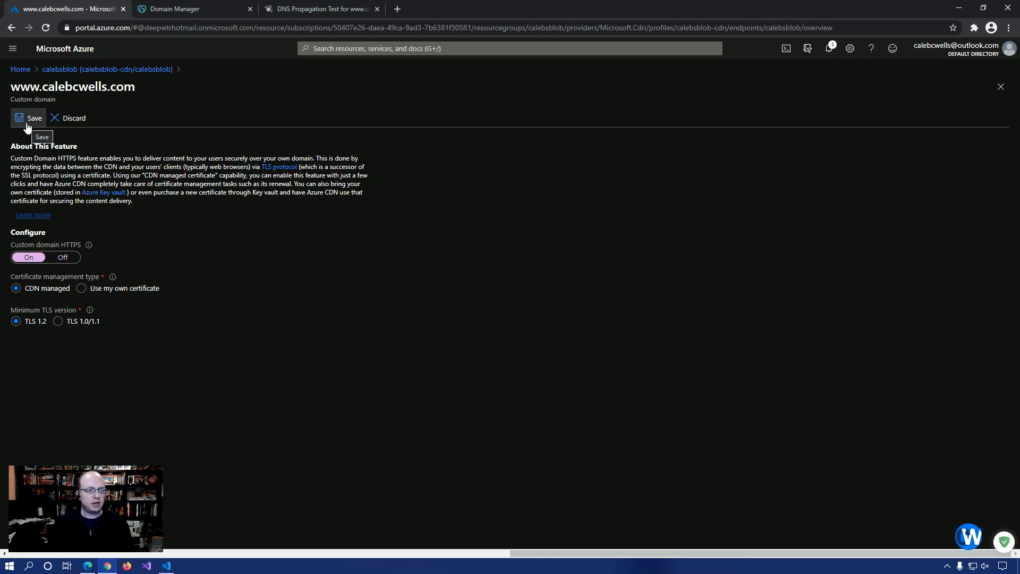
{"action": "left_click", "coordinate": [30, 118]}
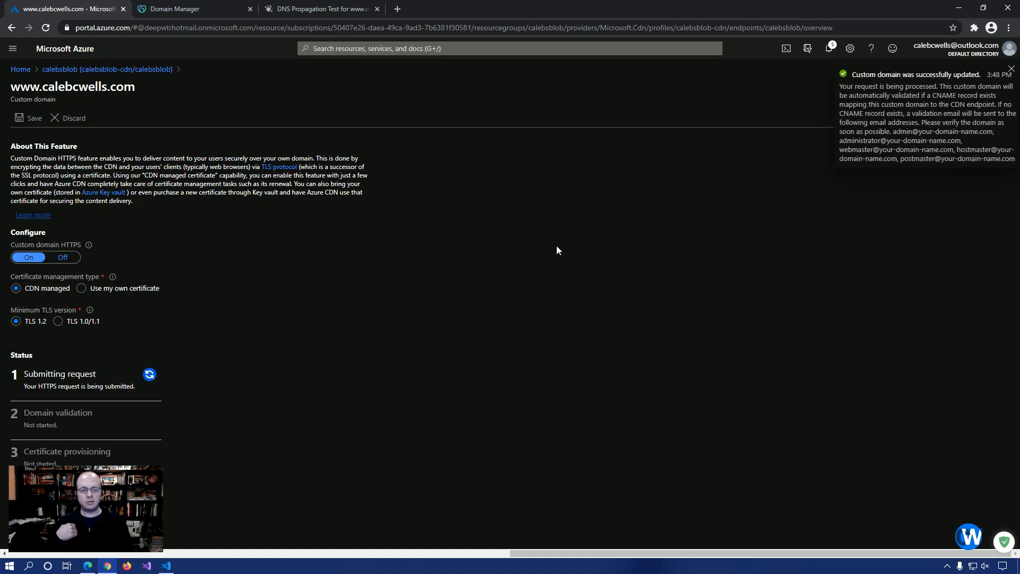
{"action": "left_click", "coordinate": [1012, 69]}
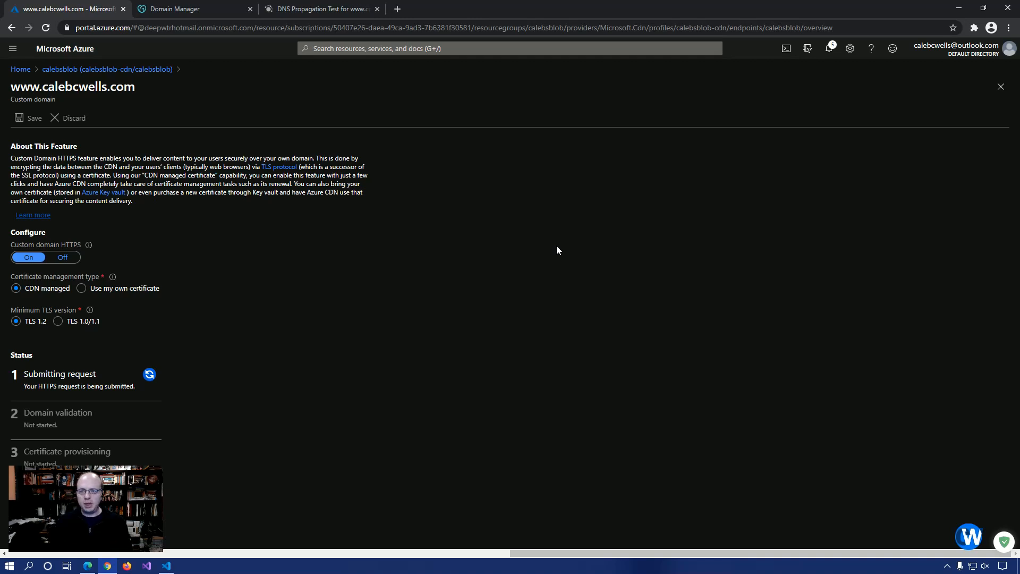
{"action": "left_click", "coordinate": [829, 49]}
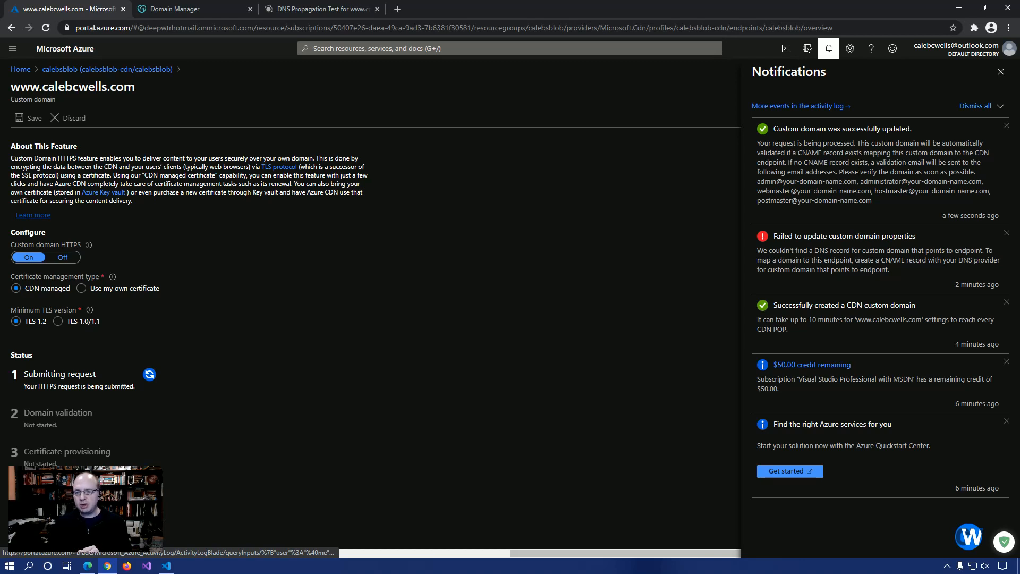
{"action": "mouse_move", "coordinate": [753, 184]}
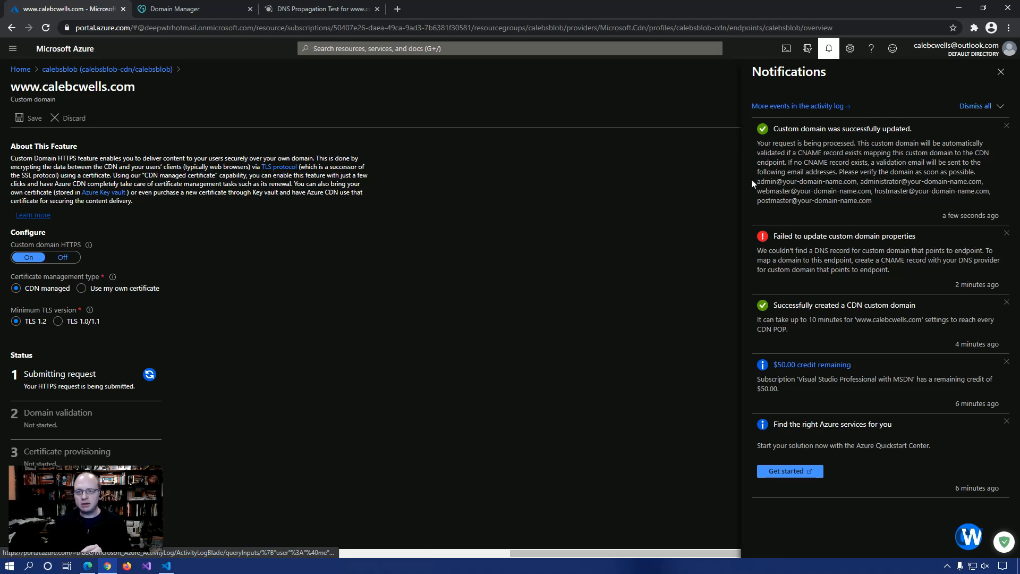
{"action": "mouse_move", "coordinate": [682, 203]}
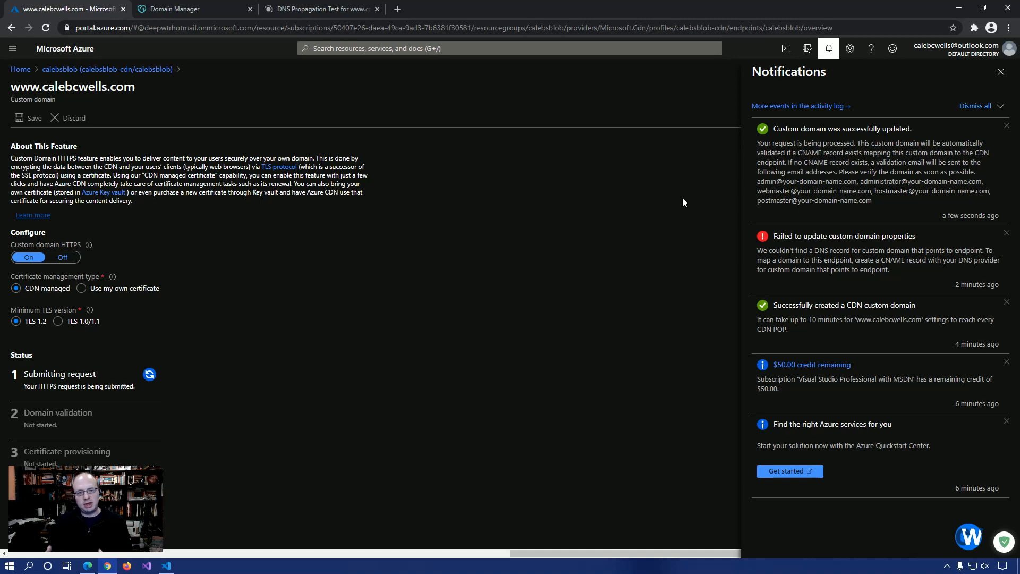
{"action": "mouse_move", "coordinate": [395, 88]}
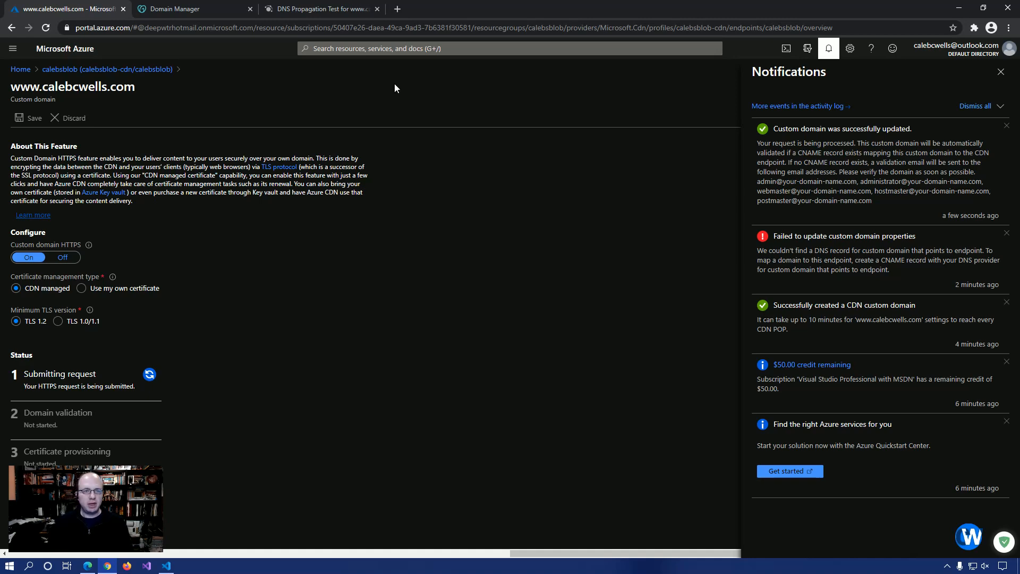
Rerun the CNAME WorldWide propagation check on DNSPropagation.net.
{"action": "left_click", "coordinate": [319, 9]}
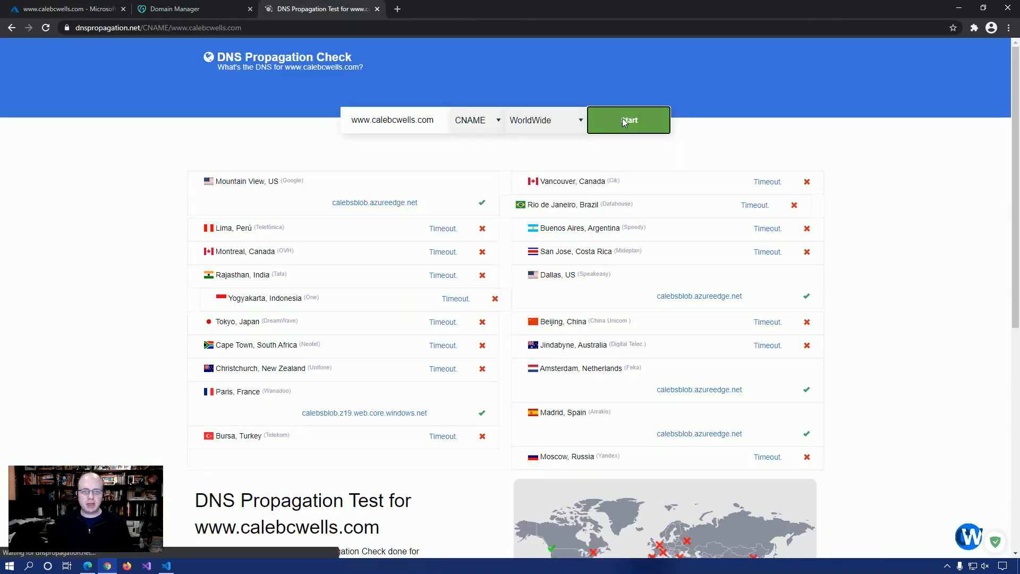
{"action": "left_click", "coordinate": [628, 119]}
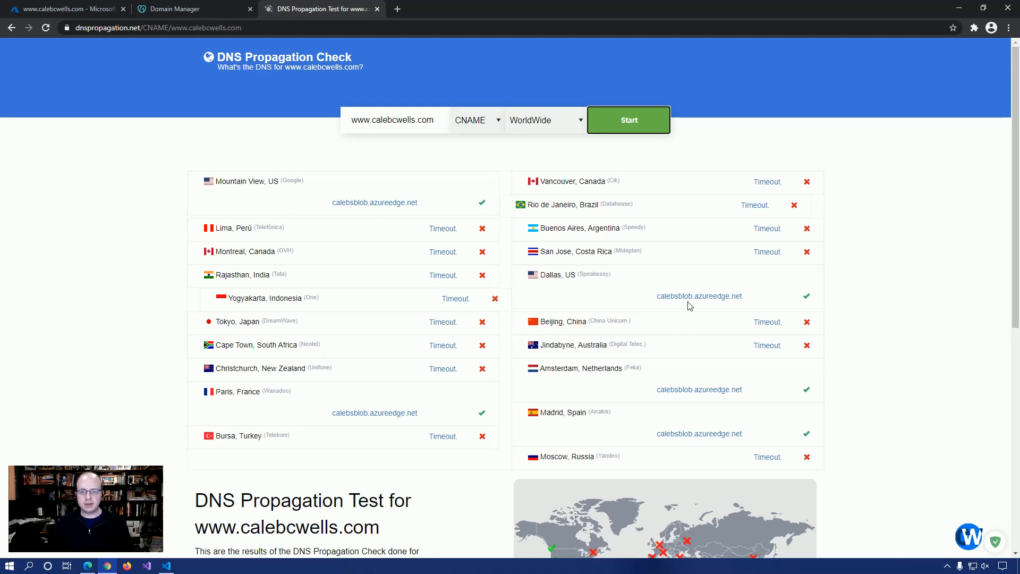
{"action": "mouse_move", "coordinate": [292, 211]}
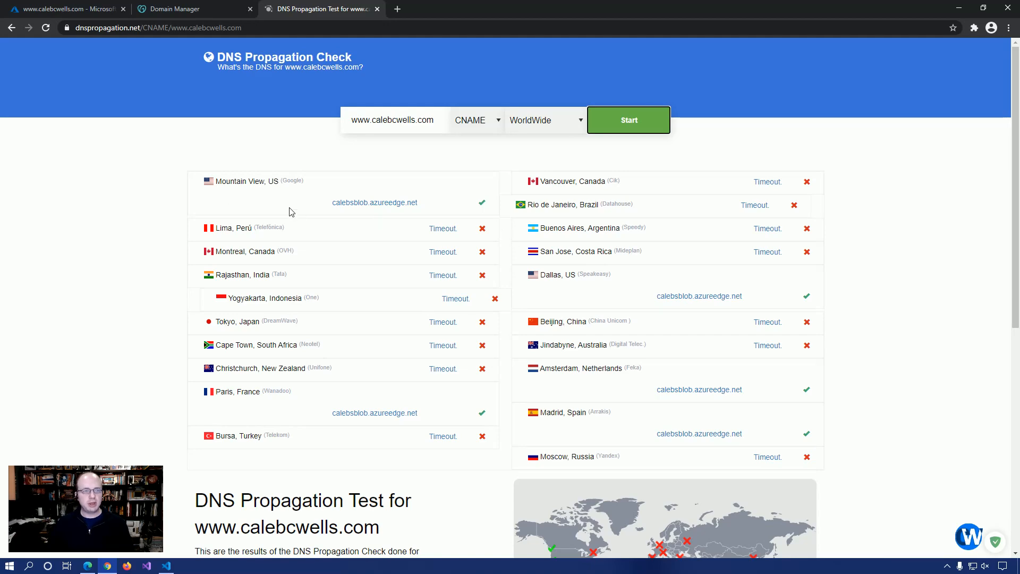
Return to the Azure portal and close the Notifications pane.
{"action": "left_click", "coordinate": [62, 8]}
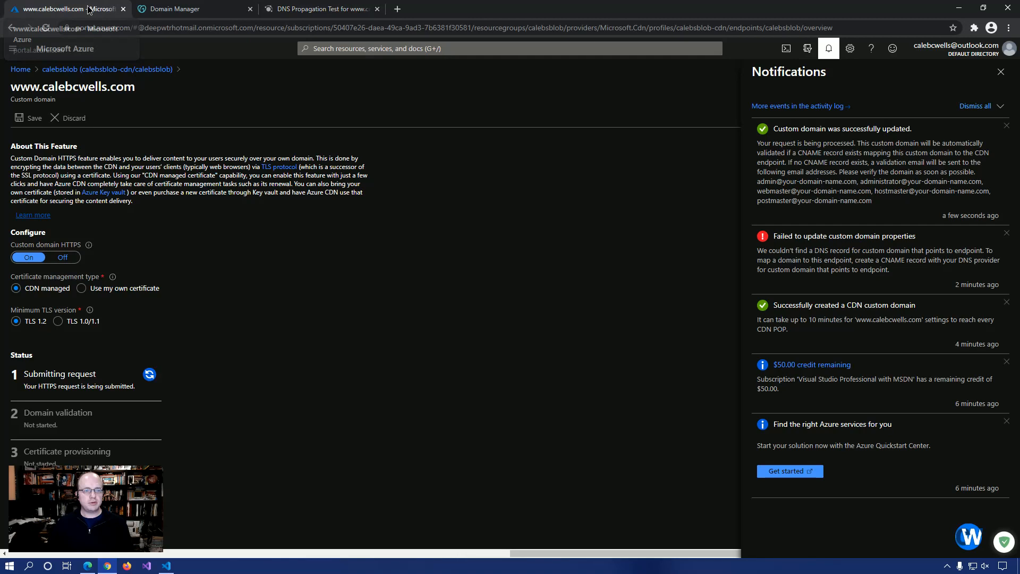
{"action": "mouse_move", "coordinate": [331, 309]}
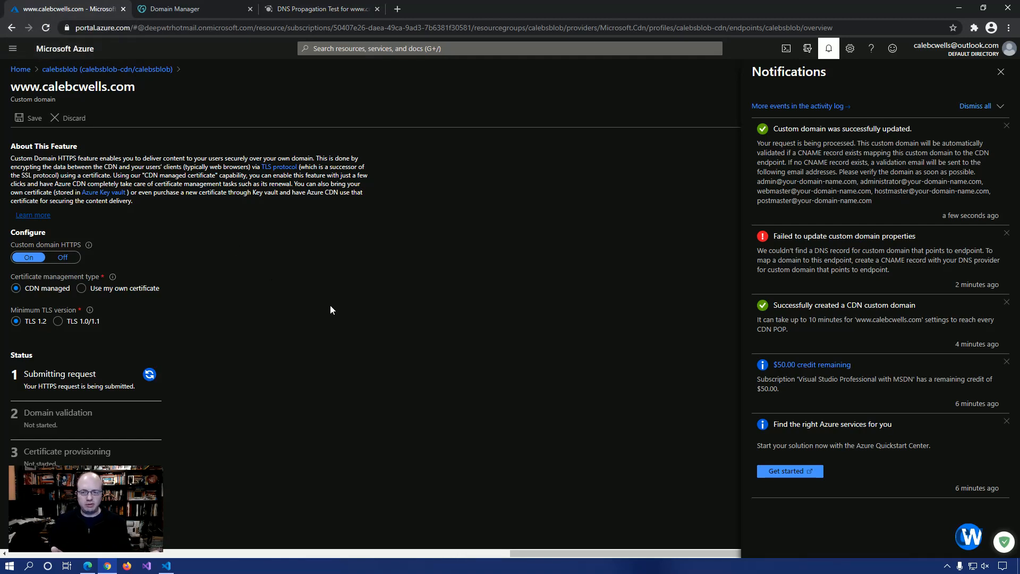
{"action": "mouse_move", "coordinate": [672, 212]}
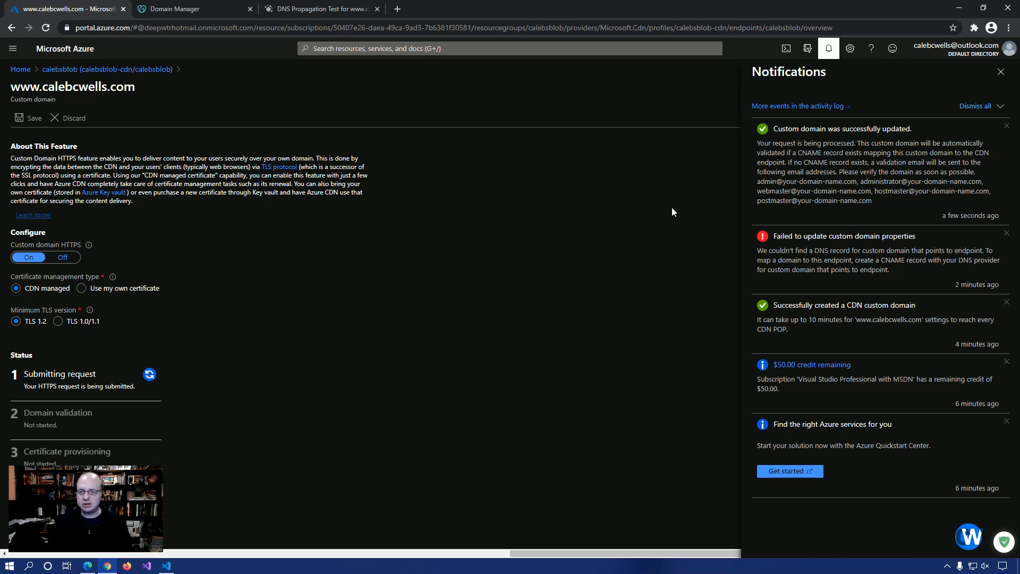
{"action": "left_click", "coordinate": [1001, 72]}
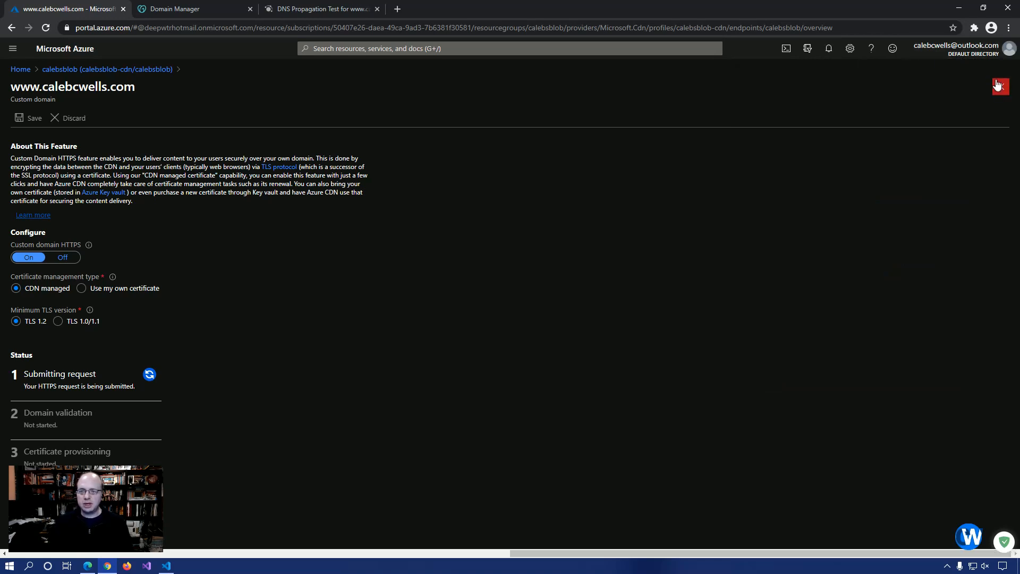
{"action": "mouse_move", "coordinate": [627, 259]}
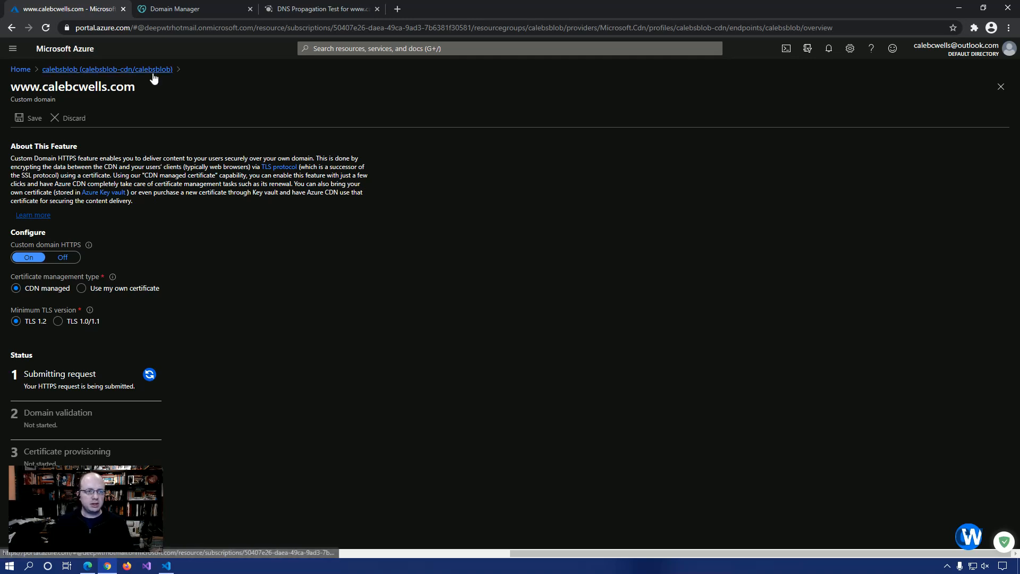
Return to the calebsblob endpoint overview via the calebsblob-cdn/calebsblob breadcrumb.
{"action": "left_click", "coordinate": [107, 70]}
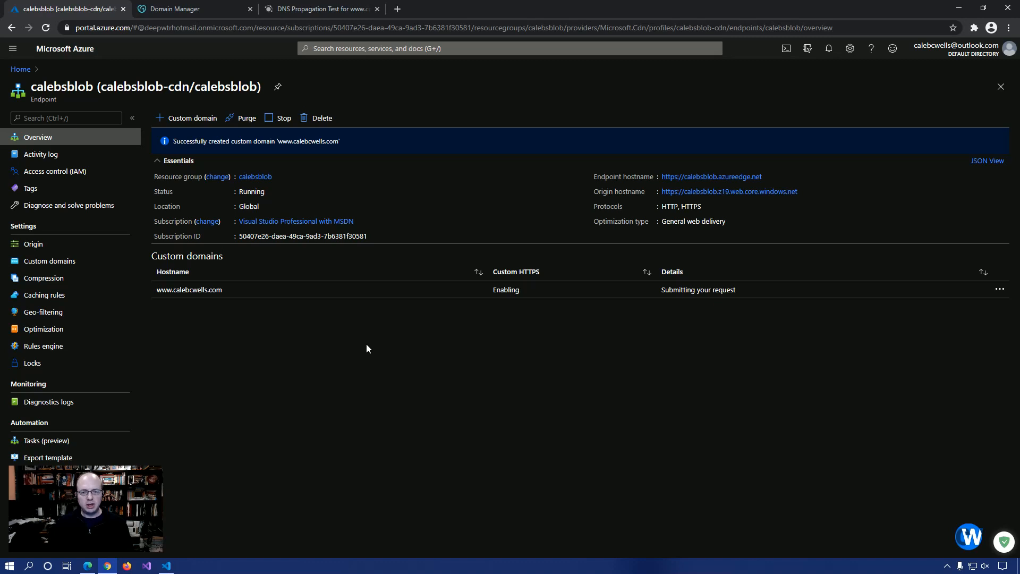
{"action": "mouse_move", "coordinate": [481, 289]}
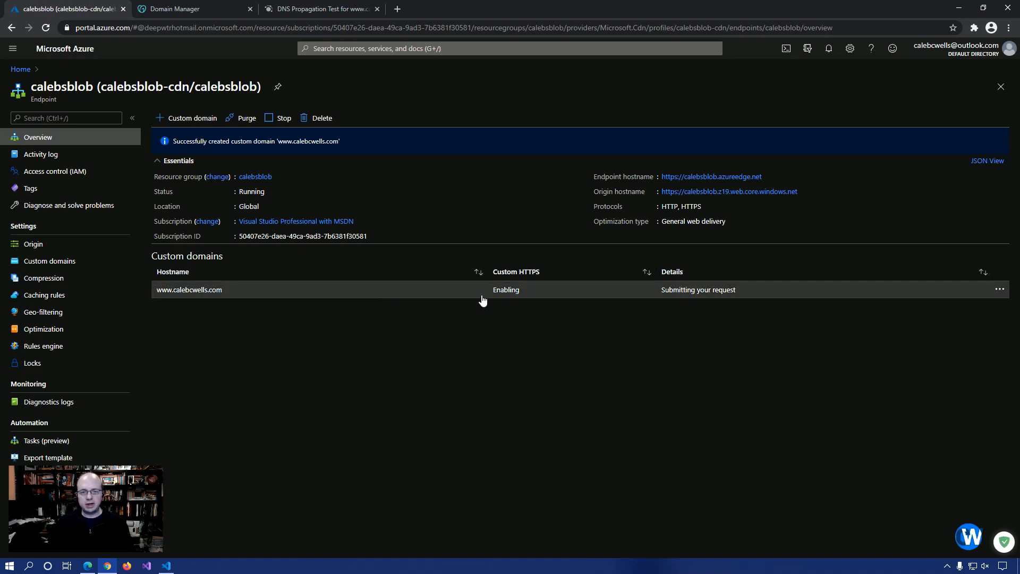
{"action": "mouse_move", "coordinate": [568, 293]}
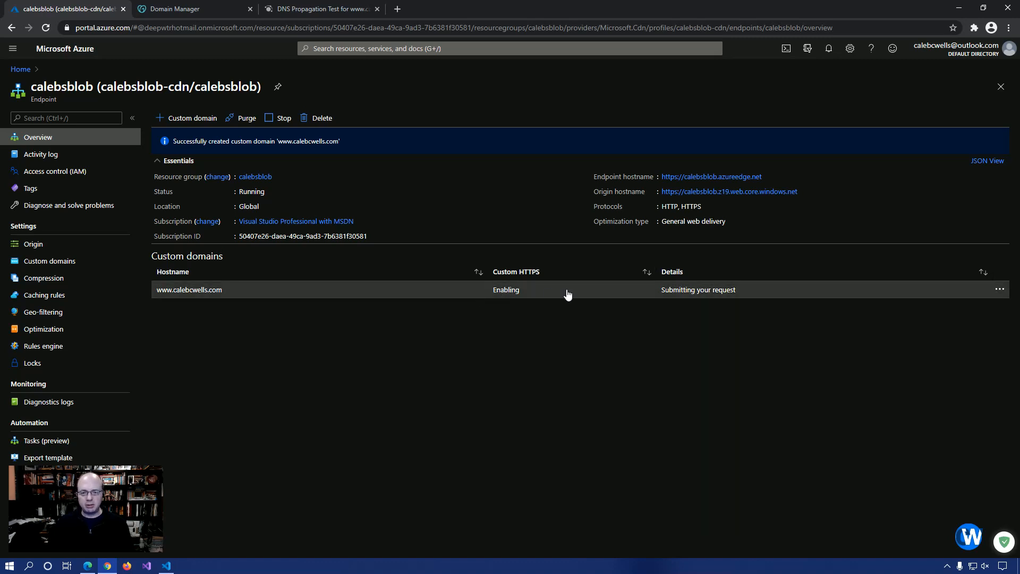
{"action": "mouse_move", "coordinate": [714, 292]}
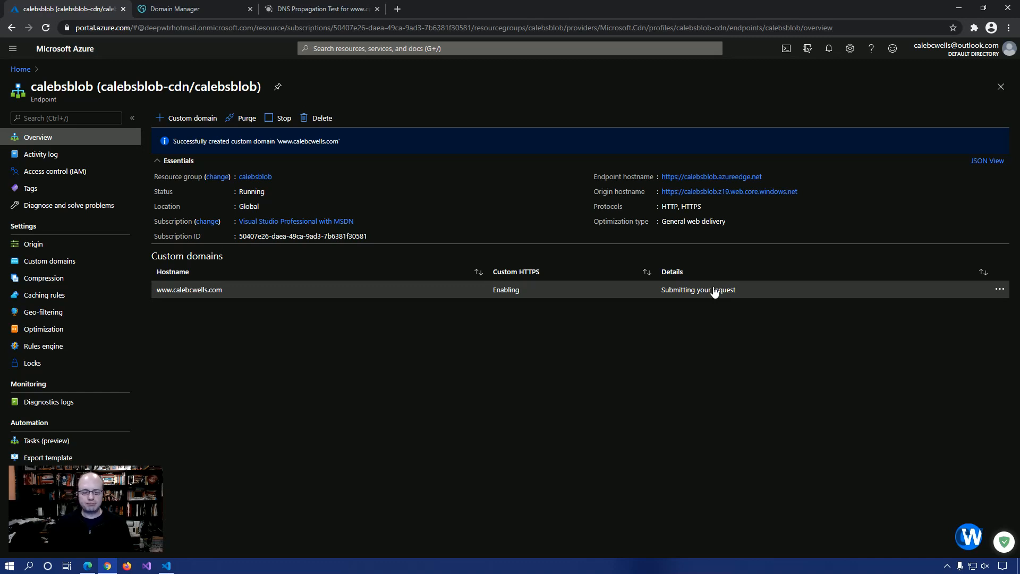
{"action": "mouse_move", "coordinate": [714, 306]}
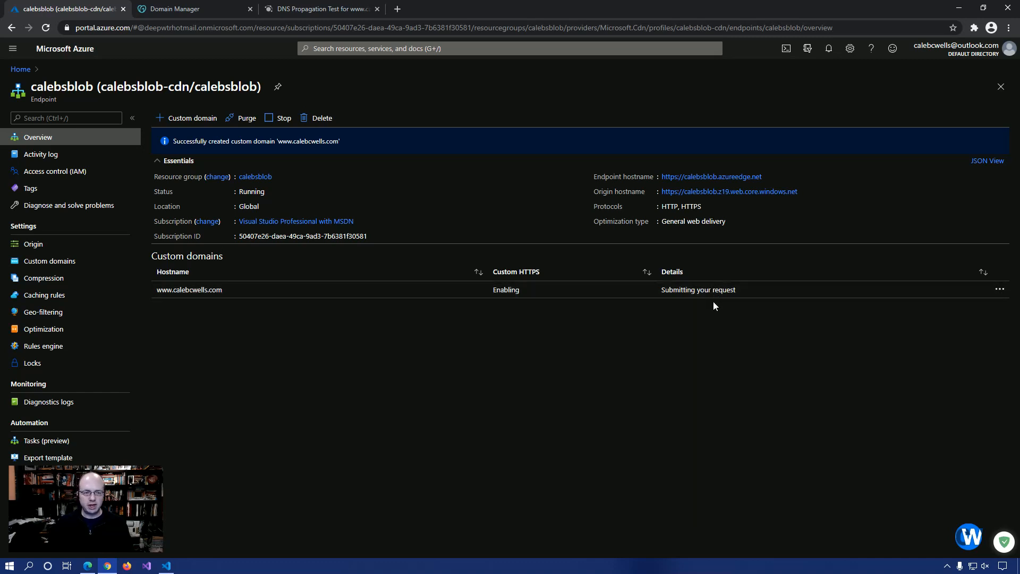
{"action": "mouse_move", "coordinate": [246, 342]}
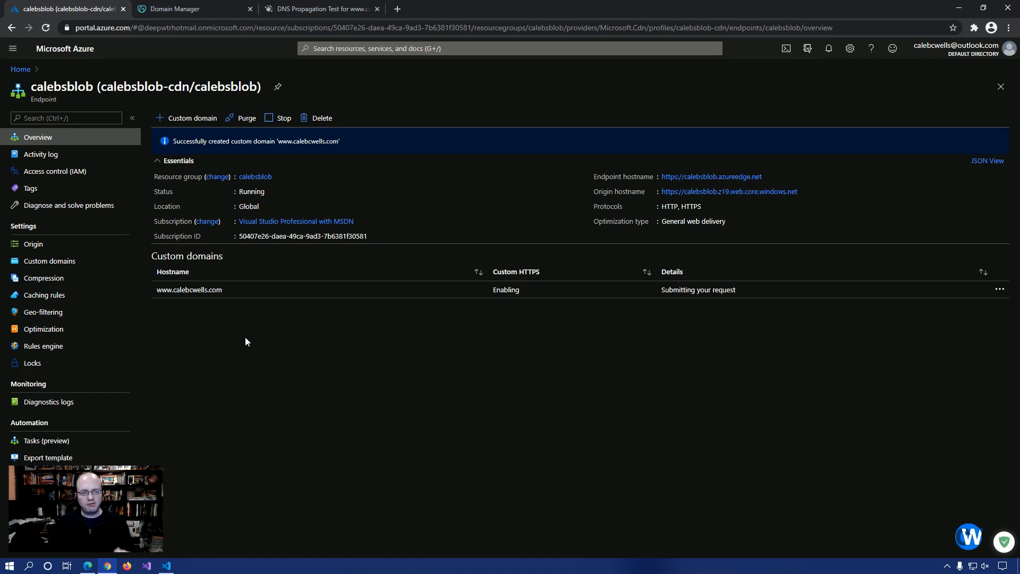
{"action": "mouse_move", "coordinate": [213, 294]}
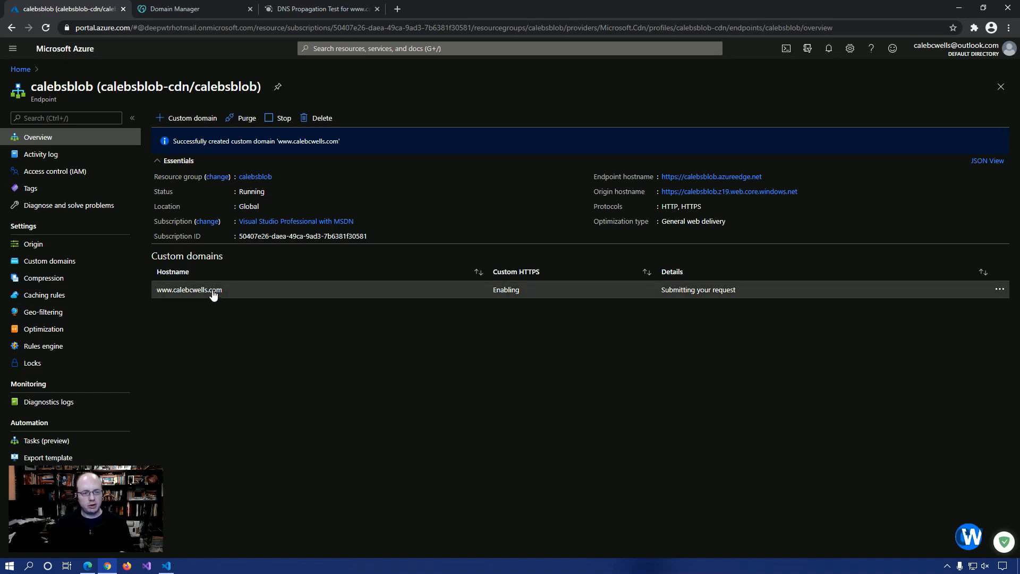